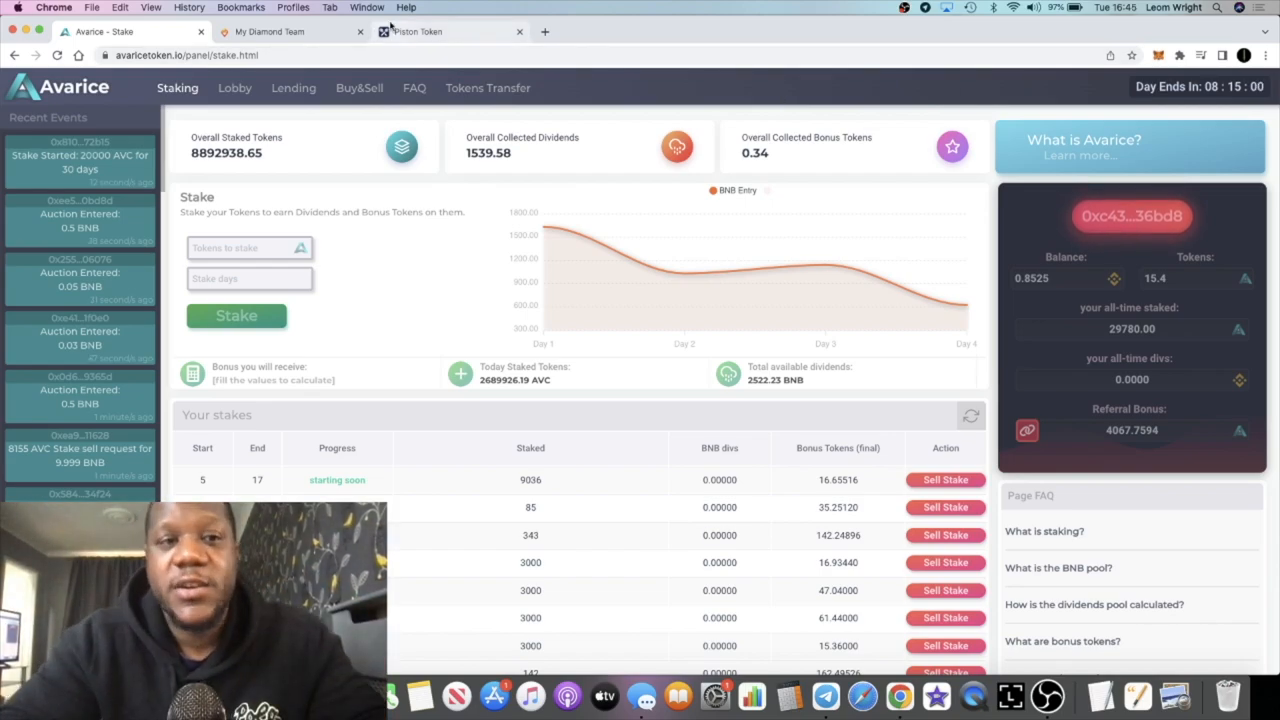
Flip between the Avarice staking page and My Diamond Team, ending on the BNB dashboard
{"action": "left_click", "coordinate": [268, 32]}
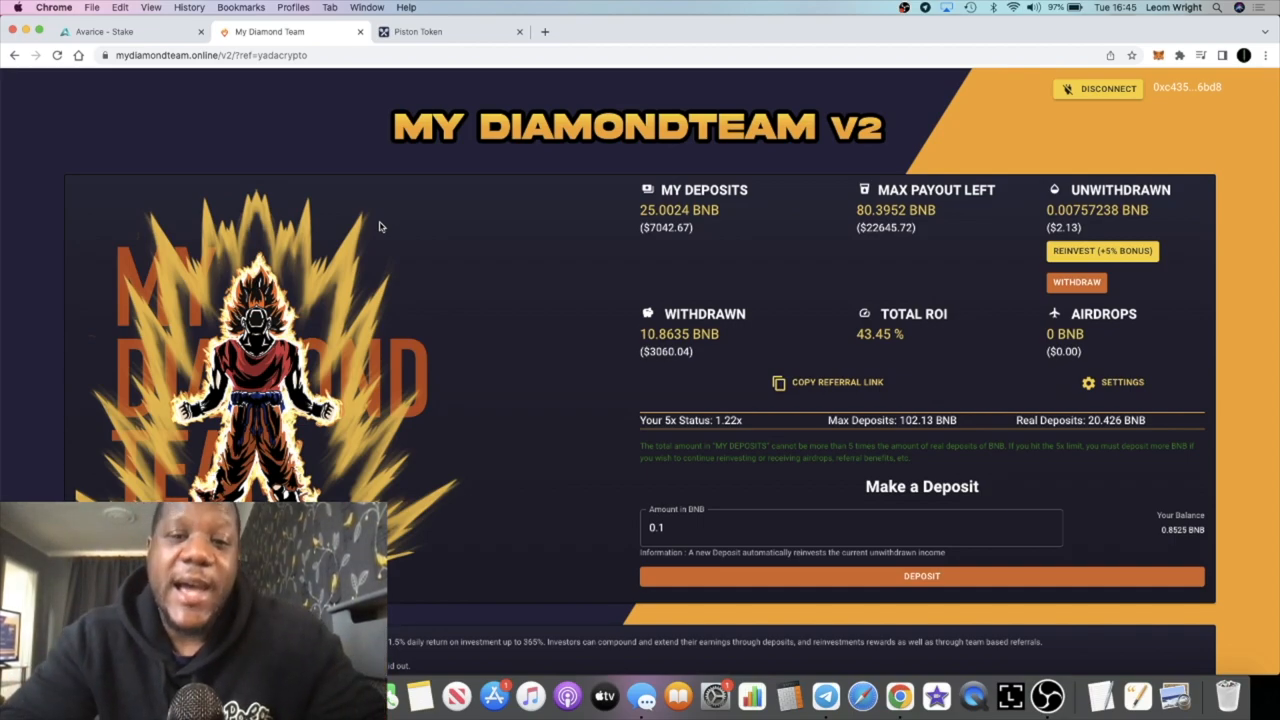
{"action": "mouse_move", "coordinate": [328, 150]}
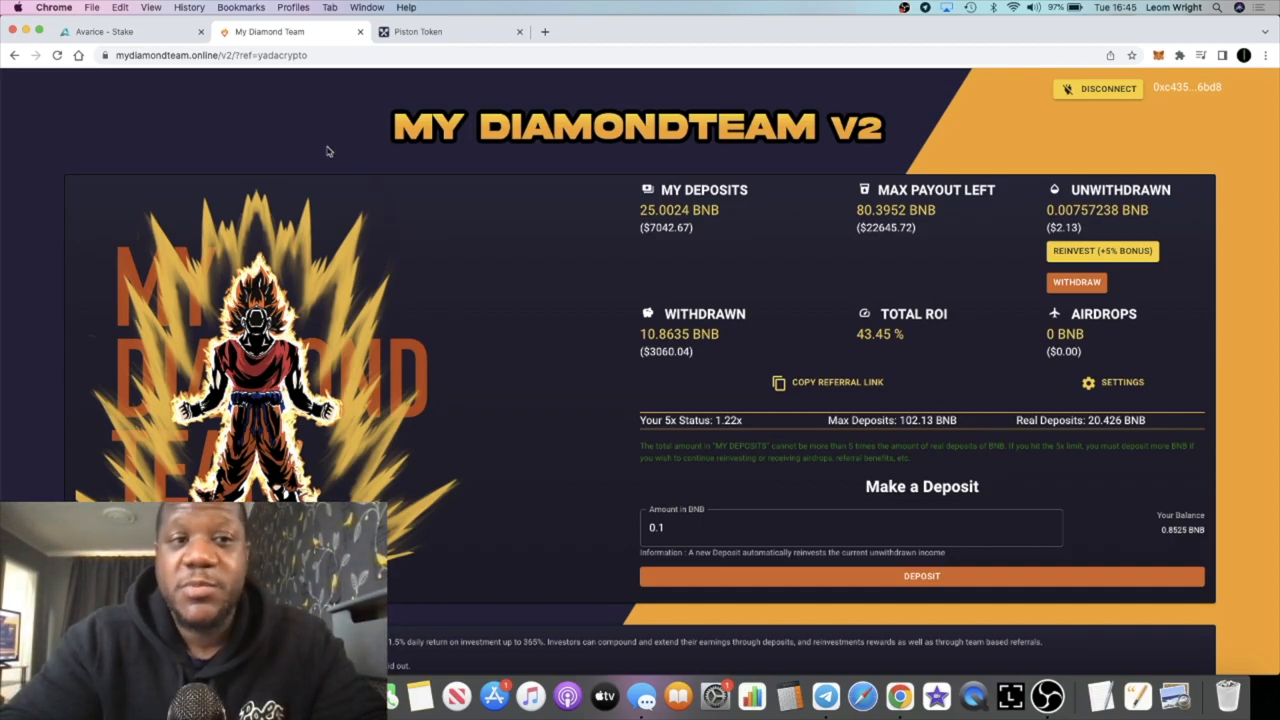
{"action": "left_click", "coordinate": [130, 32]}
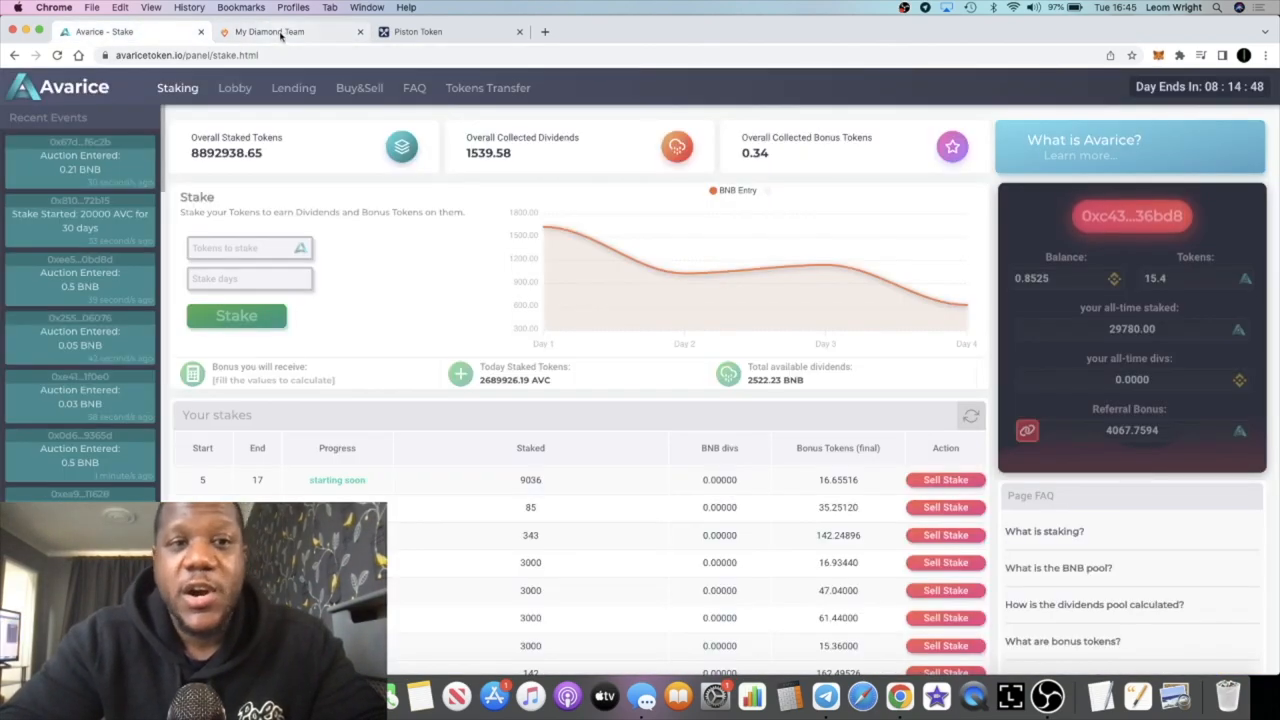
{"action": "left_click", "coordinate": [290, 32]}
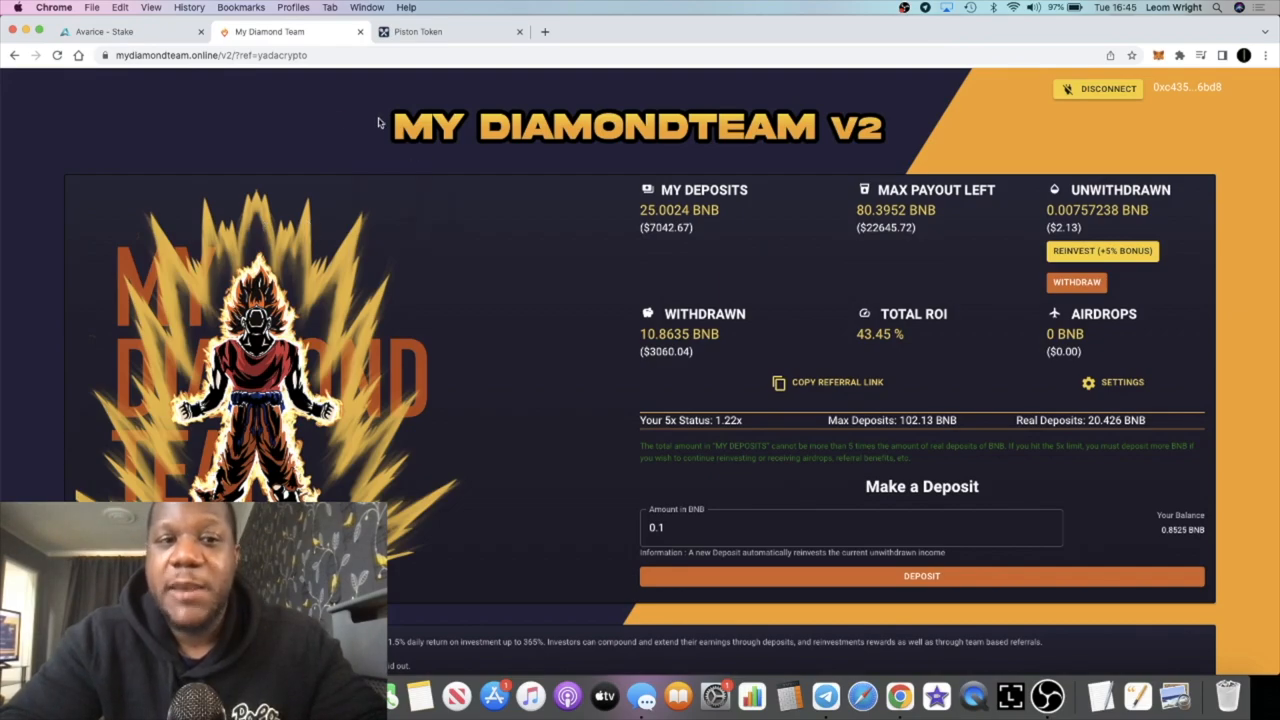
{"action": "left_click", "coordinate": [110, 32]}
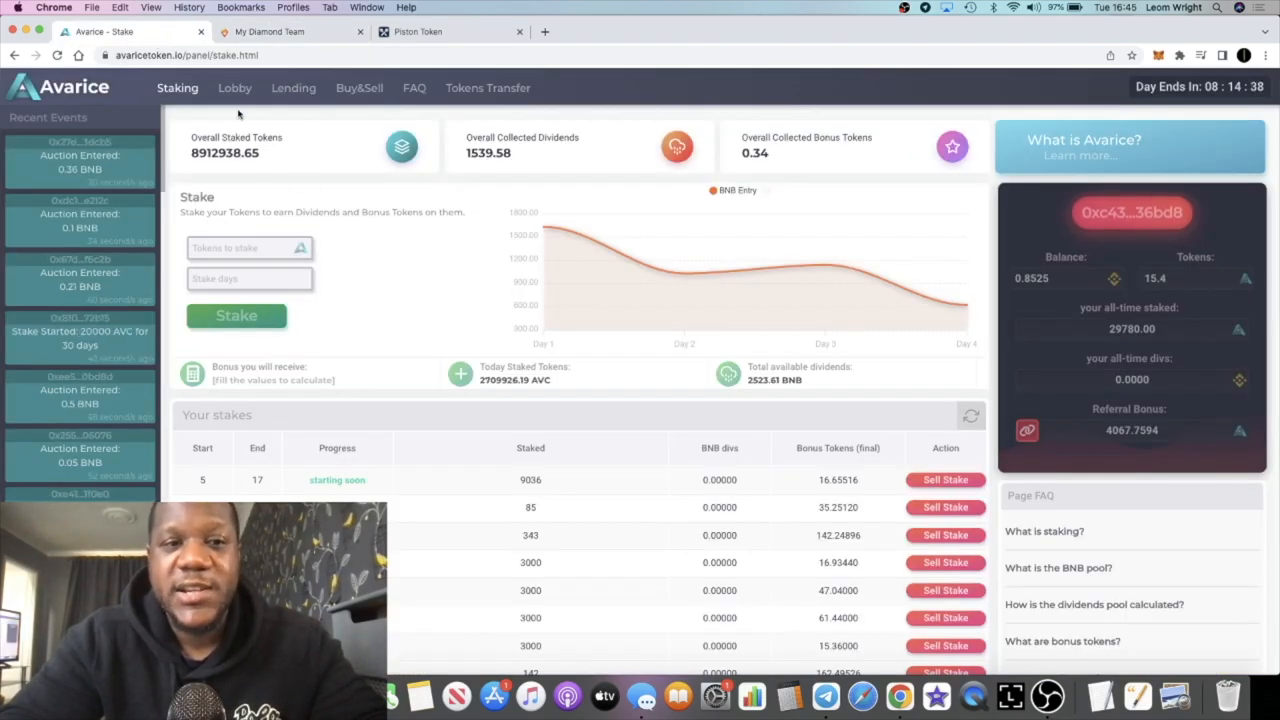
{"action": "left_click", "coordinate": [290, 32]}
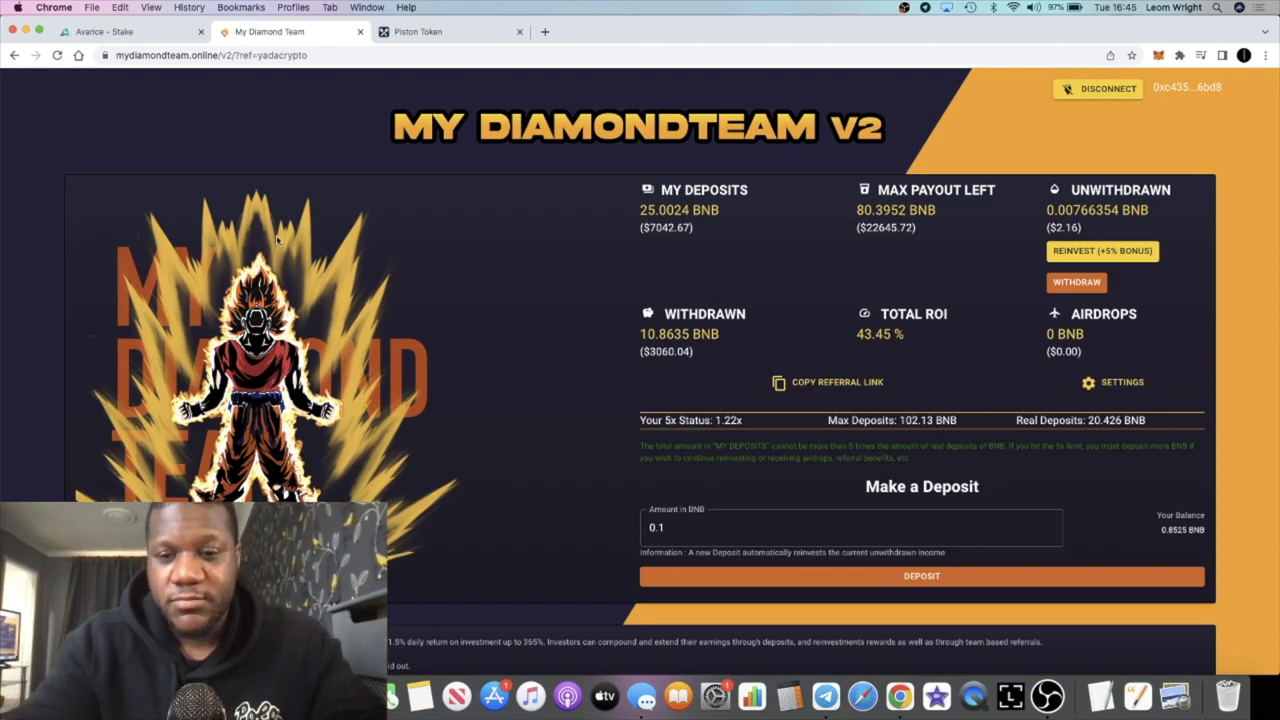
{"action": "mouse_move", "coordinate": [356, 260]}
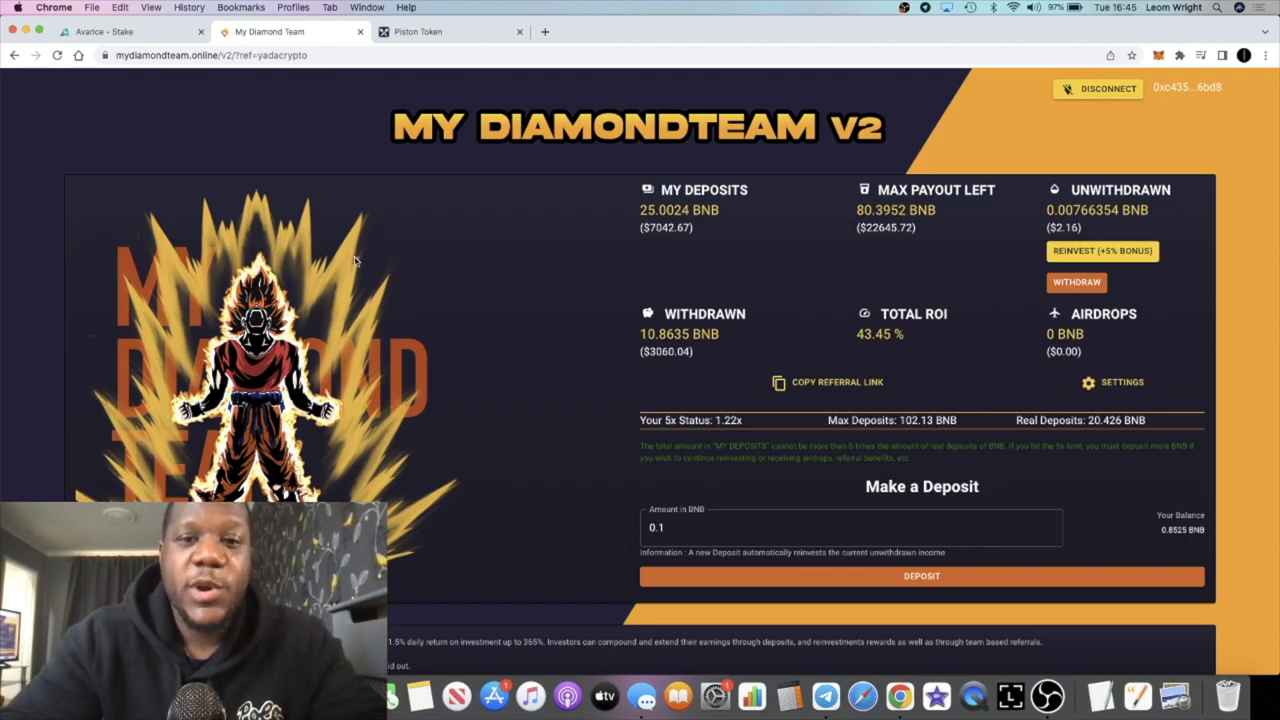
{"action": "mouse_move", "coordinate": [584, 272]}
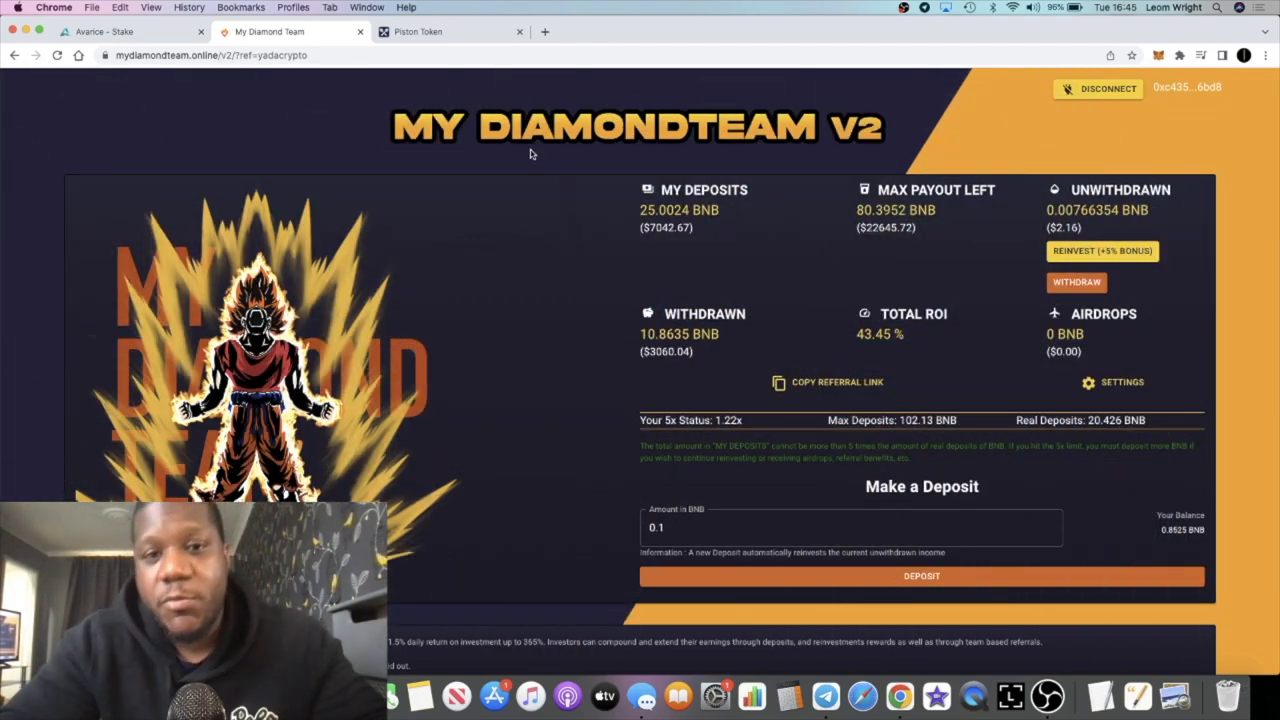
Show the Piston Race page with its 92.9931 PSTN gas tank and about 6.3174 PSTN fuel
{"action": "left_click", "coordinate": [450, 32]}
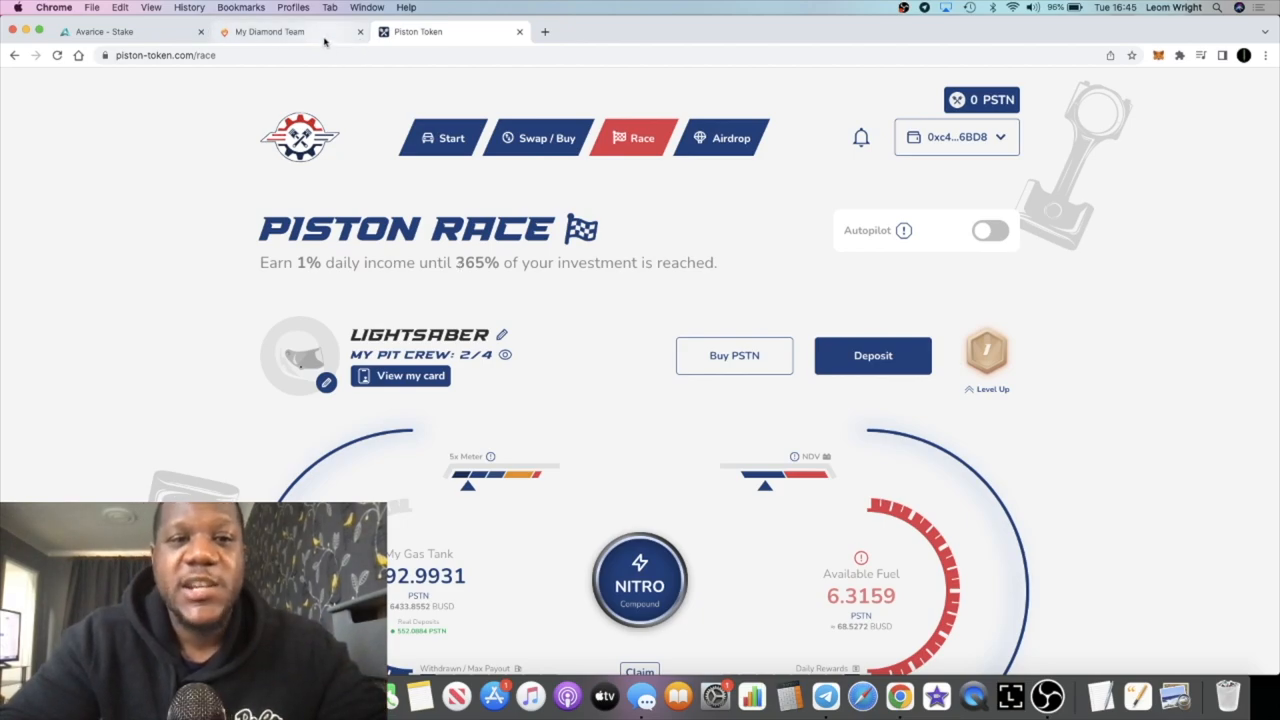
{"action": "scroll", "scroll_direction": "down", "scroll_amount": 3}
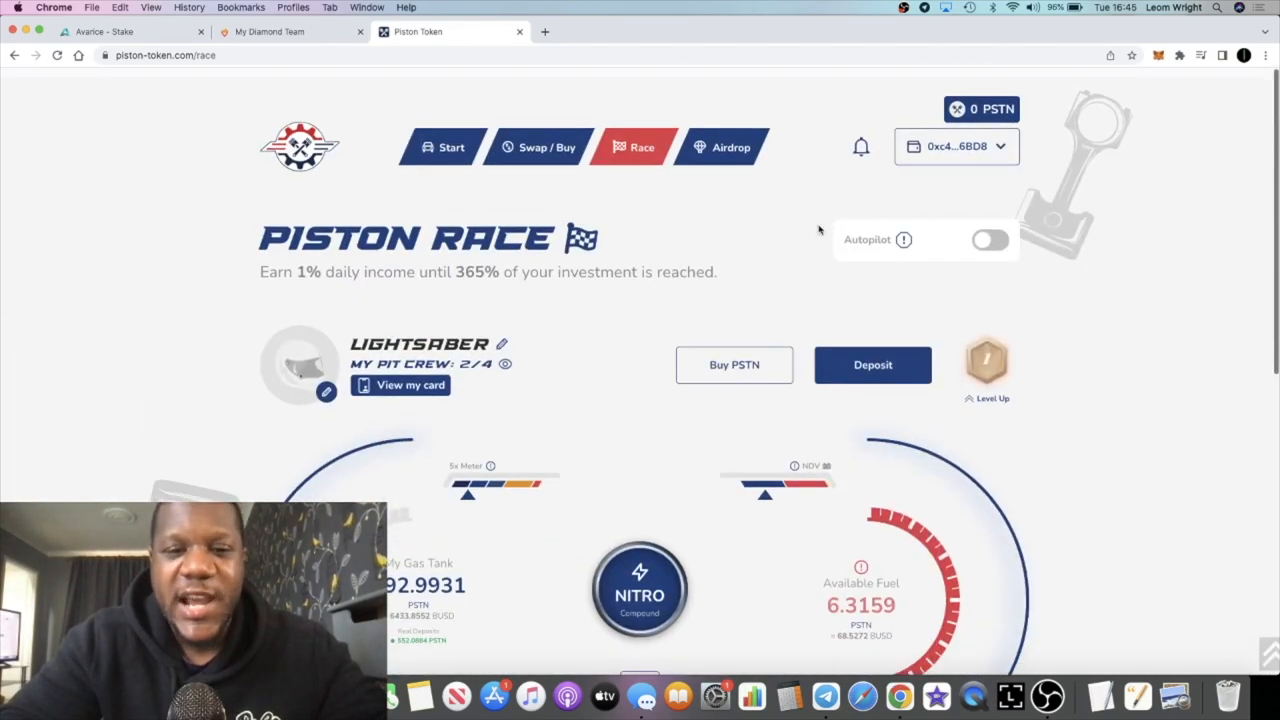
{"action": "scroll", "scroll_direction": "down", "scroll_amount": 3}
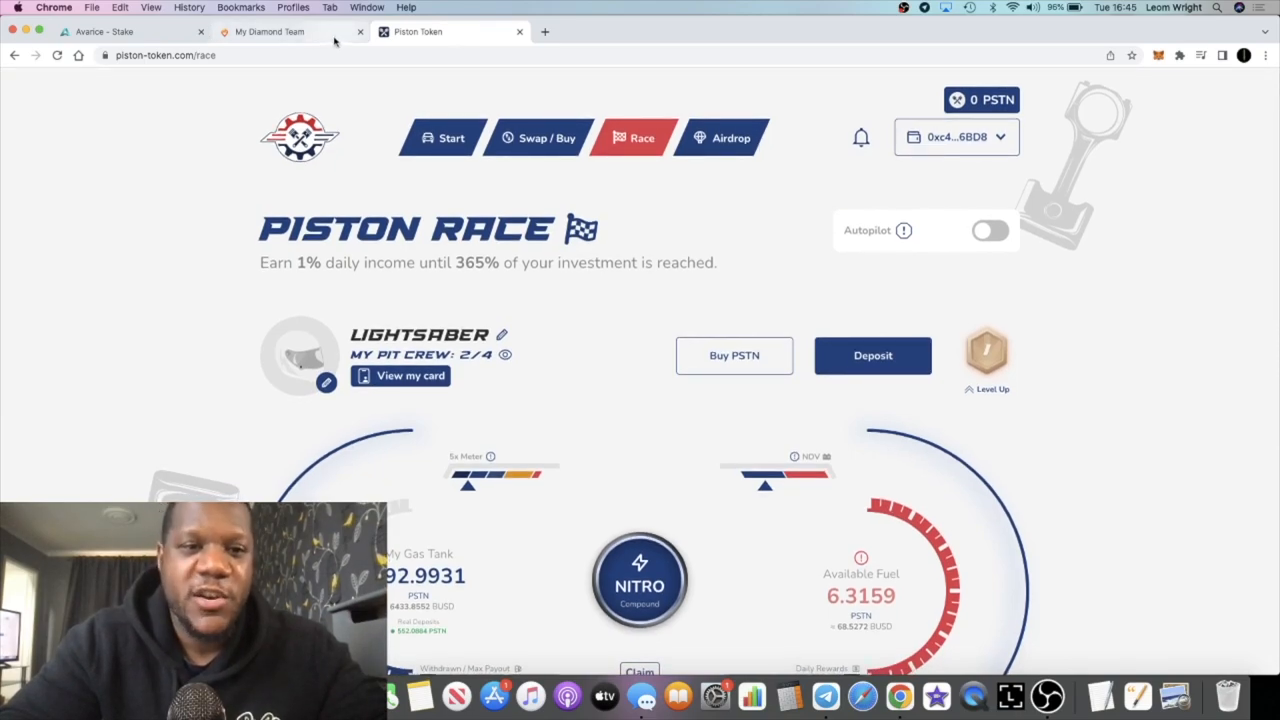
{"action": "mouse_move", "coordinate": [292, 32]}
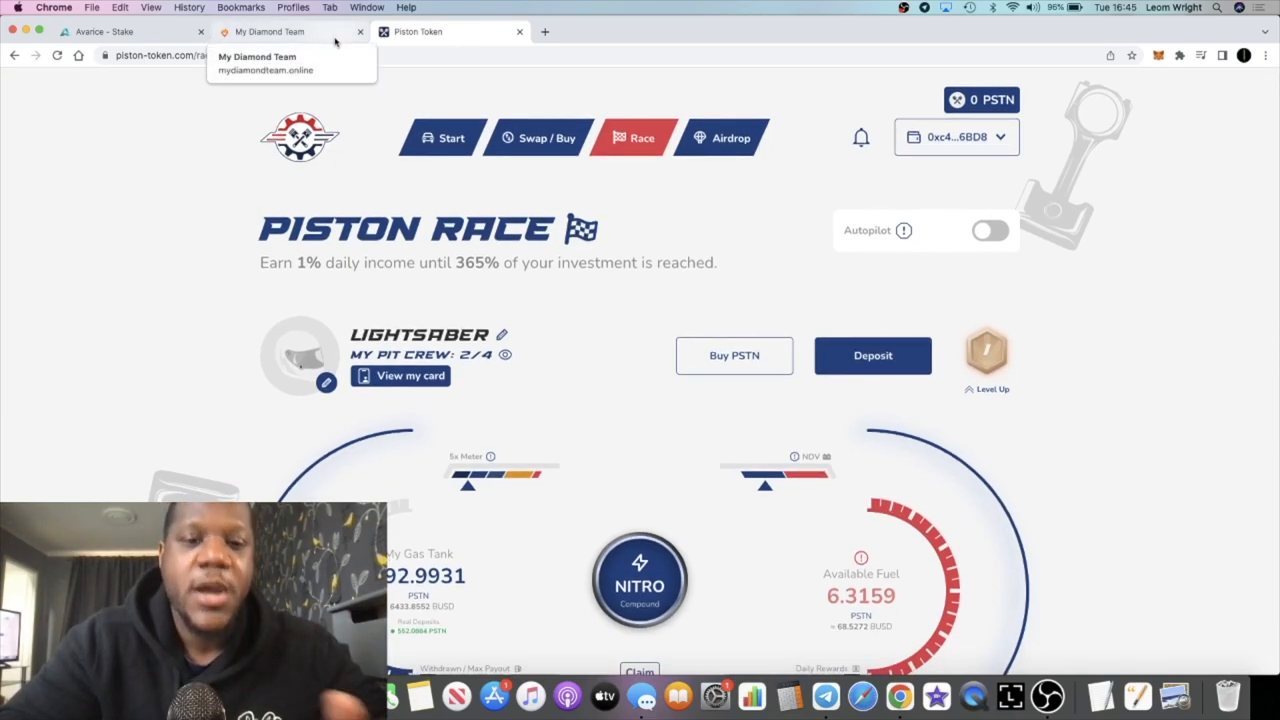
{"action": "left_click", "coordinate": [290, 32]}
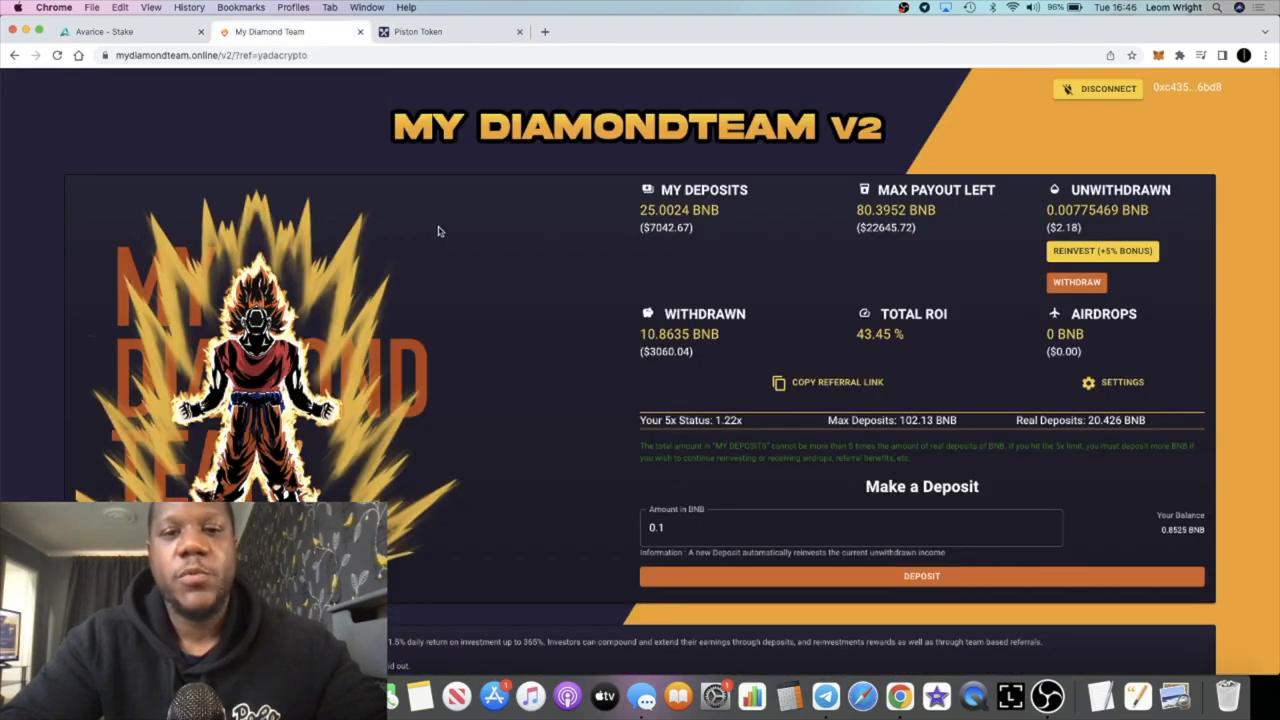
{"action": "mouse_move", "coordinate": [576, 190]}
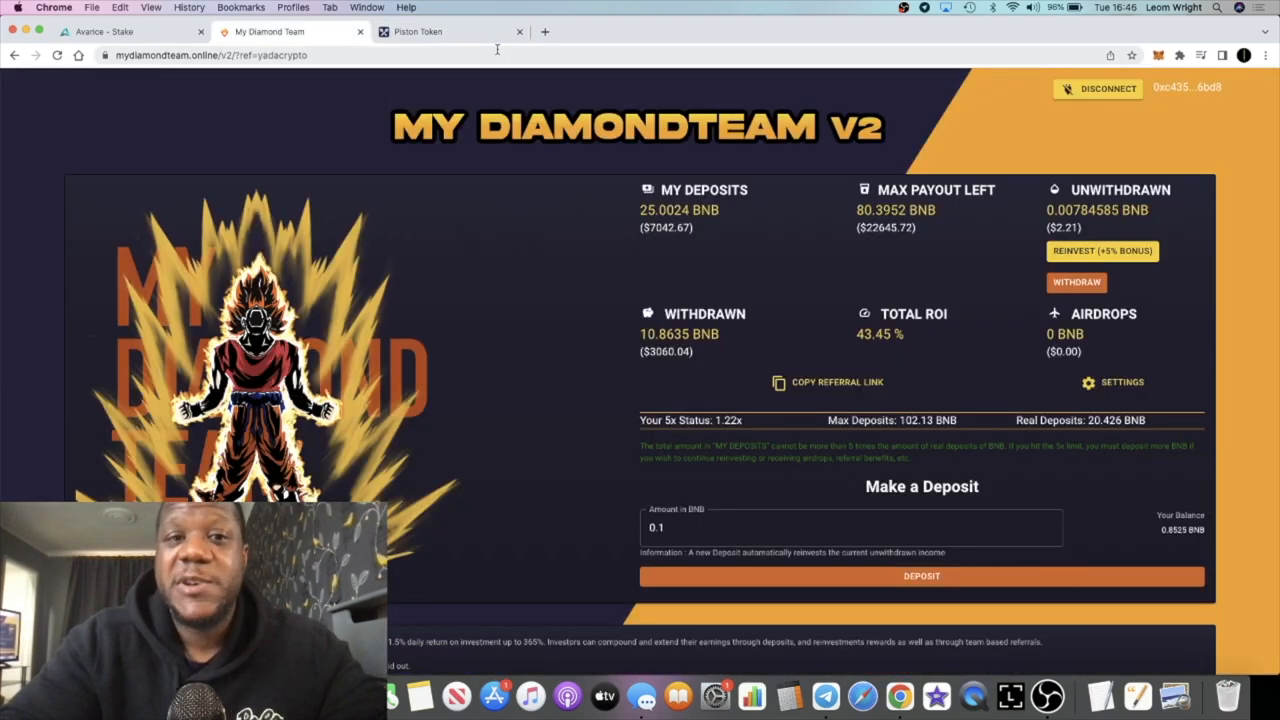
{"action": "left_click", "coordinate": [450, 32]}
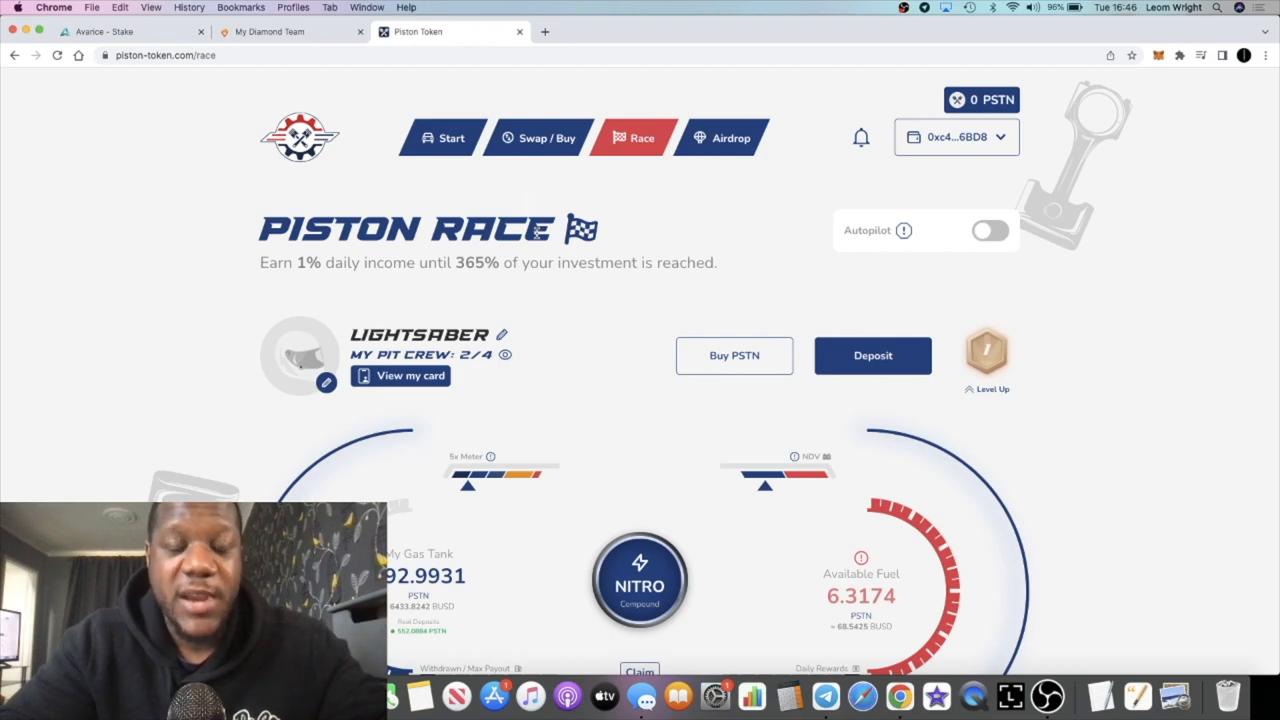
{"action": "mouse_move", "coordinate": [356, 82]}
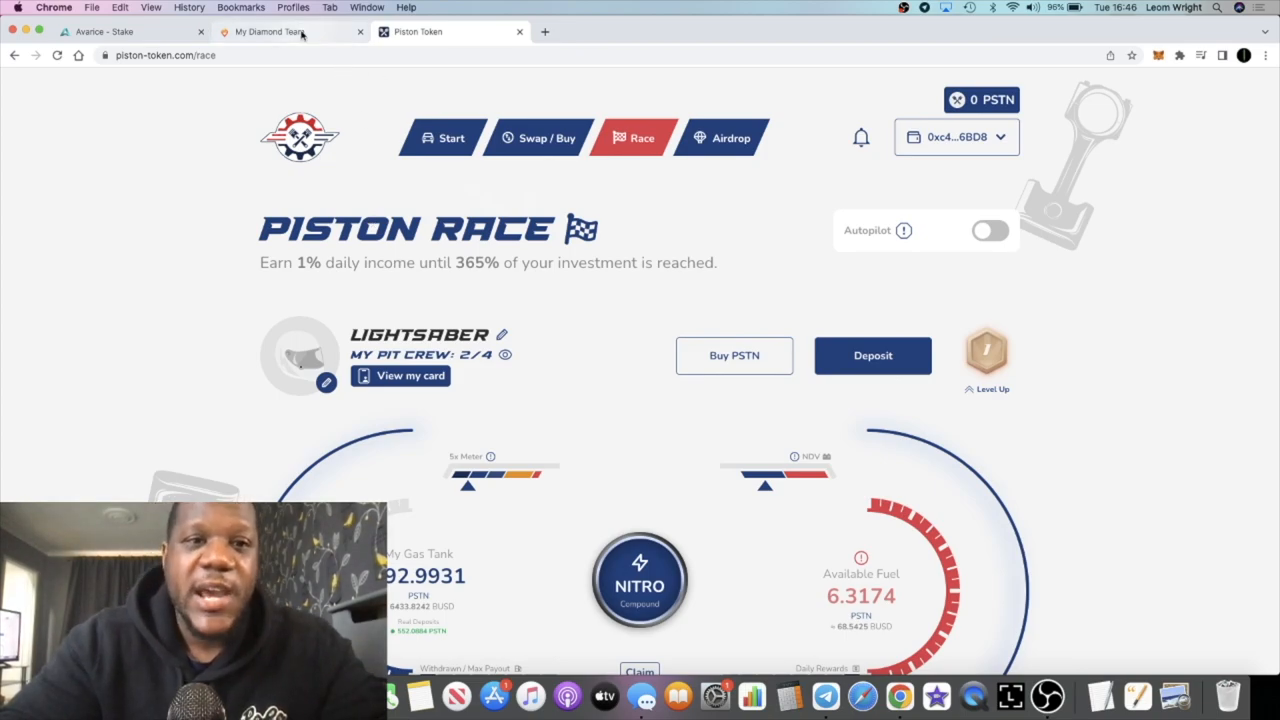
Return to the My Diamond Team dashboard showing about 0.00784585 BNB unwithdrawn
{"action": "left_click", "coordinate": [288, 32]}
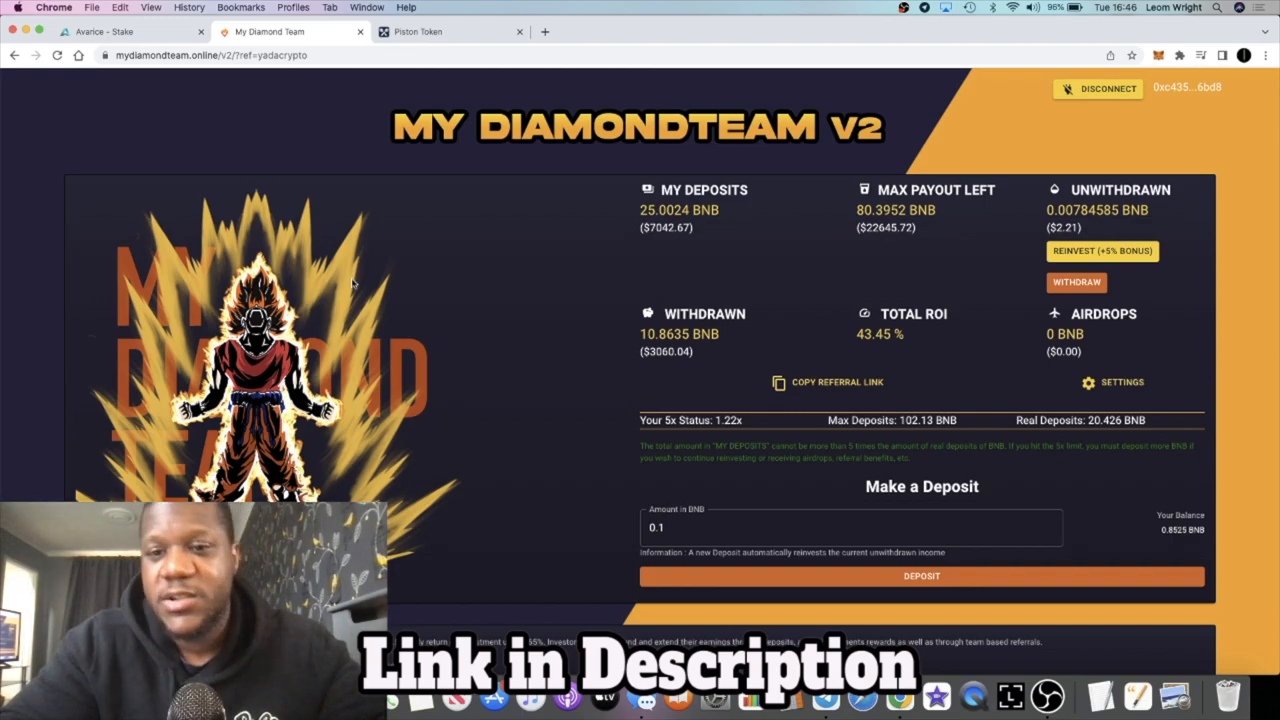
{"action": "mouse_move", "coordinate": [404, 344]}
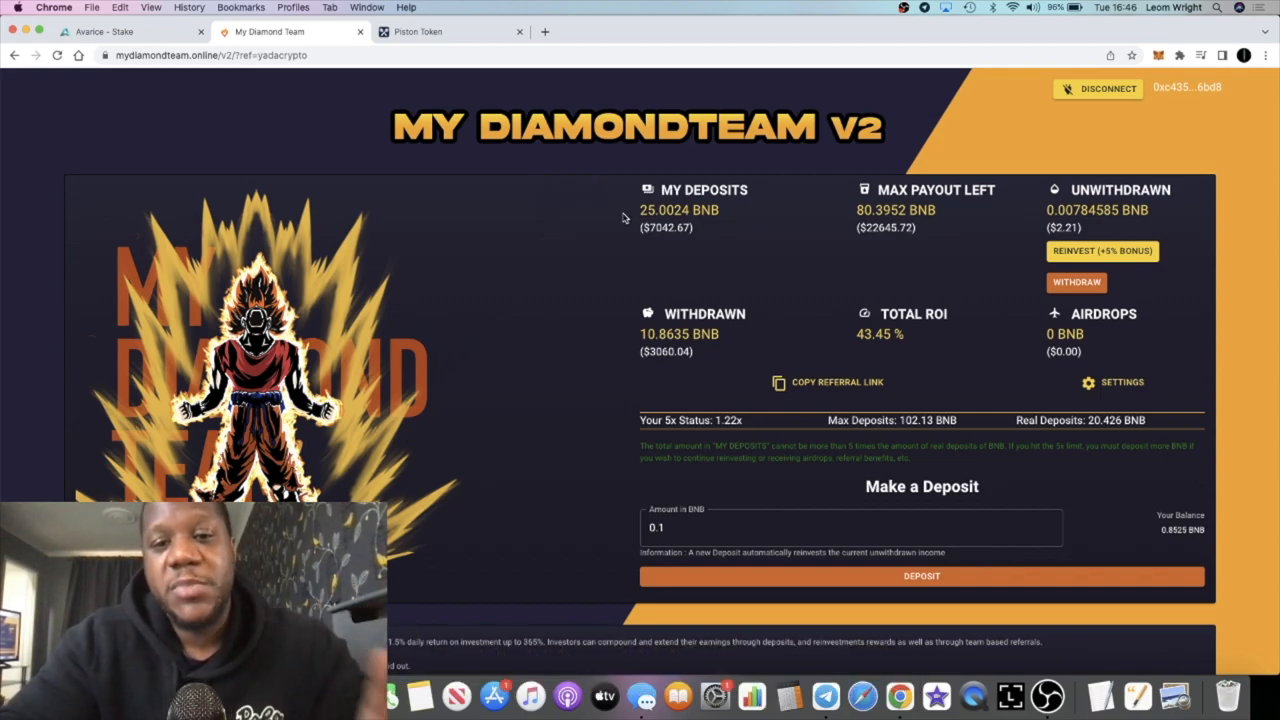
{"action": "mouse_move", "coordinate": [604, 264]}
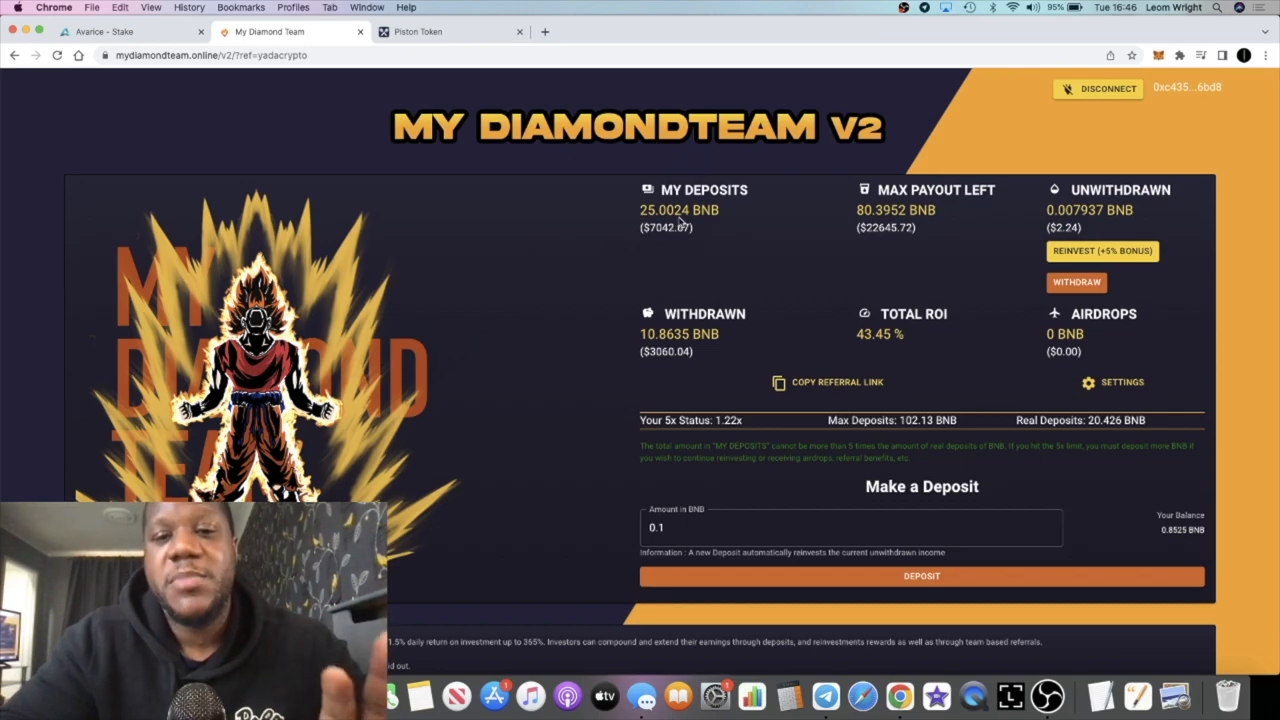
{"action": "mouse_move", "coordinate": [680, 262]}
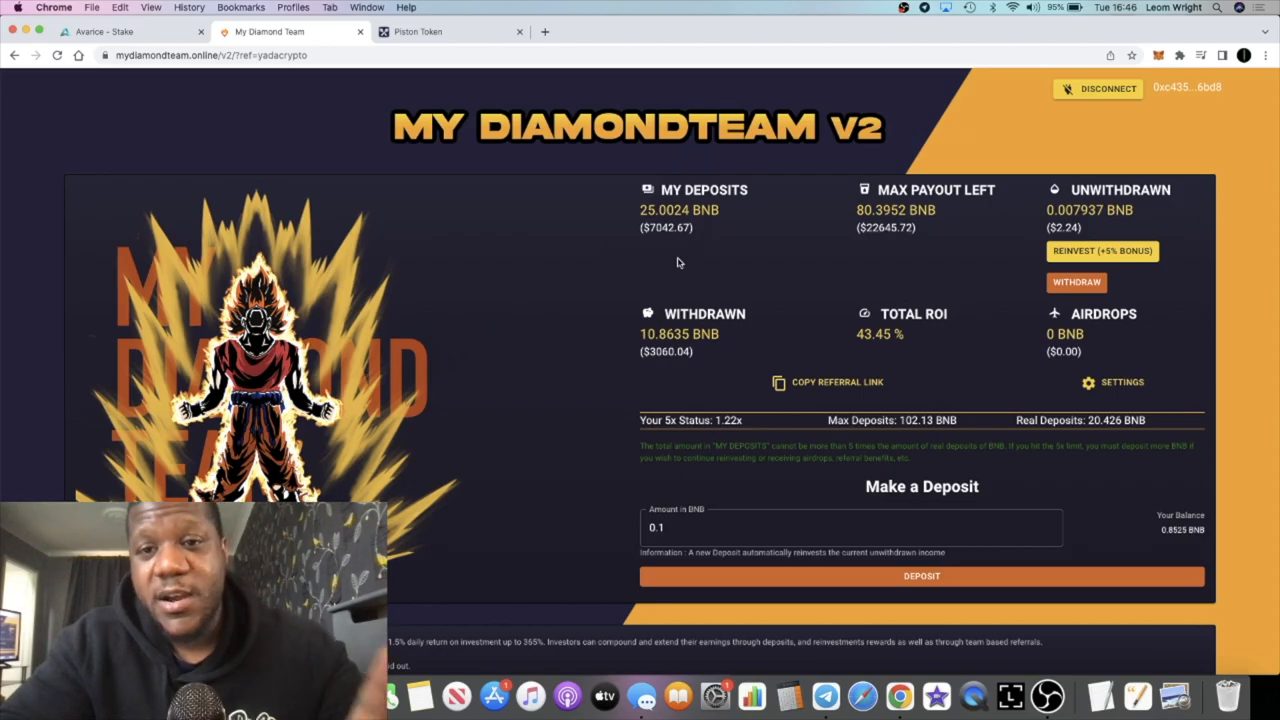
{"action": "mouse_move", "coordinate": [644, 288]}
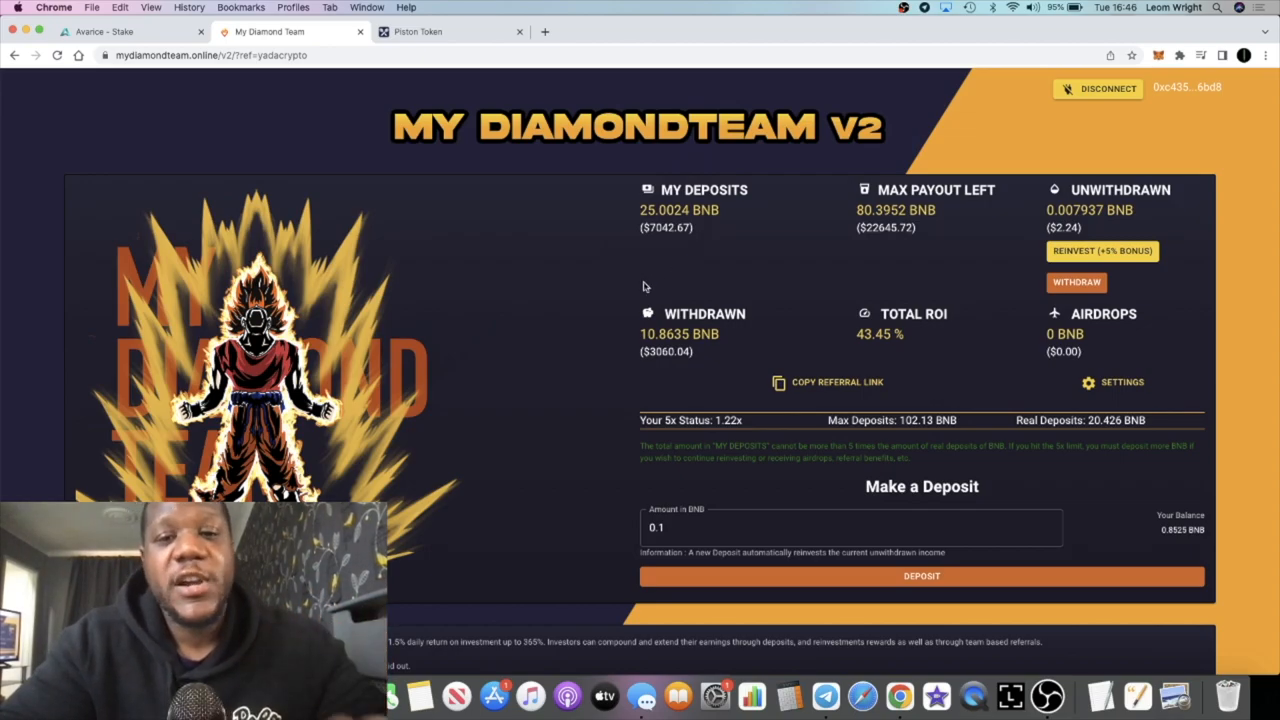
{"action": "scroll", "scroll_direction": "down", "scroll_amount": 3}
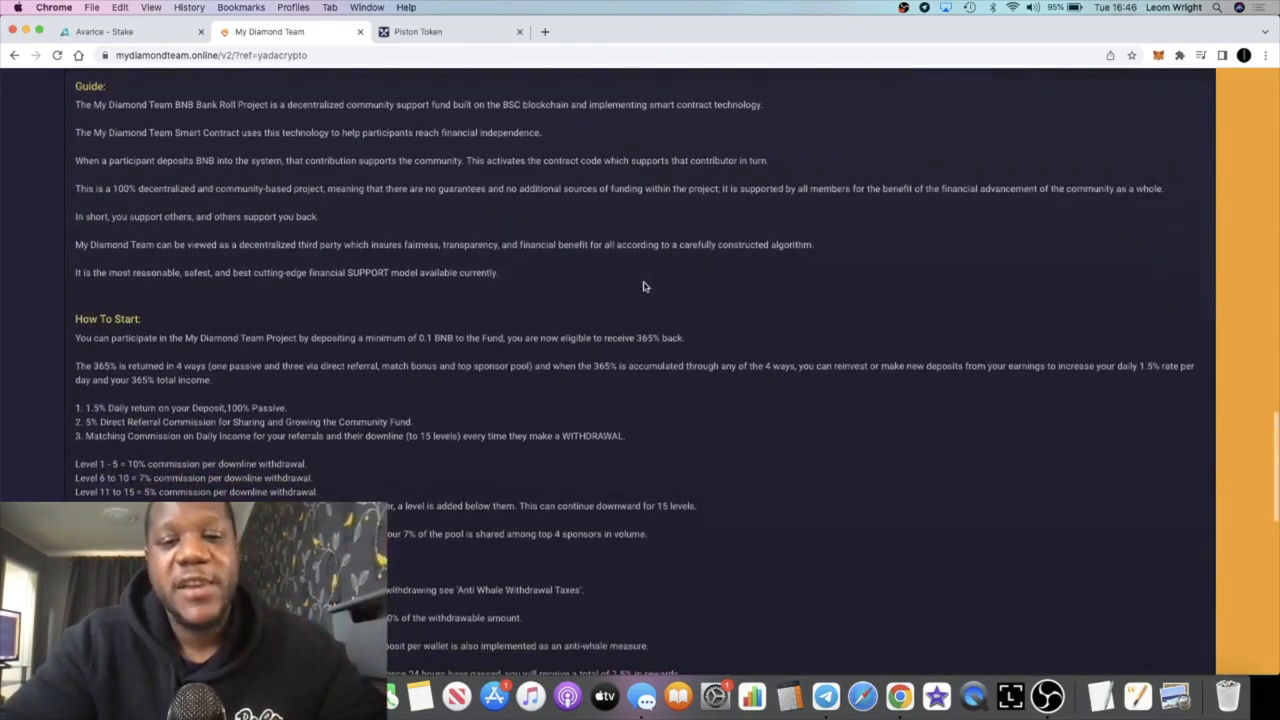
{"action": "scroll", "scroll_direction": "down", "scroll_amount": 3}
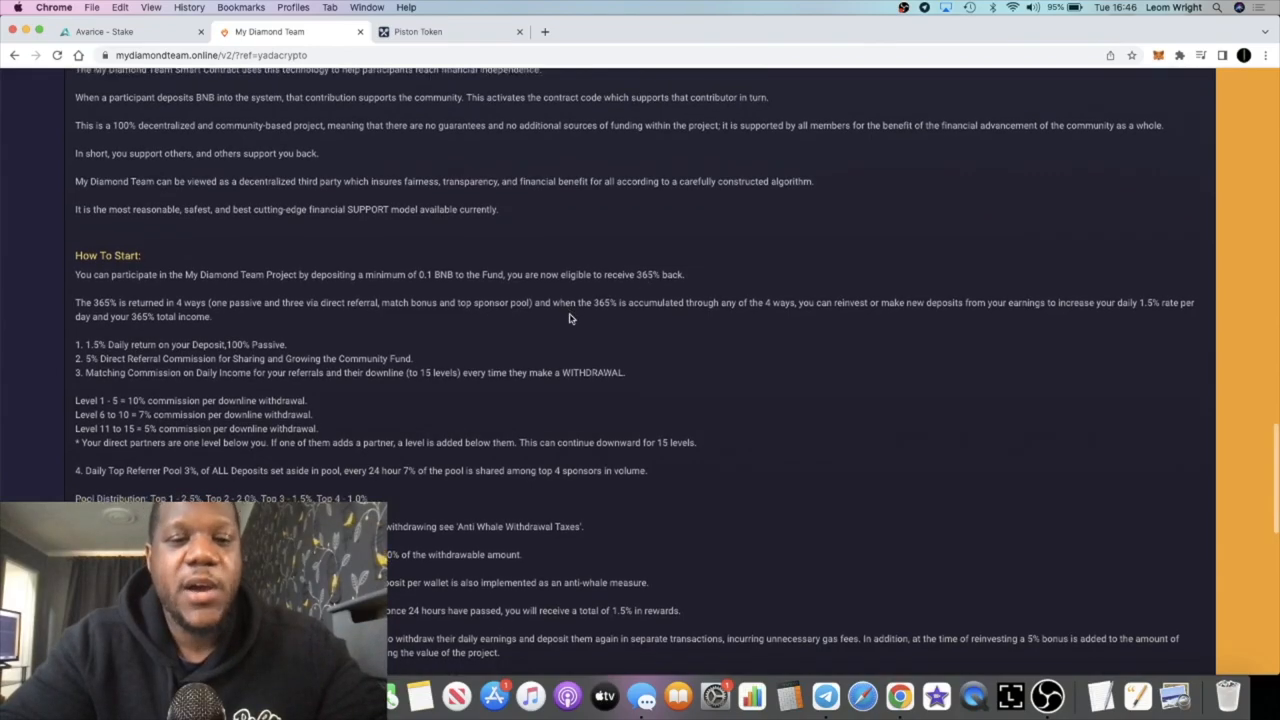
{"action": "scroll", "scroll_direction": "down", "scroll_amount": 3}
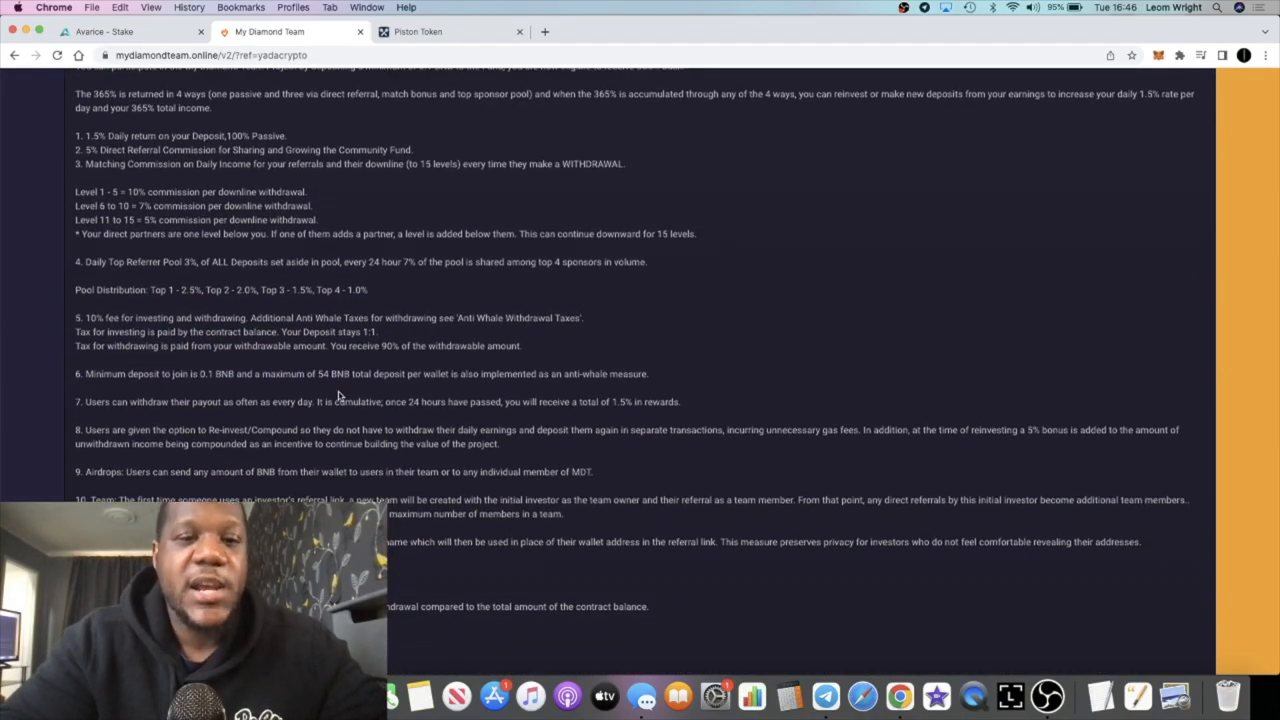
{"action": "double_click", "coordinate": [332, 374]}
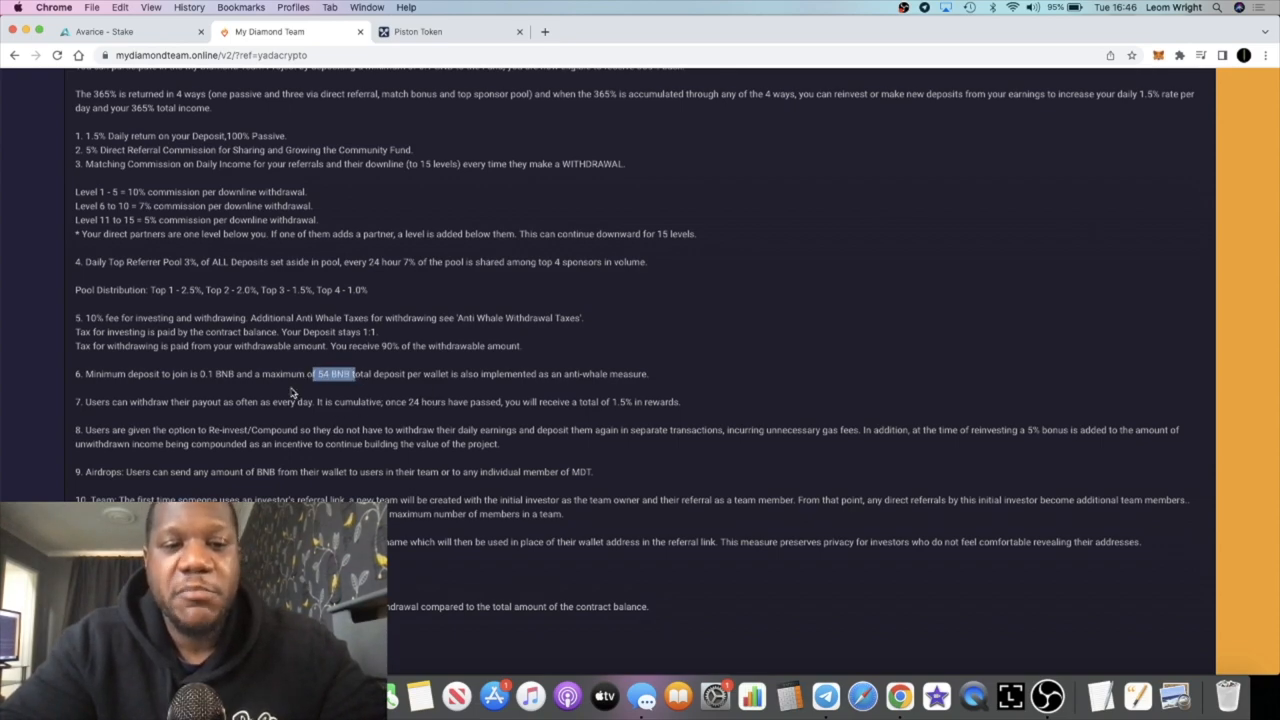
{"action": "mouse_move", "coordinate": [336, 388]}
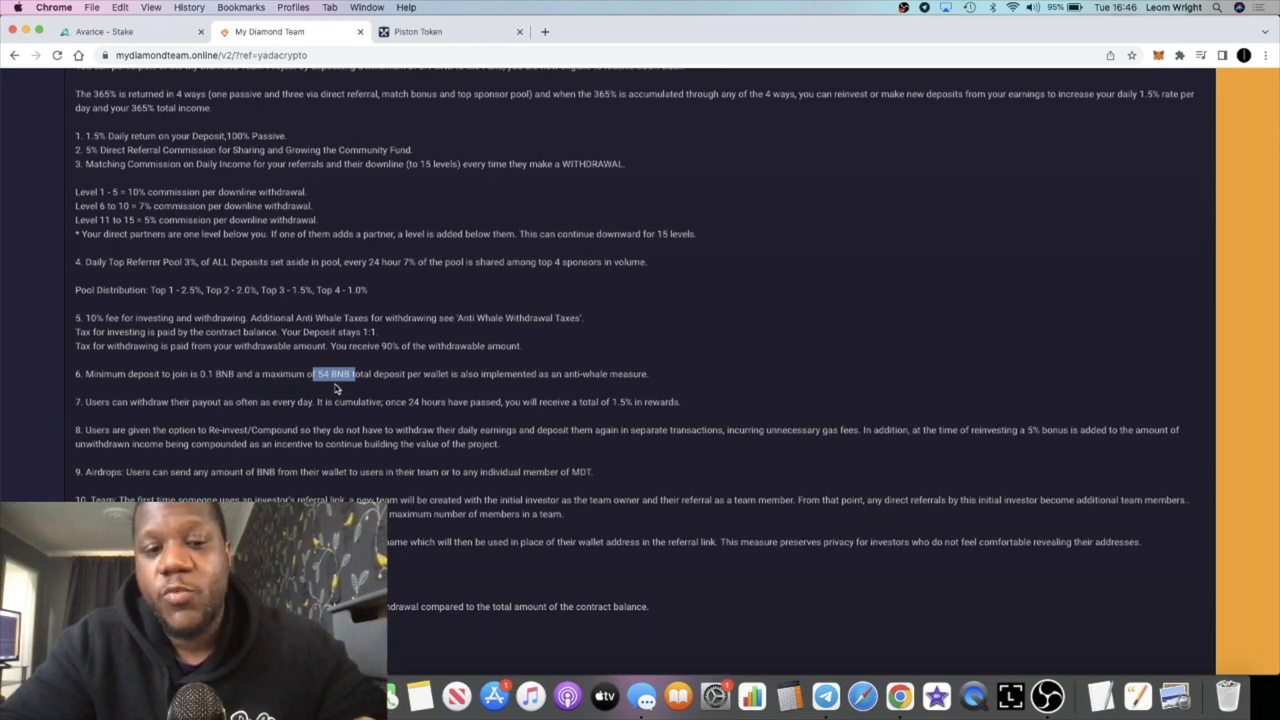
{"action": "left_click", "coordinate": [336, 374]}
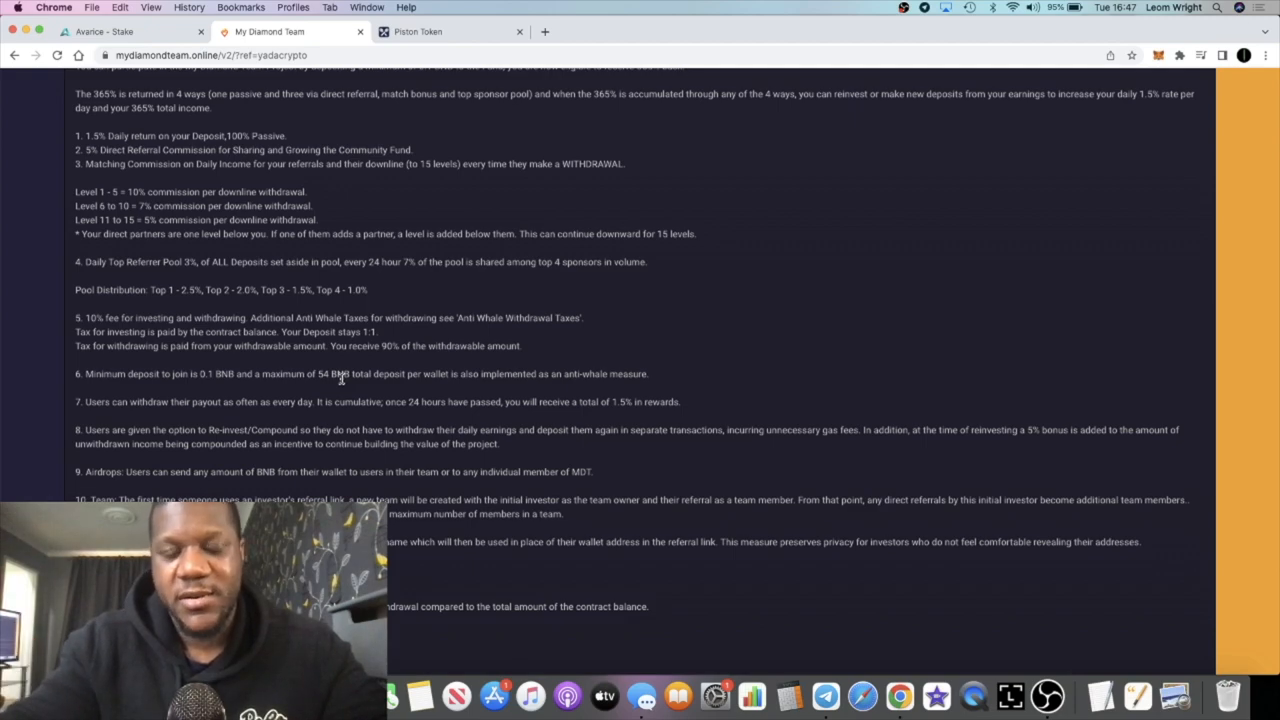
{"action": "double_click", "coordinate": [344, 374]}
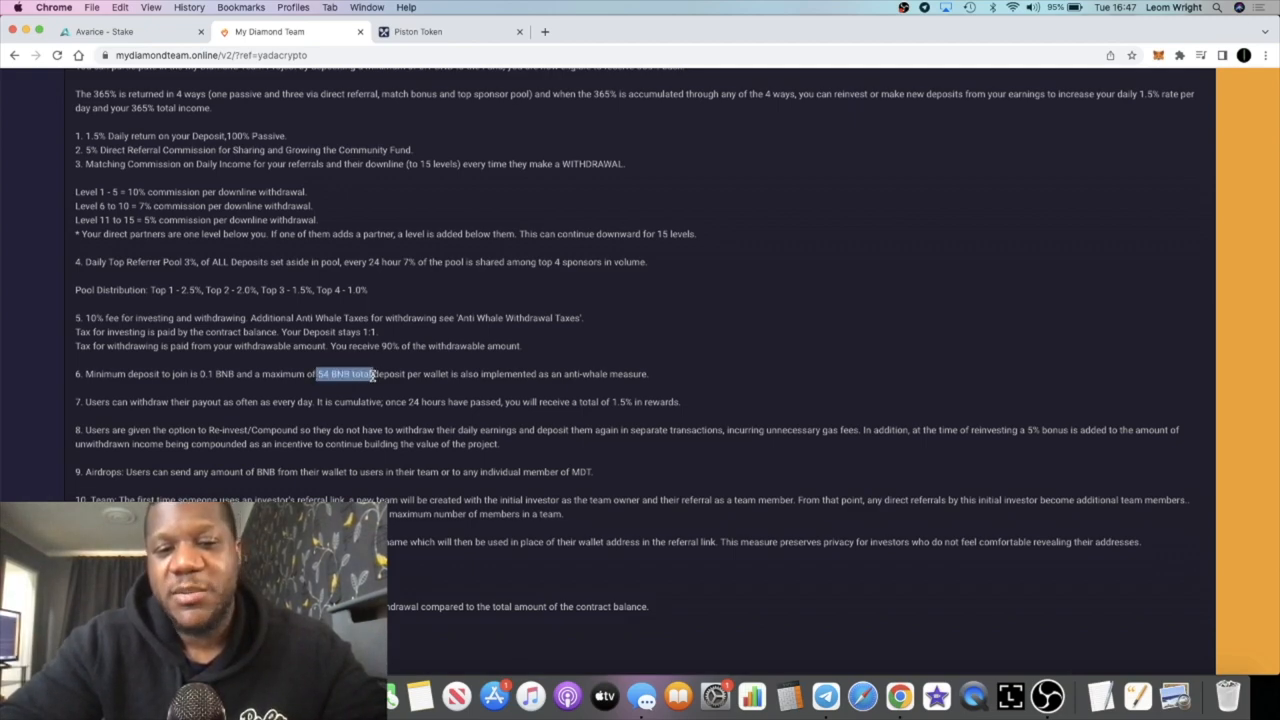
{"action": "left_click", "coordinate": [344, 374]}
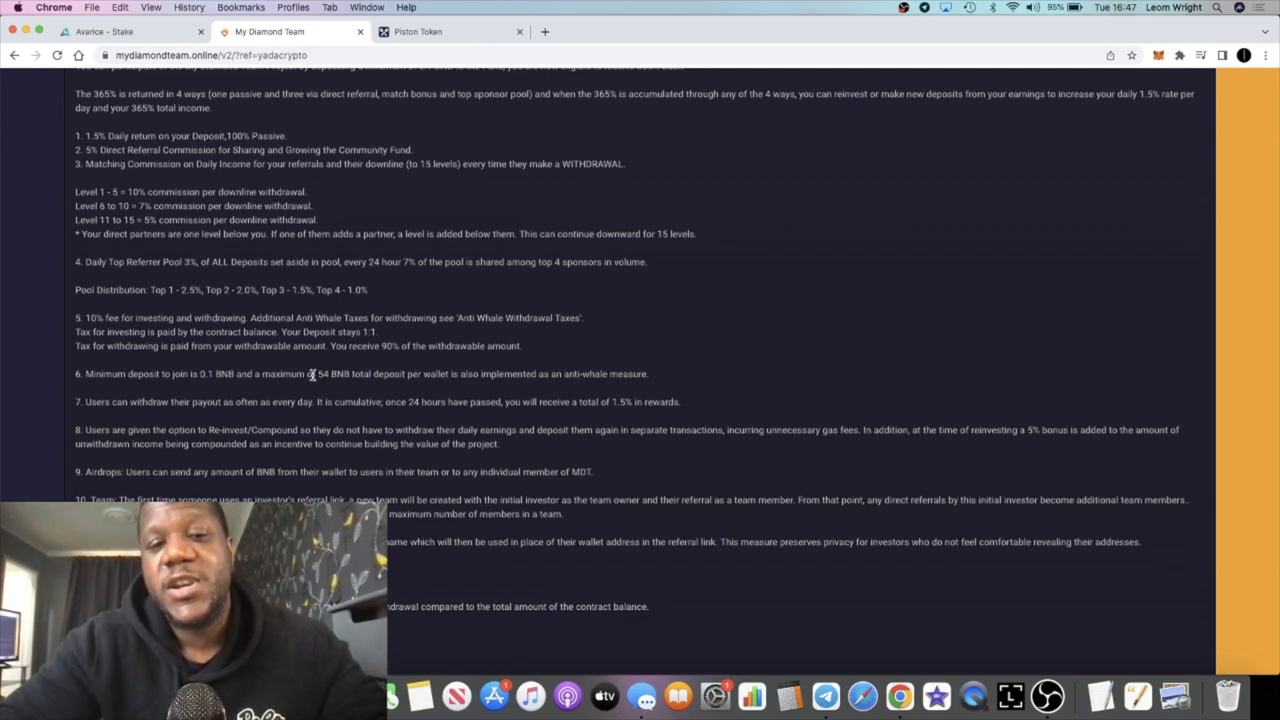
{"action": "left_click_drag", "start_coordinate": [316, 374], "coordinate": [648, 374]}
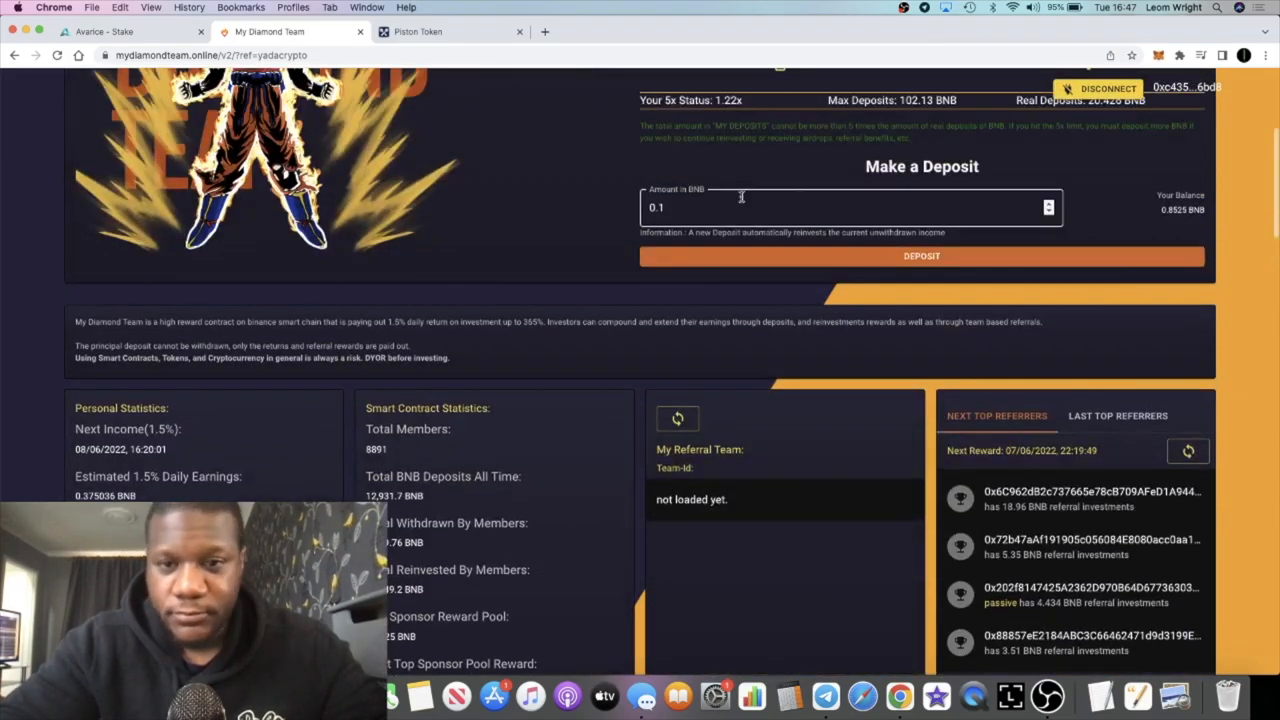
Highlight the total deposits value and 43.45% ROI, then switch to the Avarice staking page
{"action": "scroll", "scroll_direction": "up", "scroll_amount": 3}
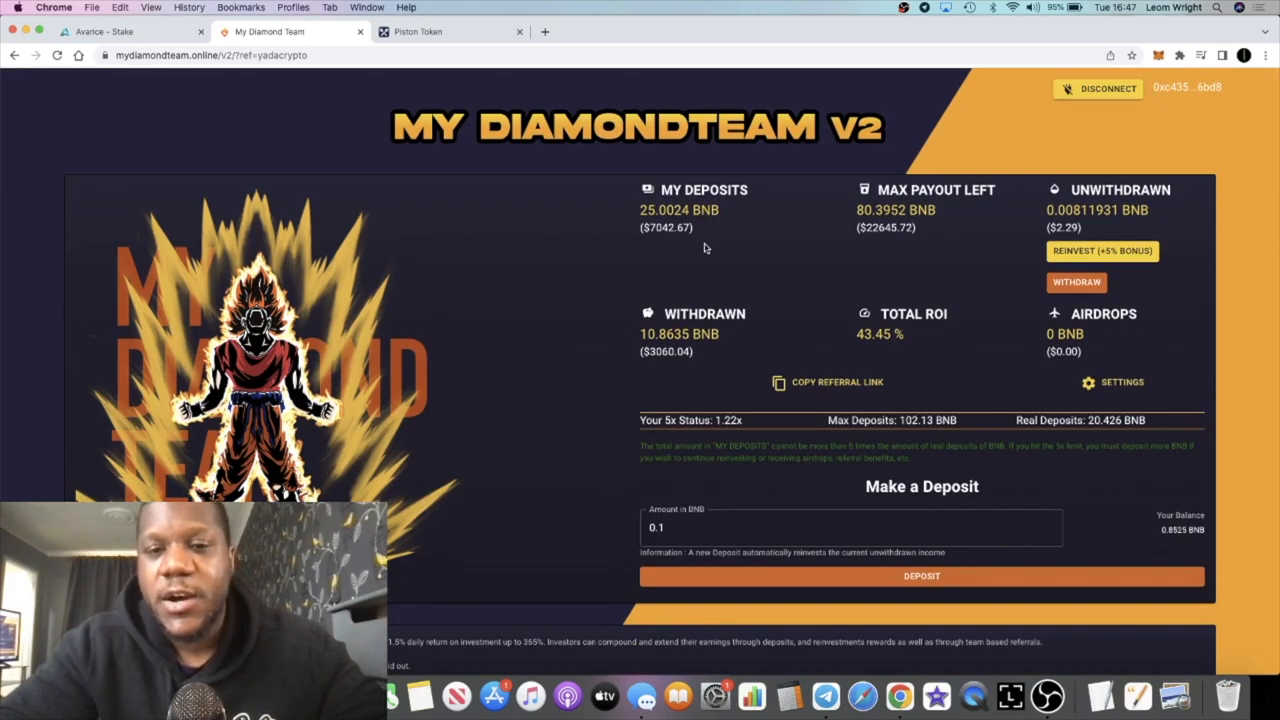
{"action": "mouse_move", "coordinate": [638, 214]}
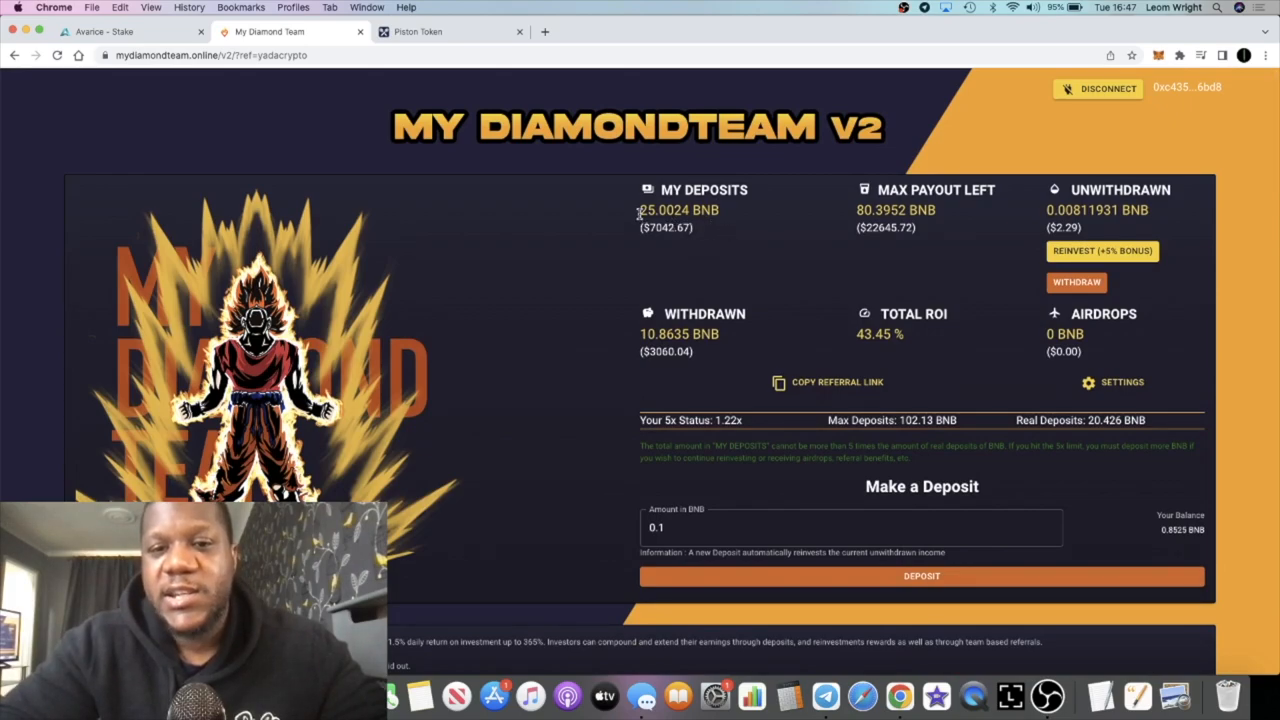
{"action": "mouse_move", "coordinate": [704, 234]}
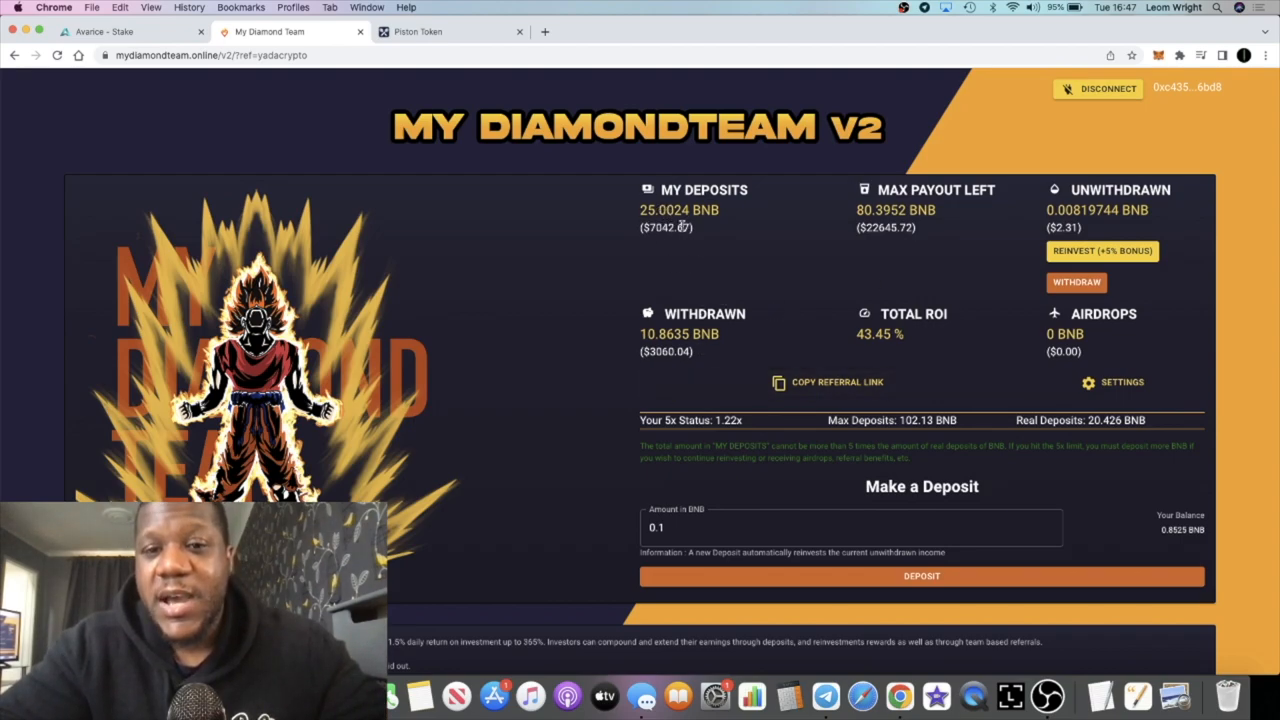
{"action": "double_click", "coordinate": [666, 228]}
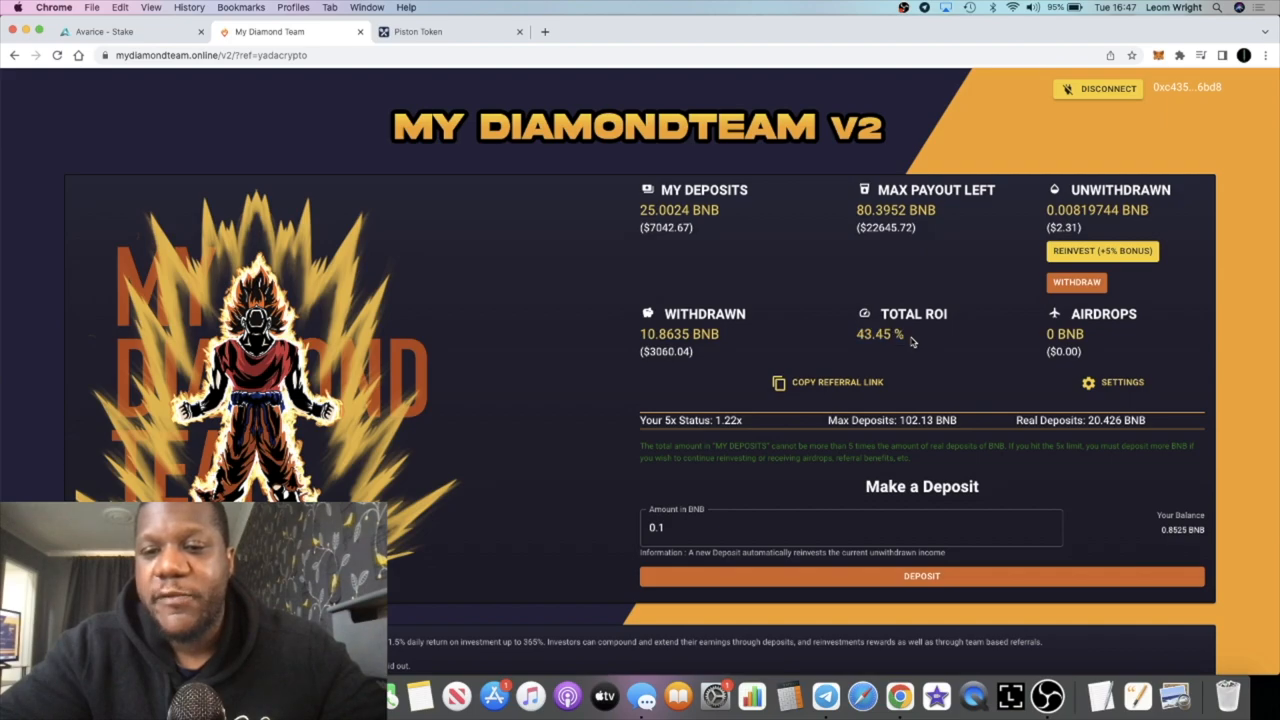
{"action": "double_click", "coordinate": [662, 352]}
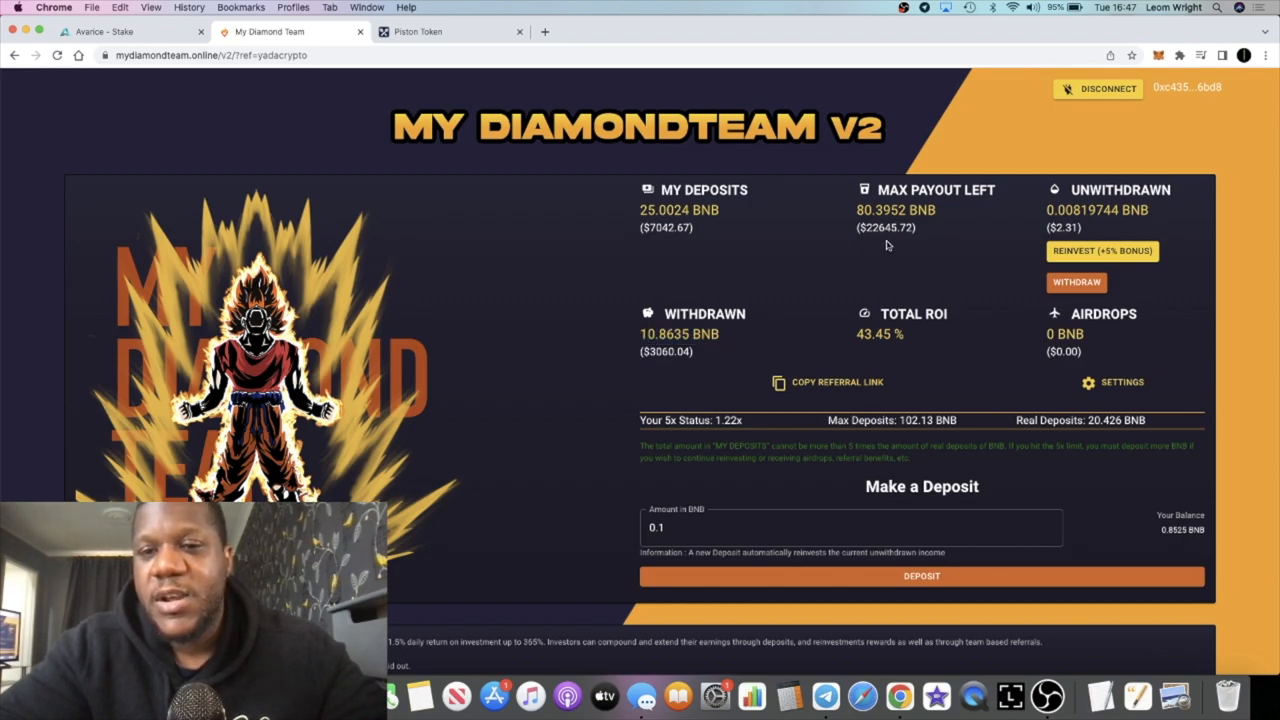
{"action": "mouse_move", "coordinate": [772, 218]}
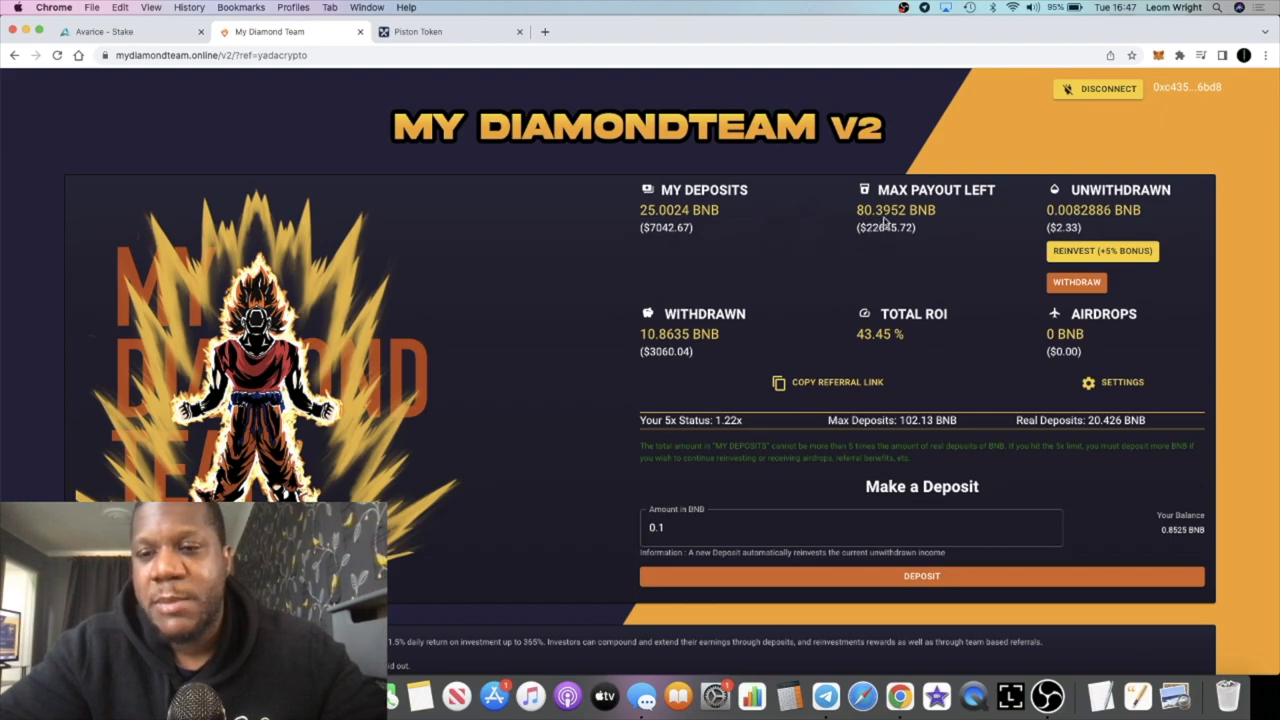
{"action": "mouse_move", "coordinate": [836, 290]}
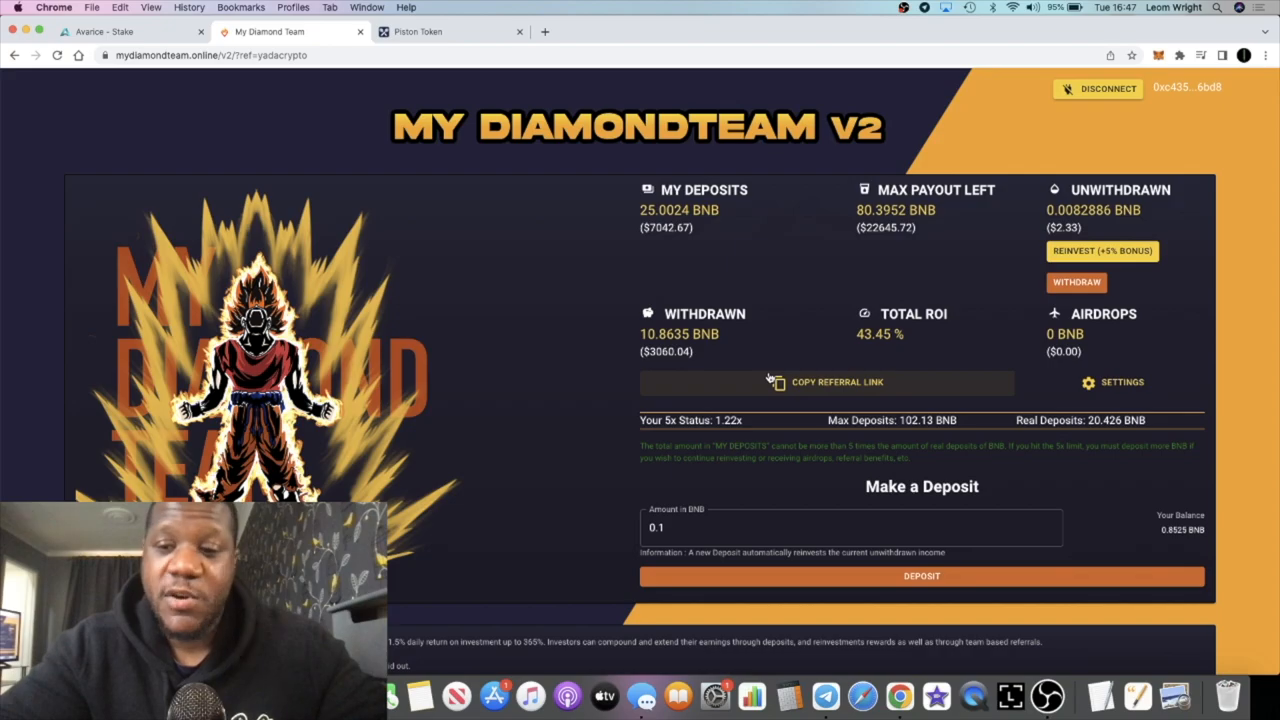
{"action": "scroll", "scroll_direction": "down", "scroll_amount": 3}
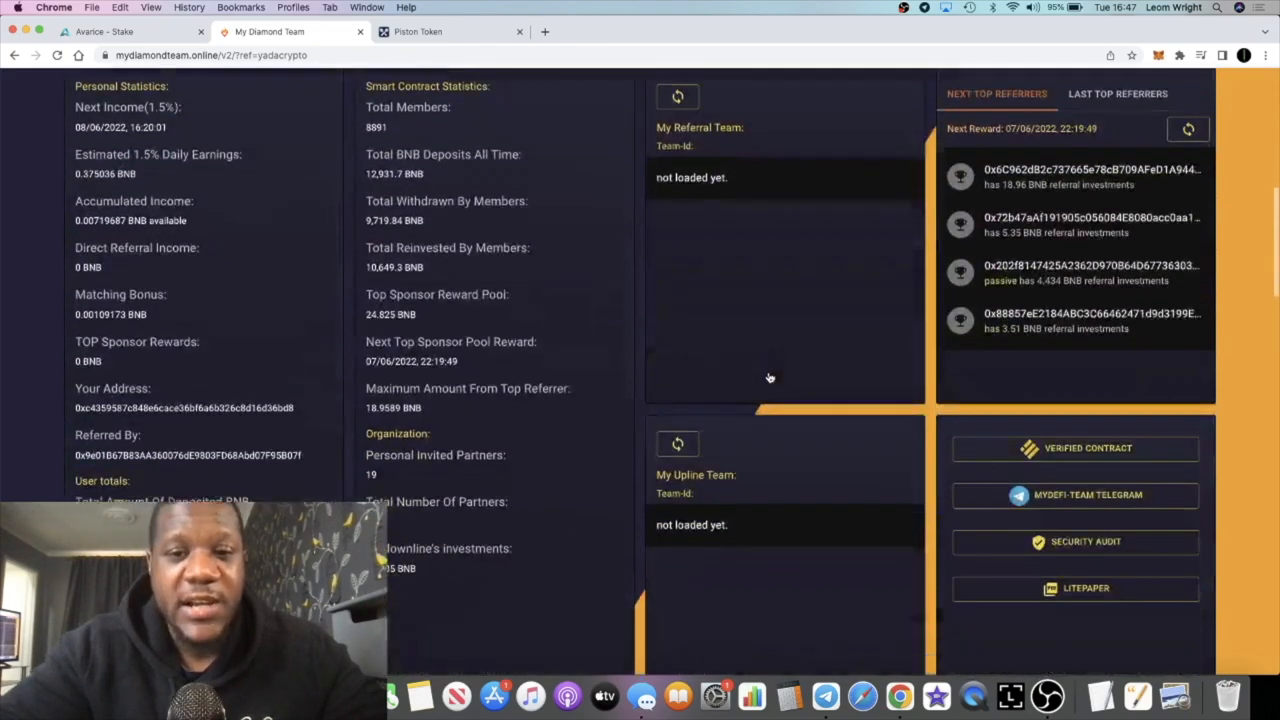
{"action": "scroll", "scroll_direction": "down", "scroll_amount": 3}
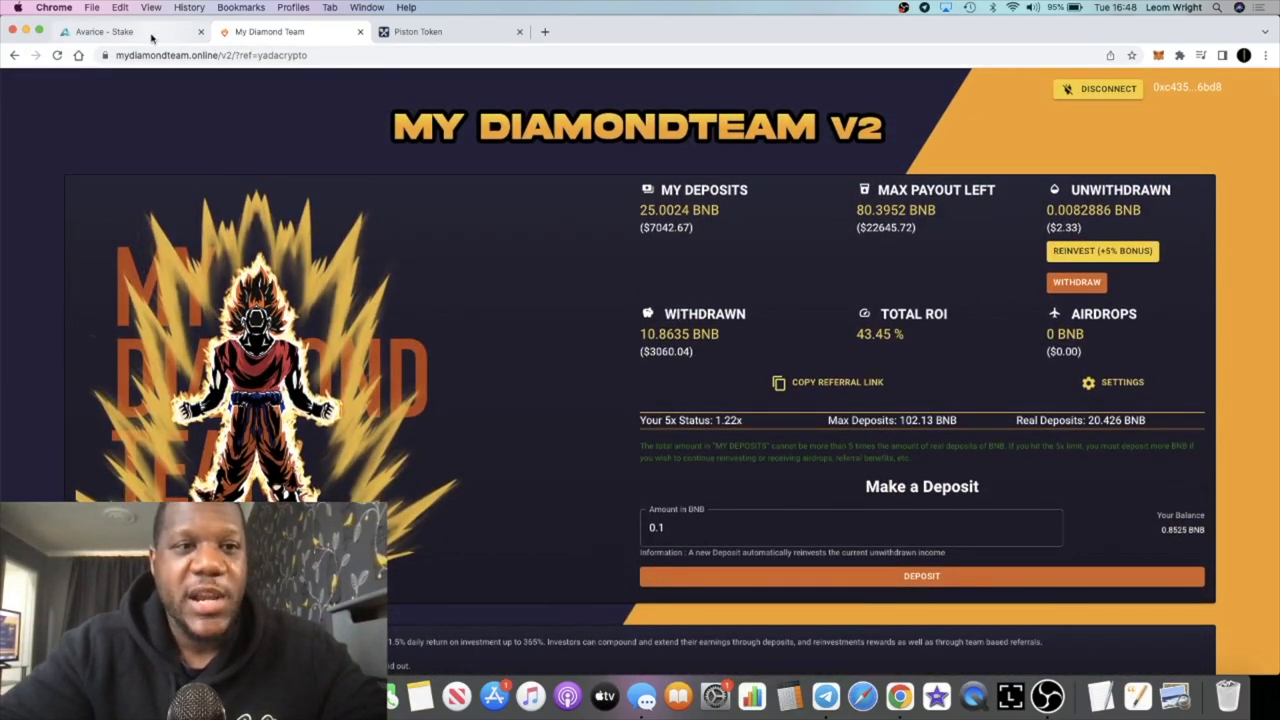
{"action": "left_click", "coordinate": [110, 32]}
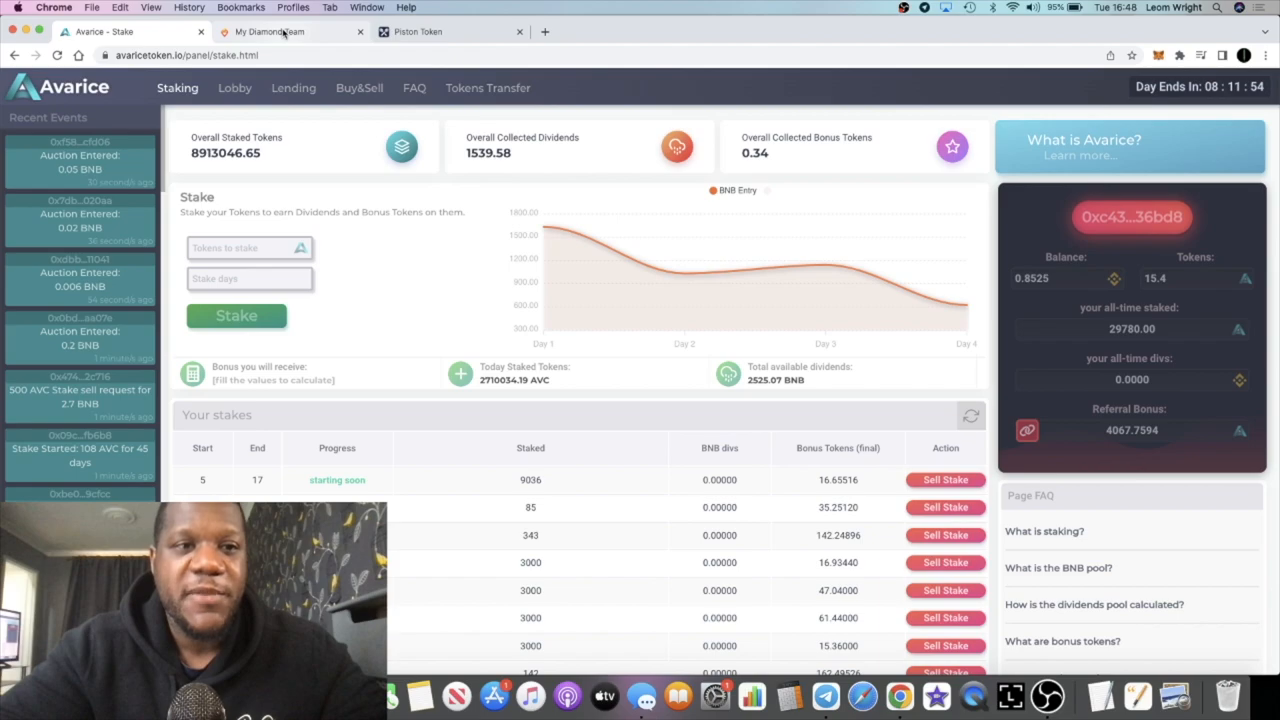
Highlight the 8,891 total members and 9,720.18 BNB withdrawn in the contract statistics
{"action": "left_click", "coordinate": [280, 32]}
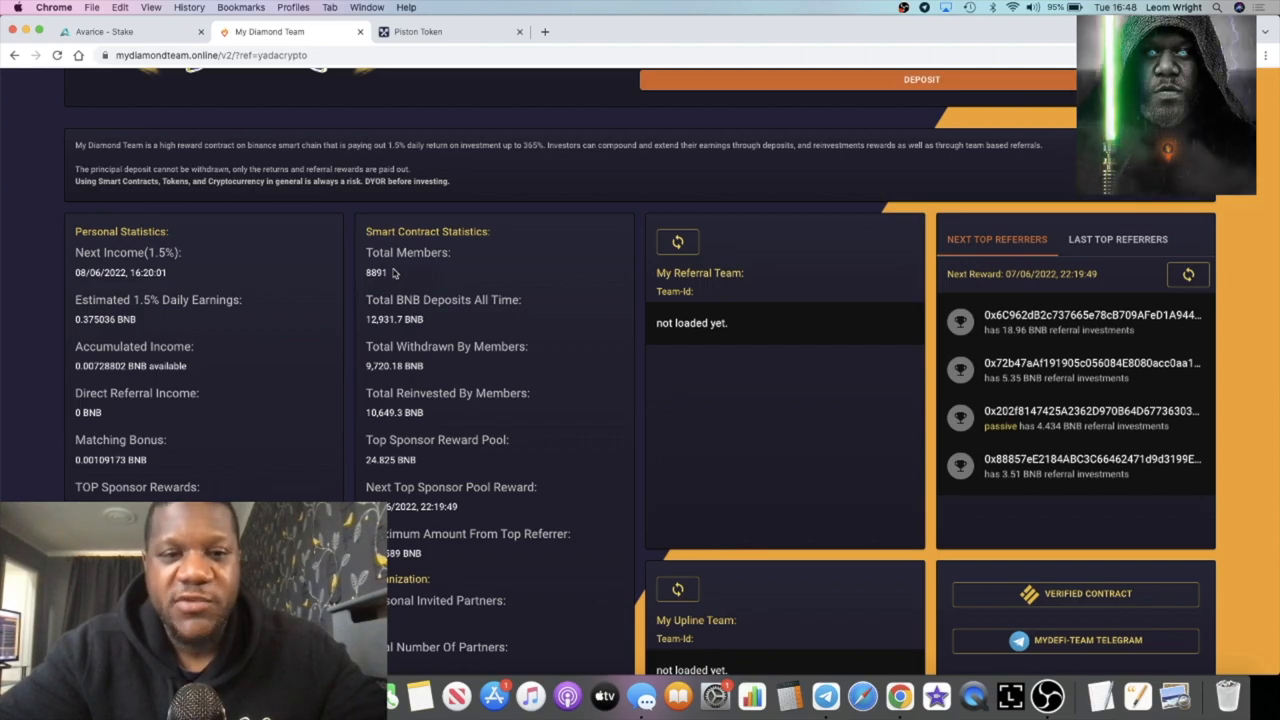
{"action": "double_click", "coordinate": [376, 272]}
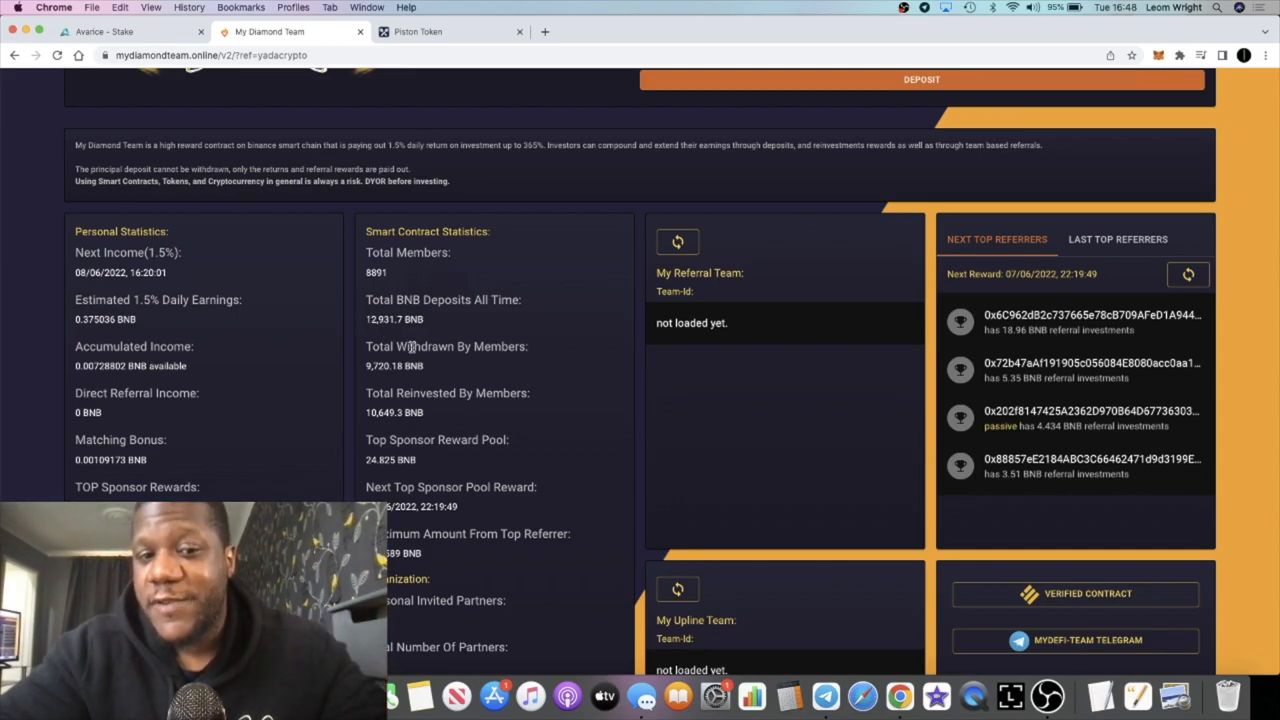
{"action": "scroll", "scroll_direction": "down", "scroll_amount": 3}
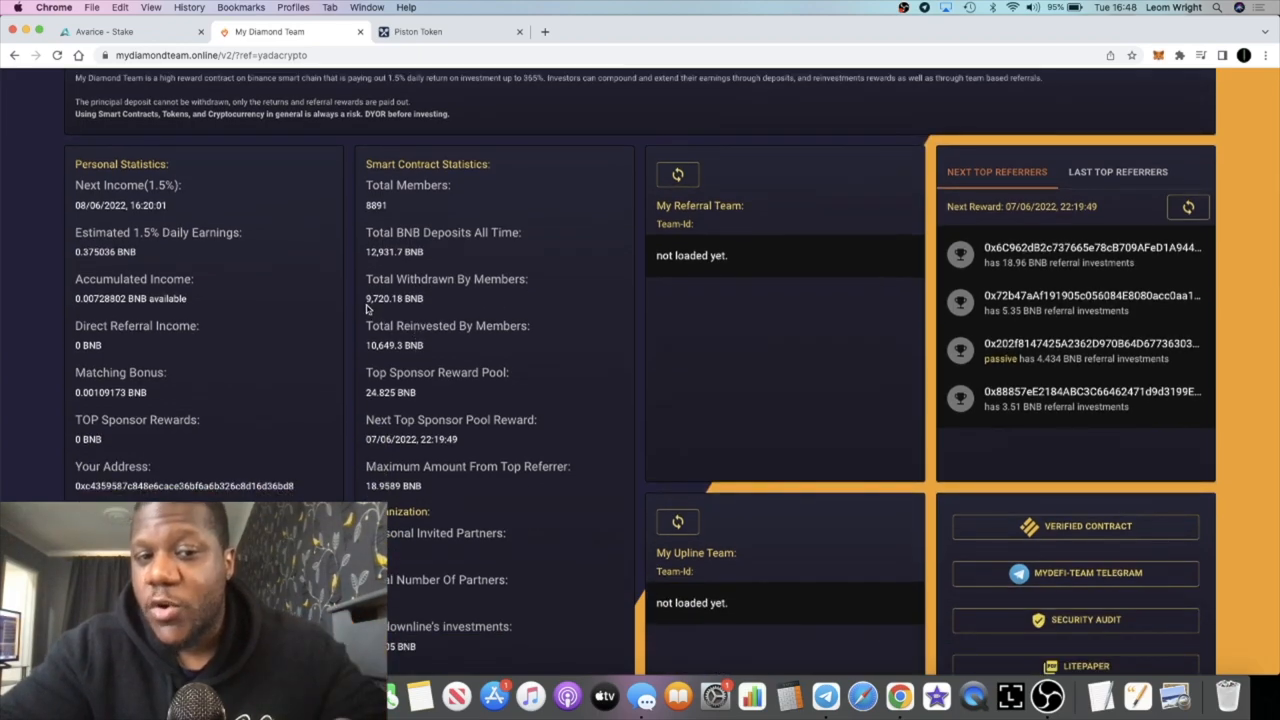
{"action": "double_click", "coordinate": [376, 298]}
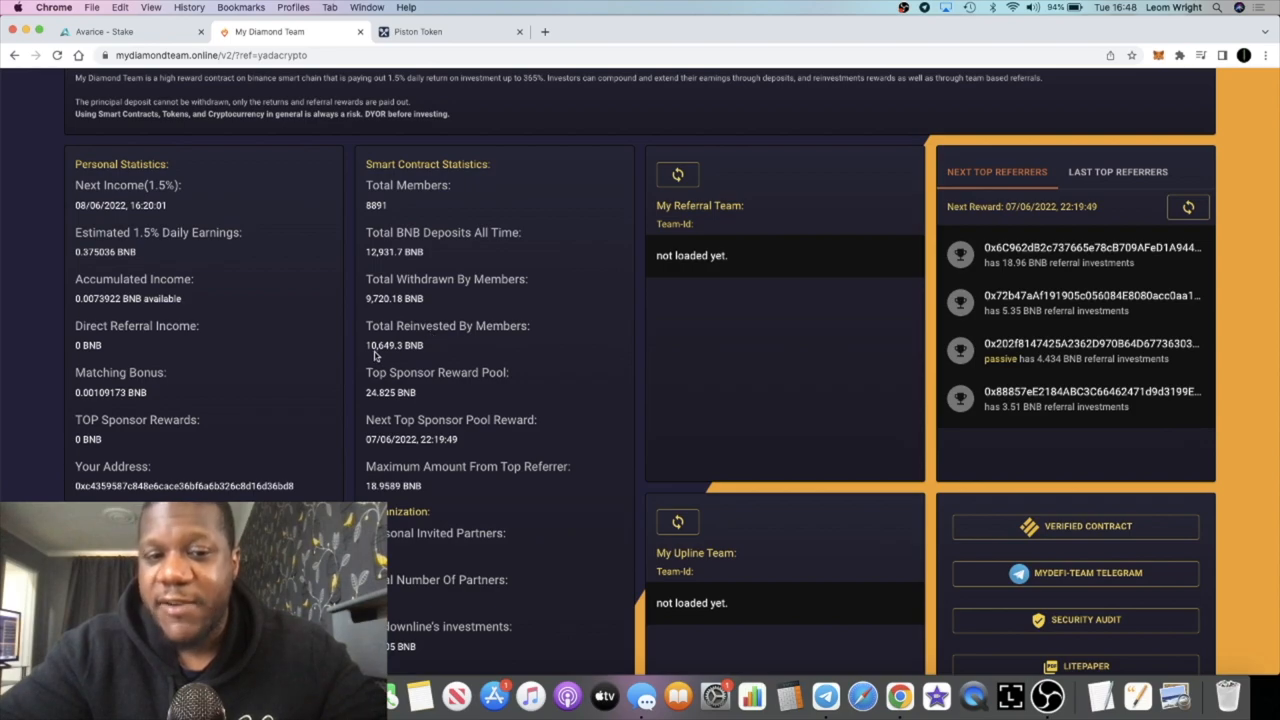
{"action": "mouse_move", "coordinate": [434, 356]}
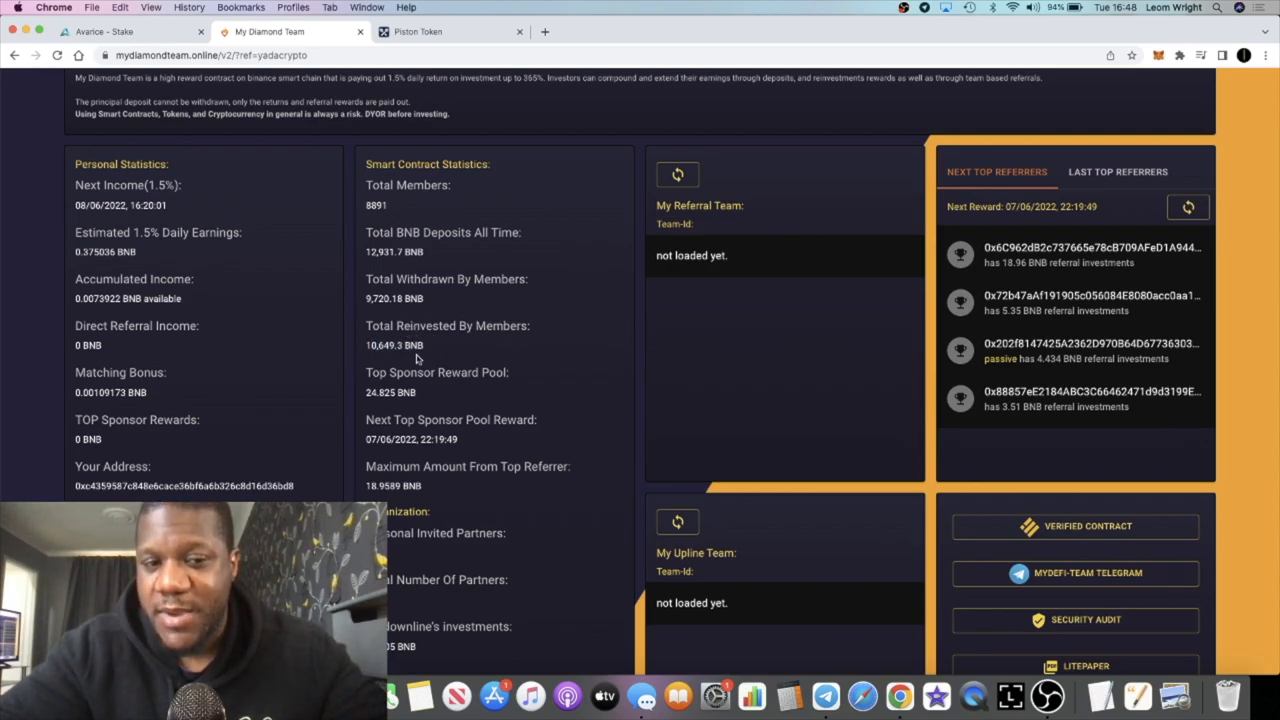
{"action": "mouse_move", "coordinate": [520, 356]}
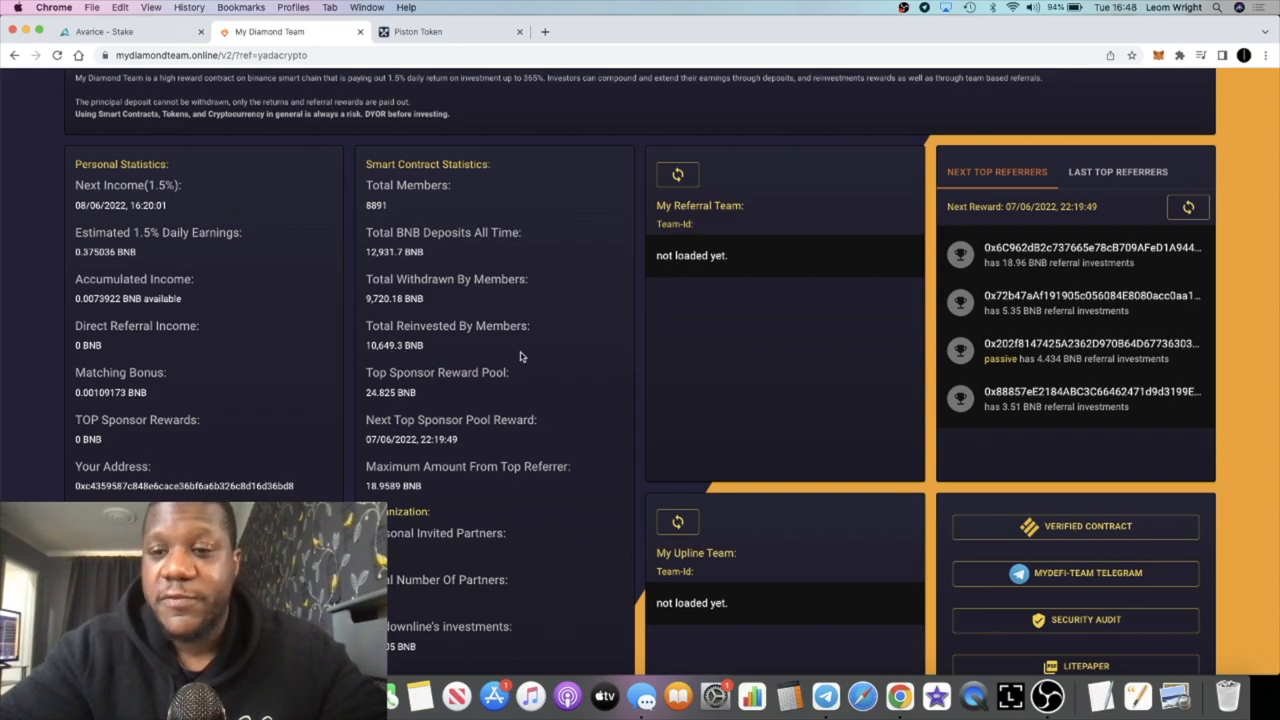
{"action": "scroll", "scroll_direction": "down", "scroll_amount": 3}
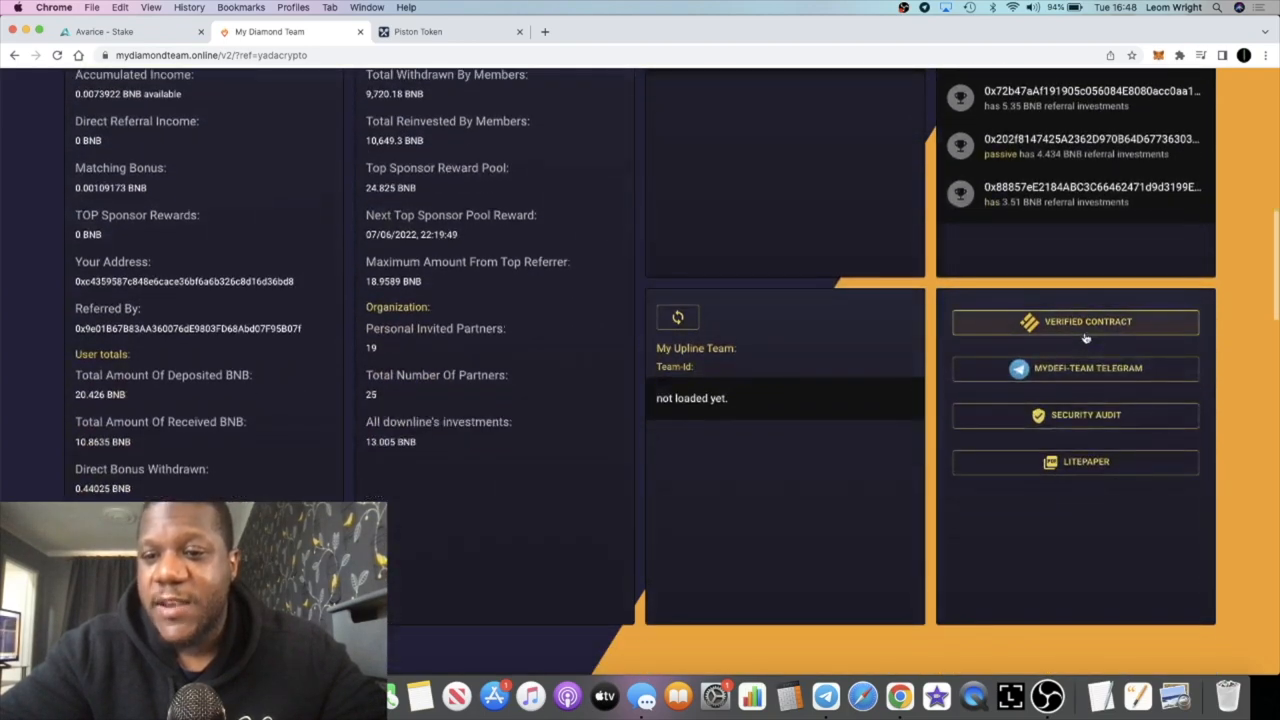
Check the verified contract's 3,640.59 BNB balance on BscScan and return to the dashboard
{"action": "left_click", "coordinate": [1076, 320]}
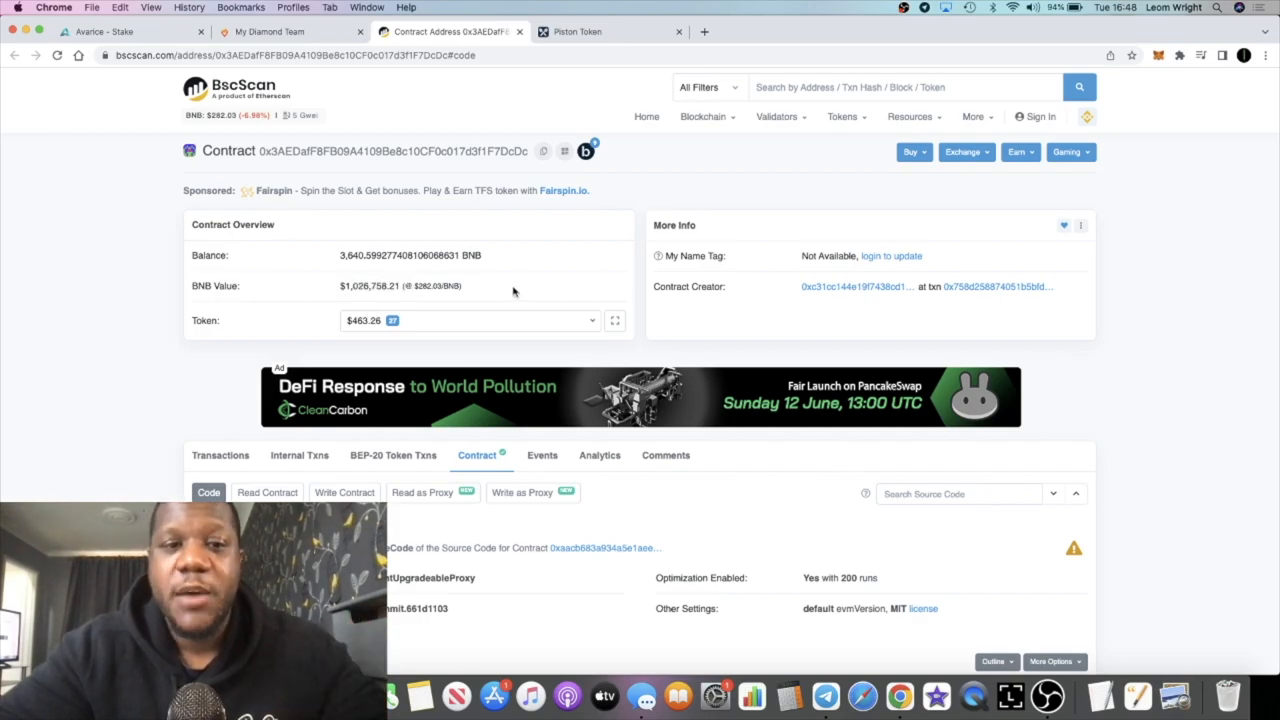
{"action": "left_click", "coordinate": [264, 32]}
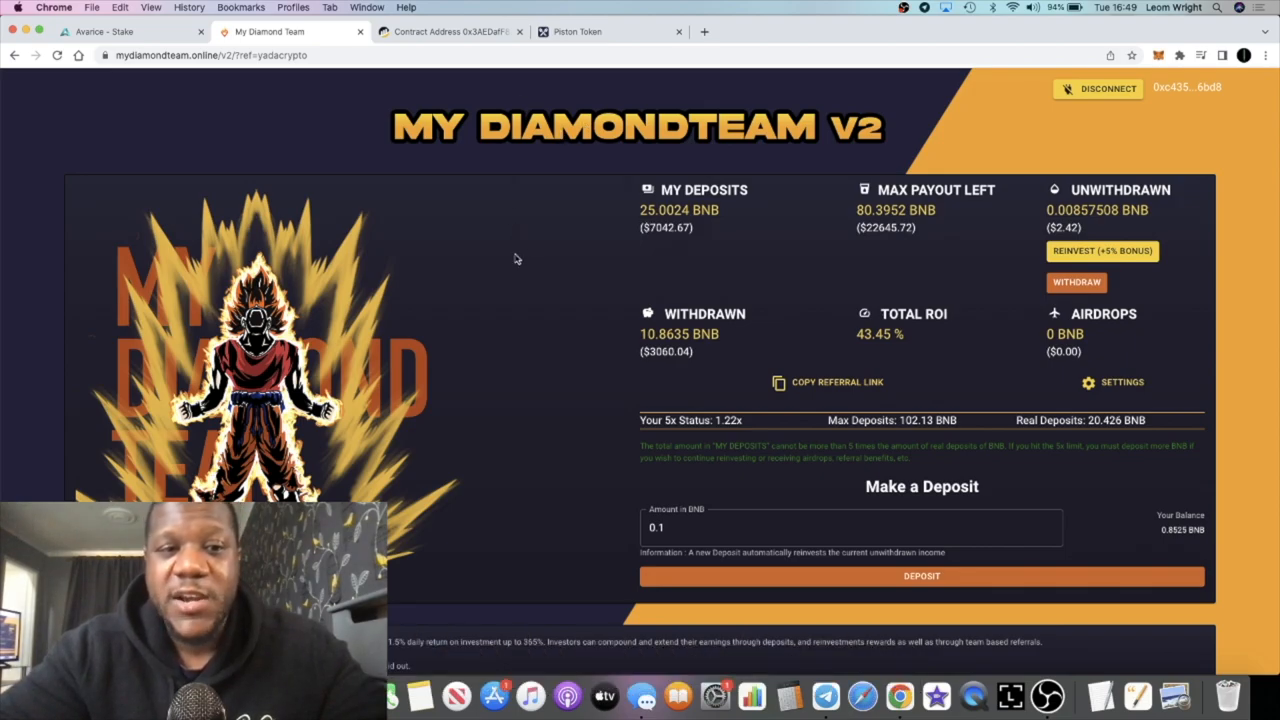
Leave the BNB dashboard at 0.00867926 unwithdrawn and switch to the Avarice staking page
{"action": "scroll", "scroll_direction": "down", "scroll_amount": 3}
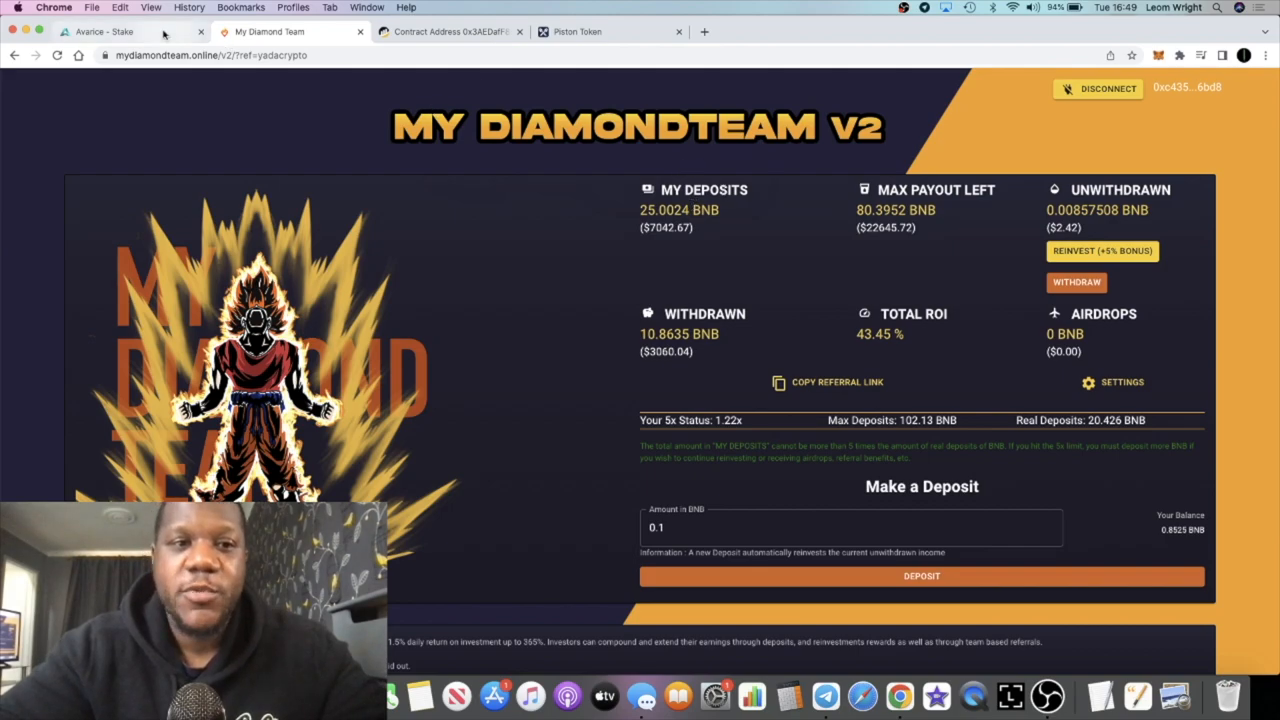
{"action": "left_click", "coordinate": [104, 32]}
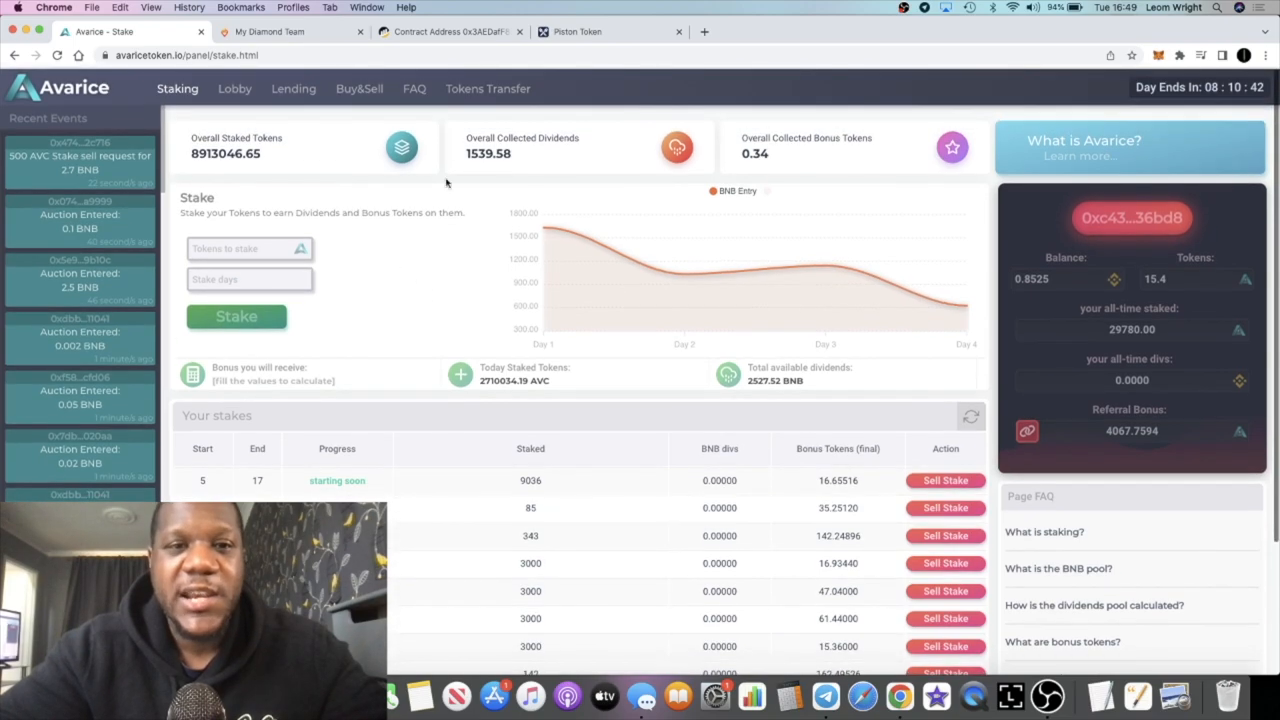
{"action": "left_click", "coordinate": [290, 32]}
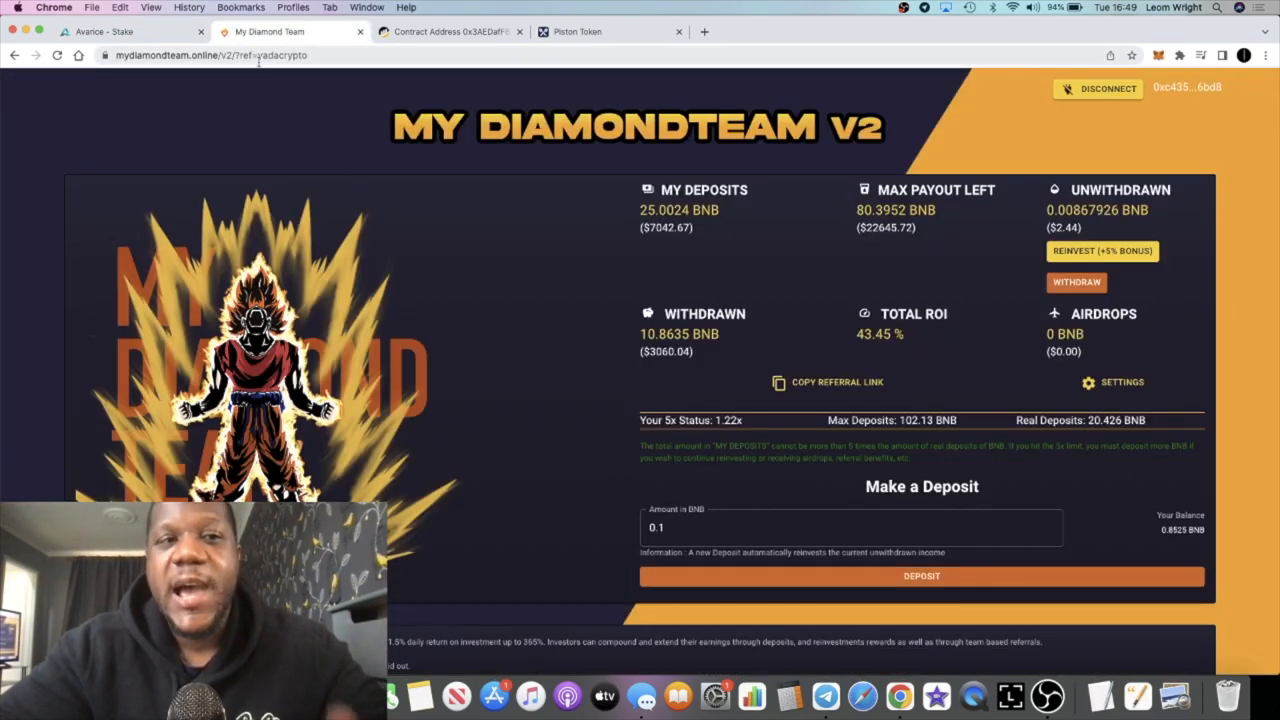
{"action": "mouse_move", "coordinate": [104, 32]}
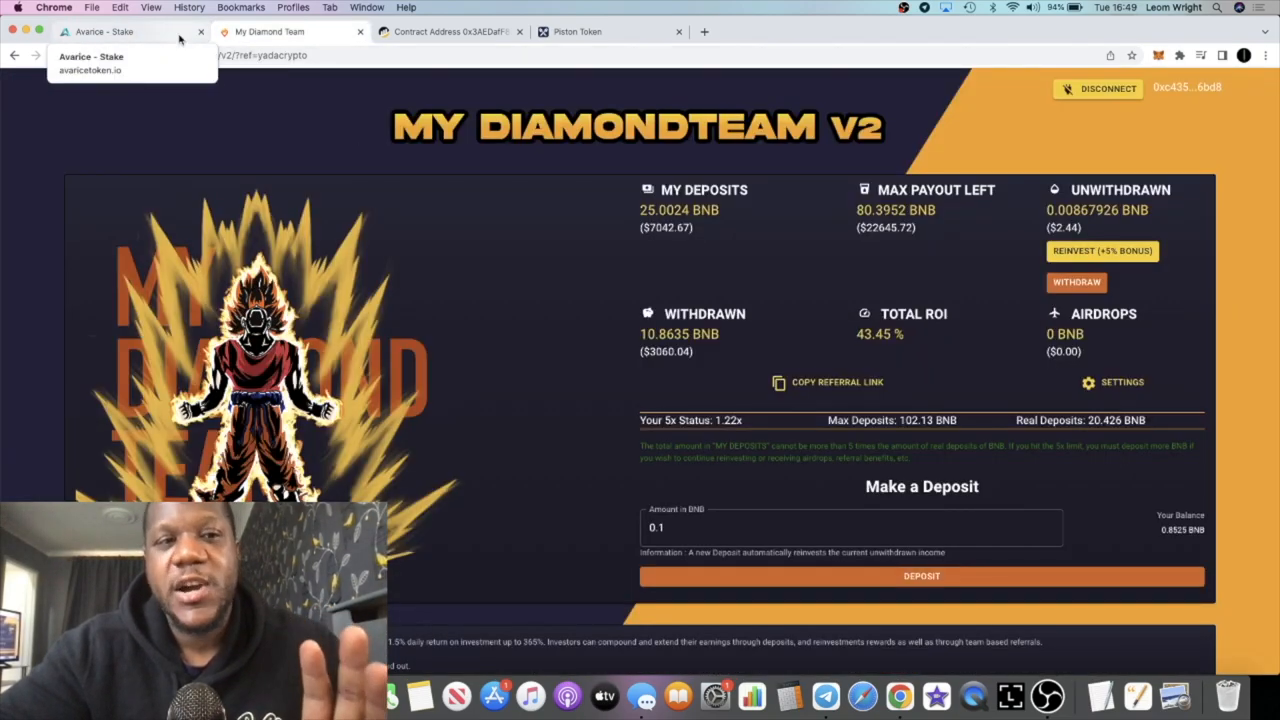
{"action": "left_click", "coordinate": [110, 32]}
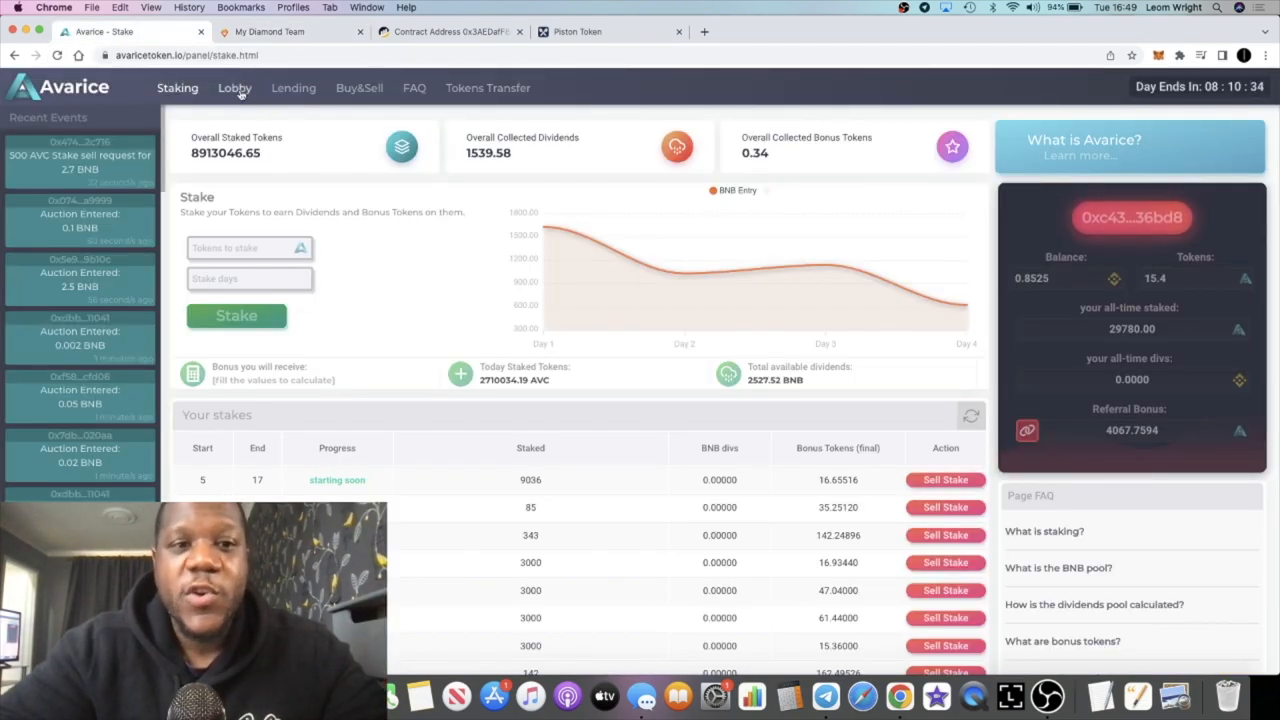
Show the Avarice lobby with 3,605 participants and day 4's auction open
{"action": "left_click", "coordinate": [234, 88]}
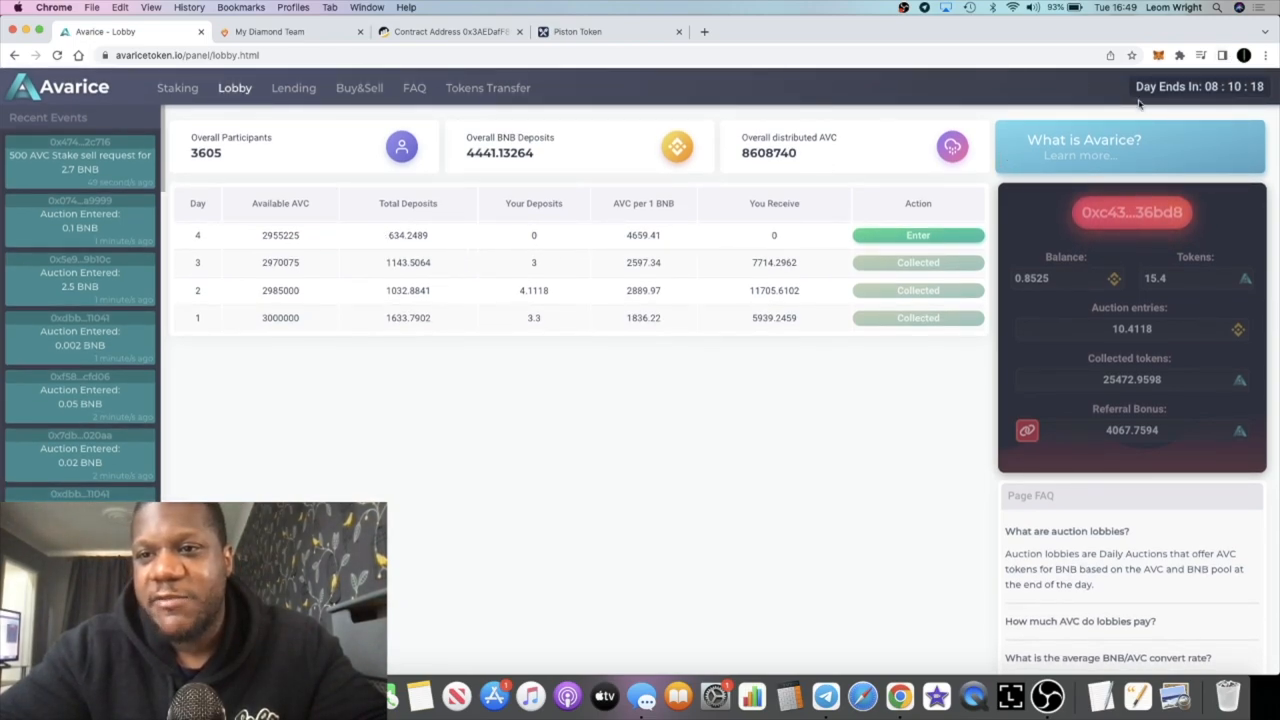
{"action": "double_click", "coordinate": [408, 236]}
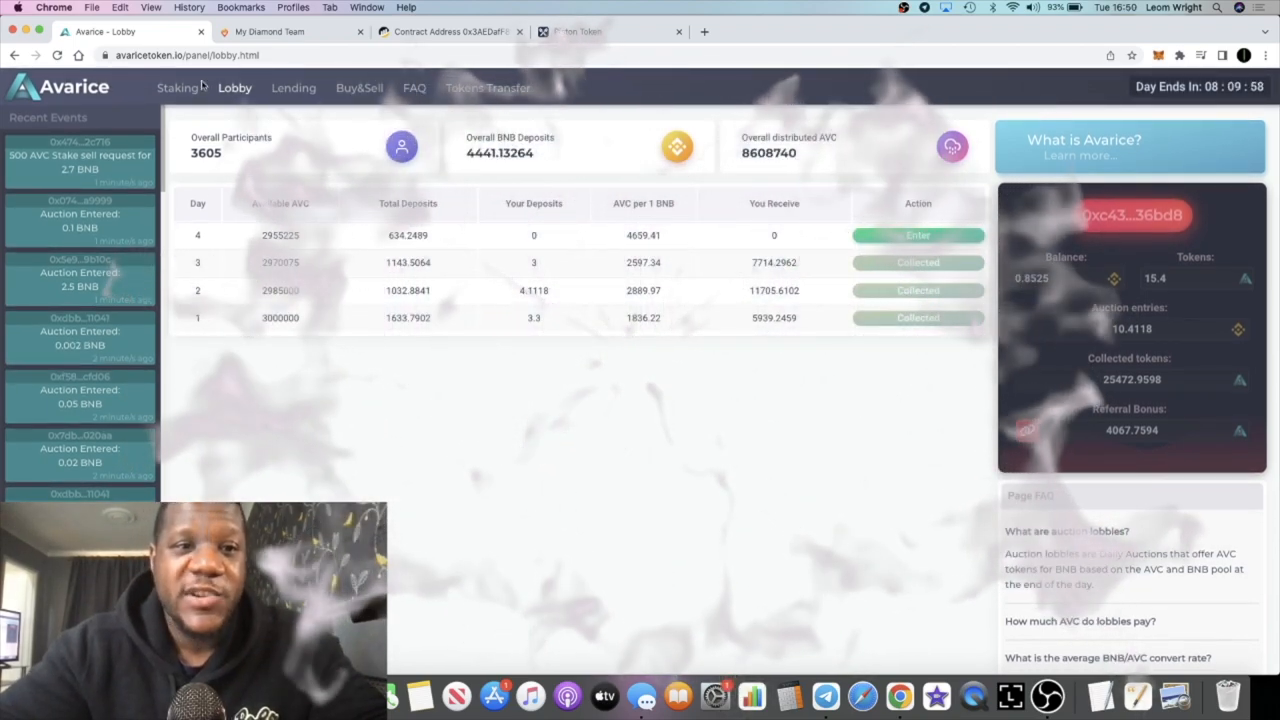
Review the stakes table down to the 29,780 total with 1.228 BNB dividends
{"action": "left_click", "coordinate": [176, 88]}
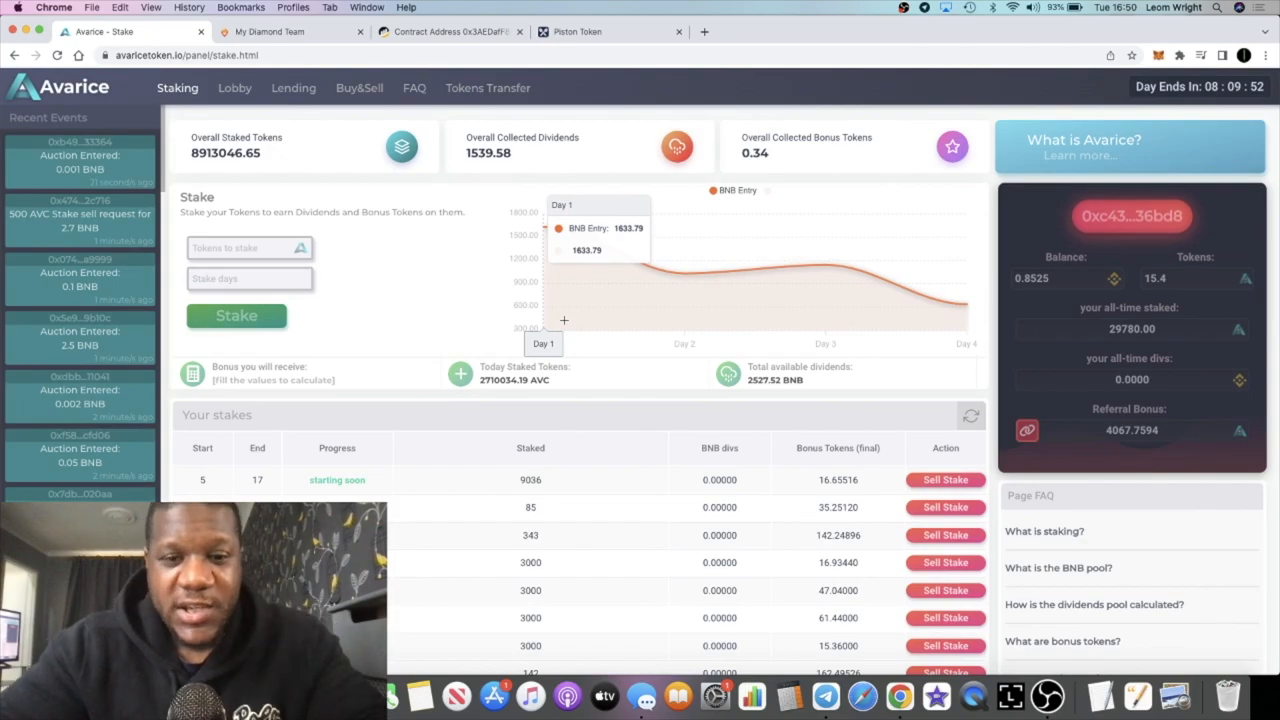
{"action": "scroll", "scroll_direction": "down", "scroll_amount": 3}
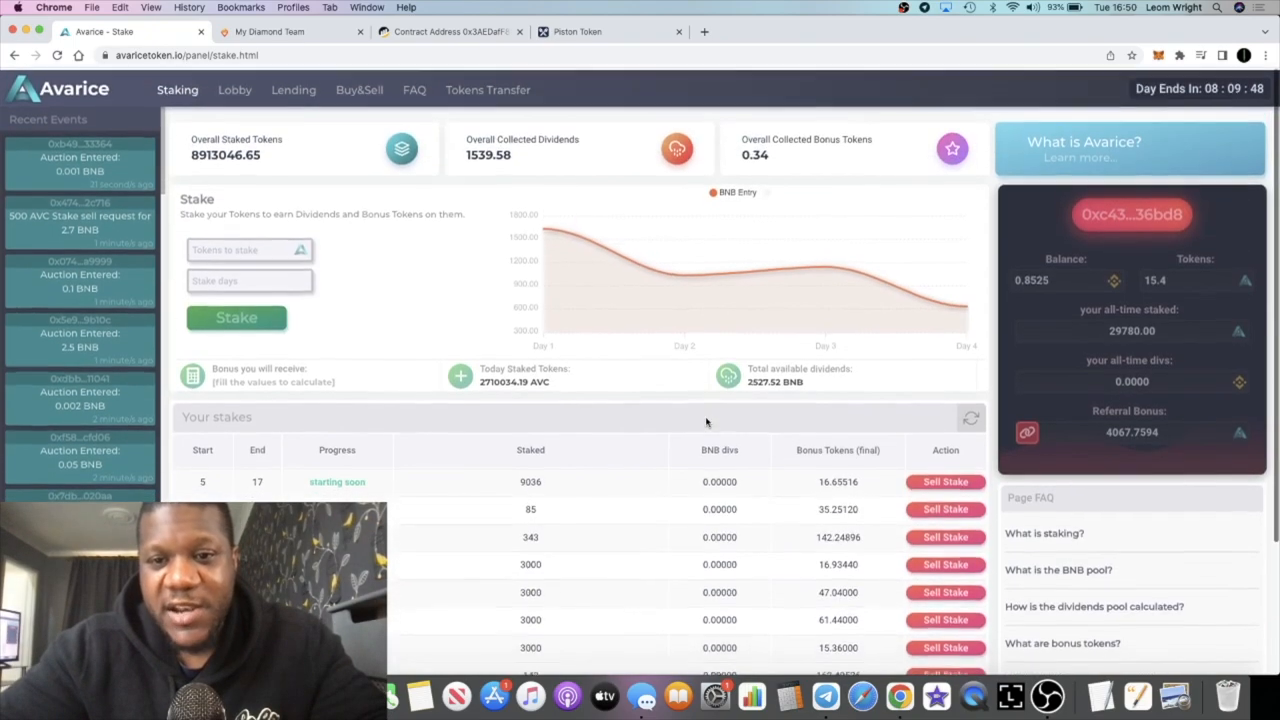
{"action": "scroll", "scroll_direction": "down", "scroll_amount": 3}
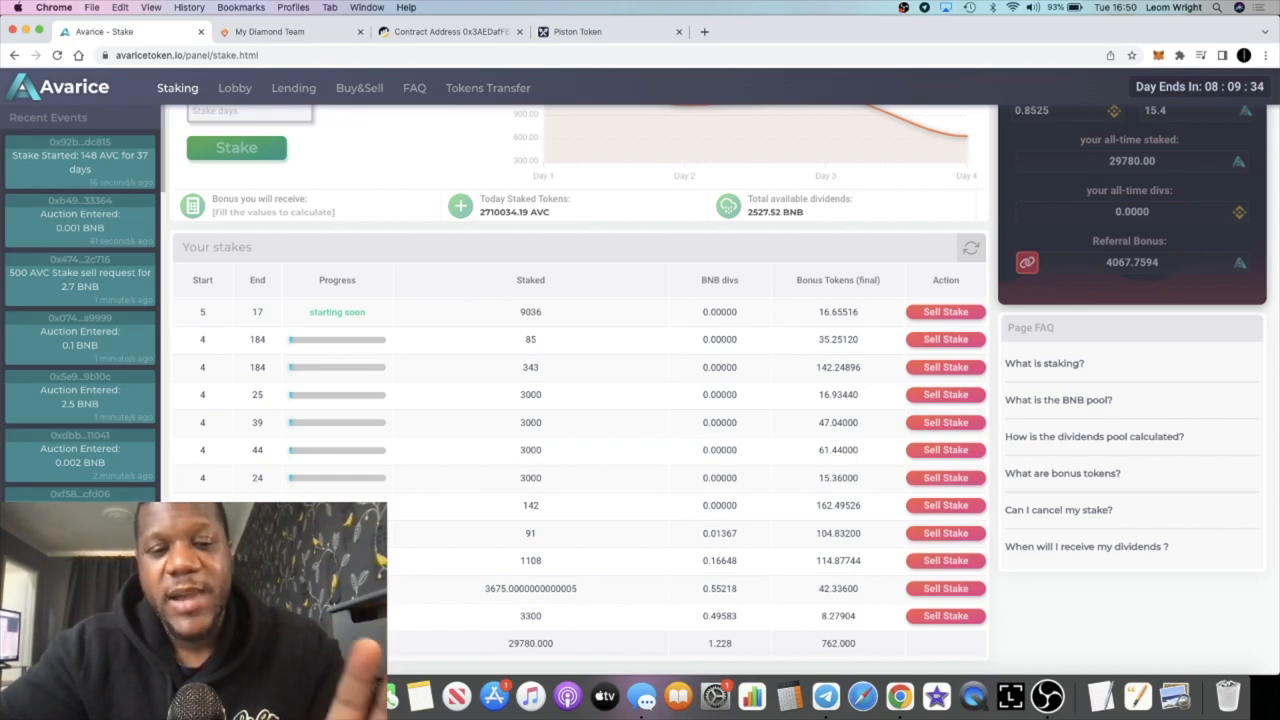
{"action": "mouse_move", "coordinate": [546, 616]}
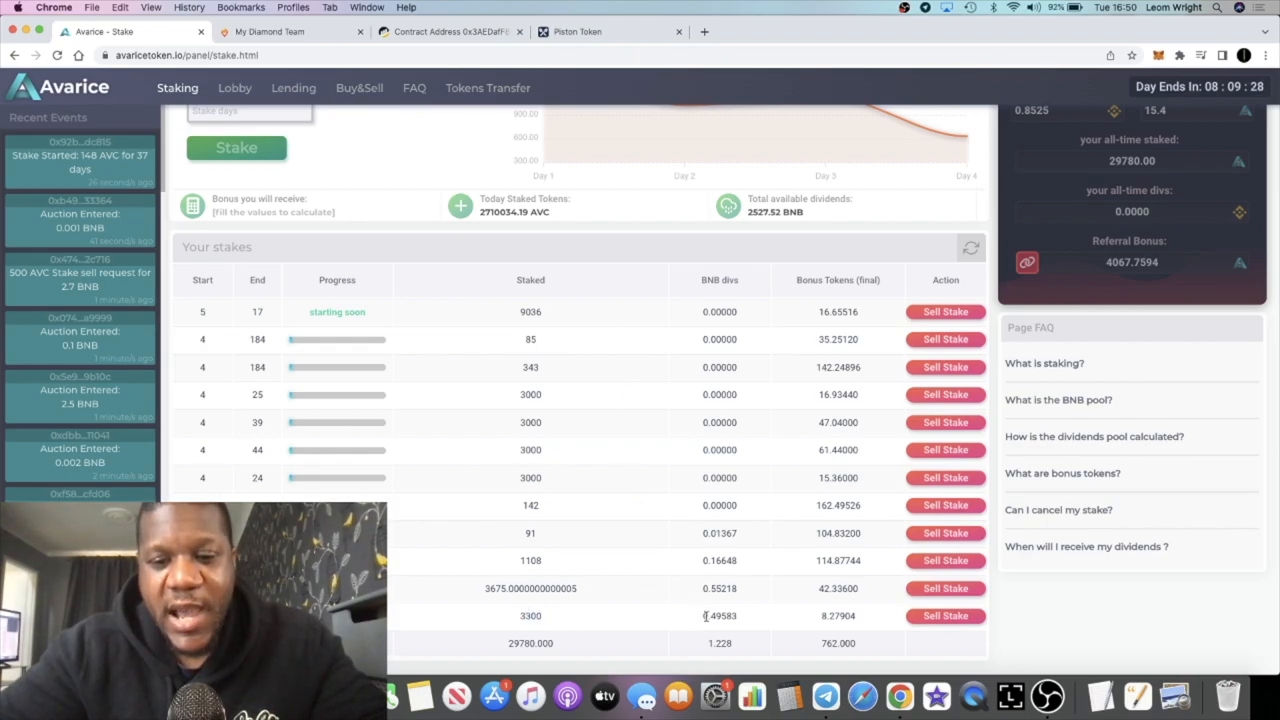
{"action": "mouse_move", "coordinate": [758, 622]}
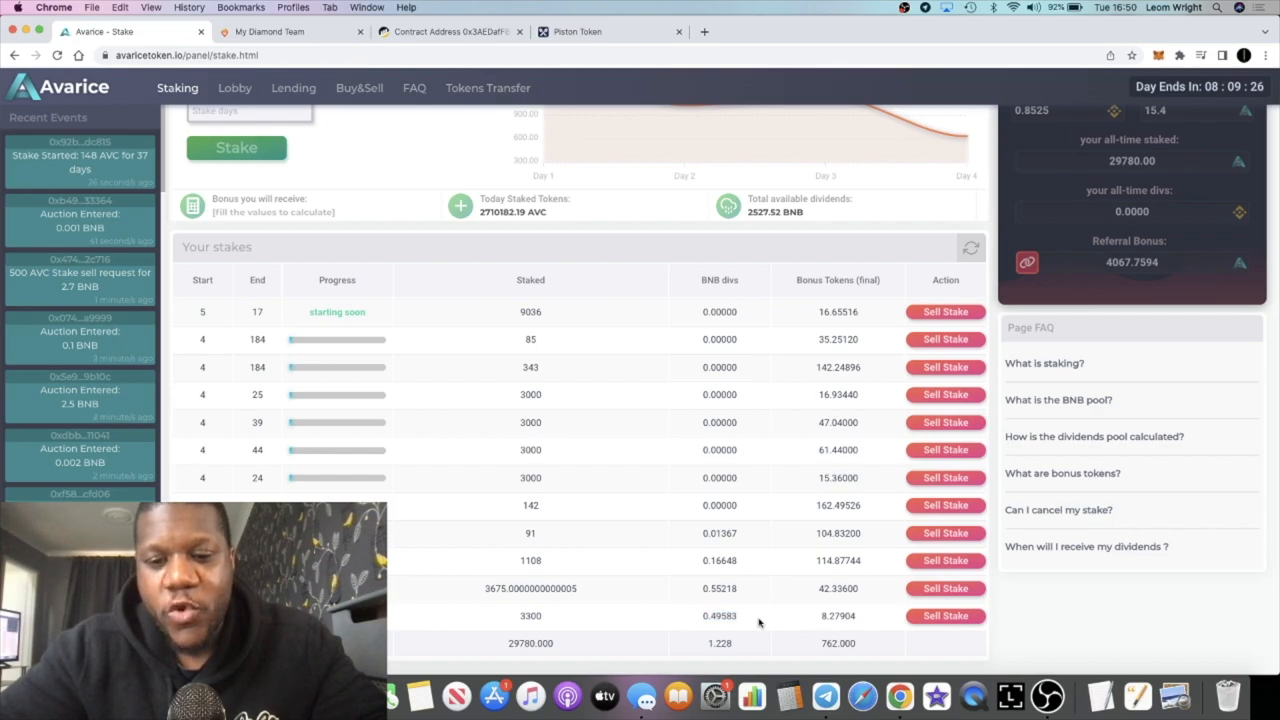
{"action": "mouse_move", "coordinate": [708, 616]}
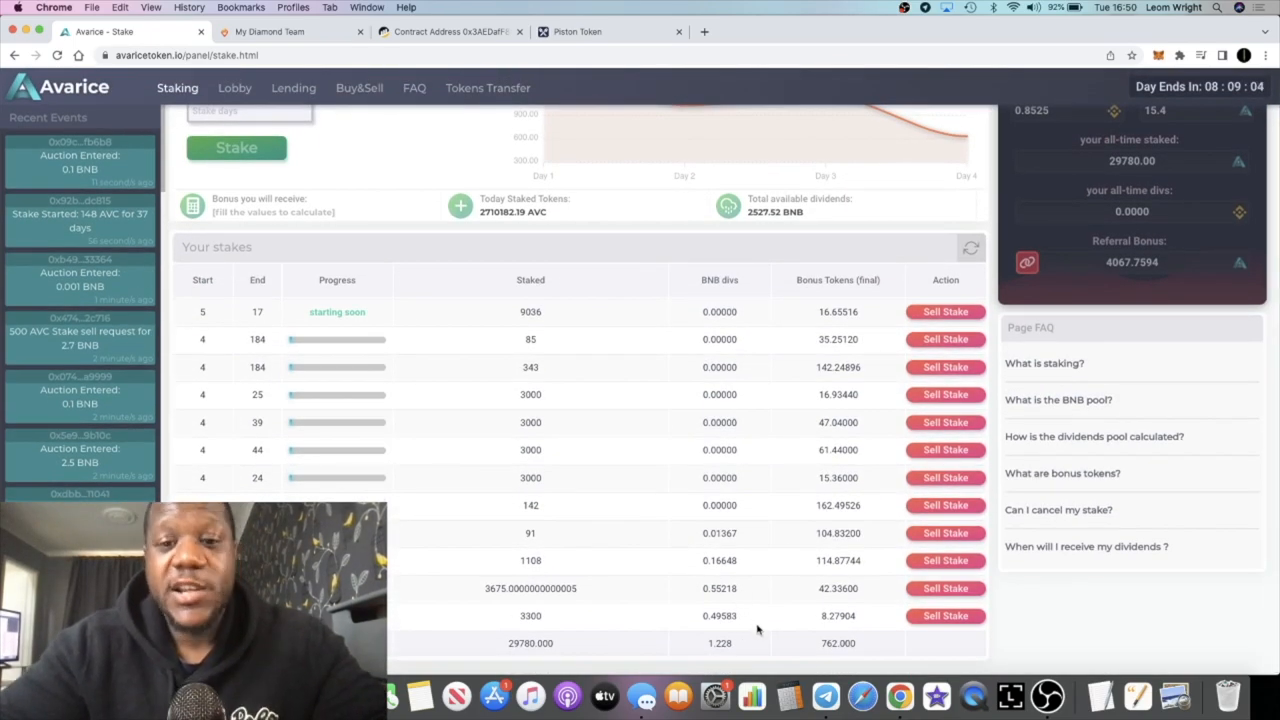
{"action": "mouse_move", "coordinate": [718, 638]}
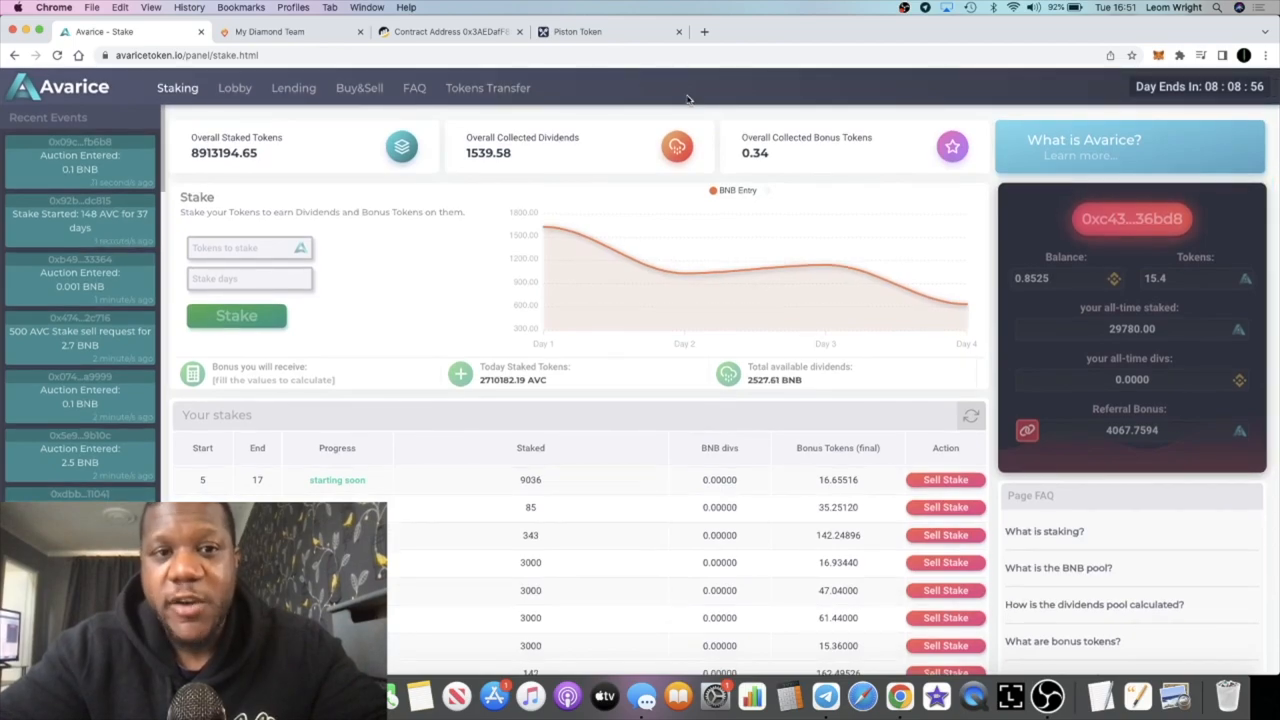
{"action": "mouse_move", "coordinate": [260, 104]}
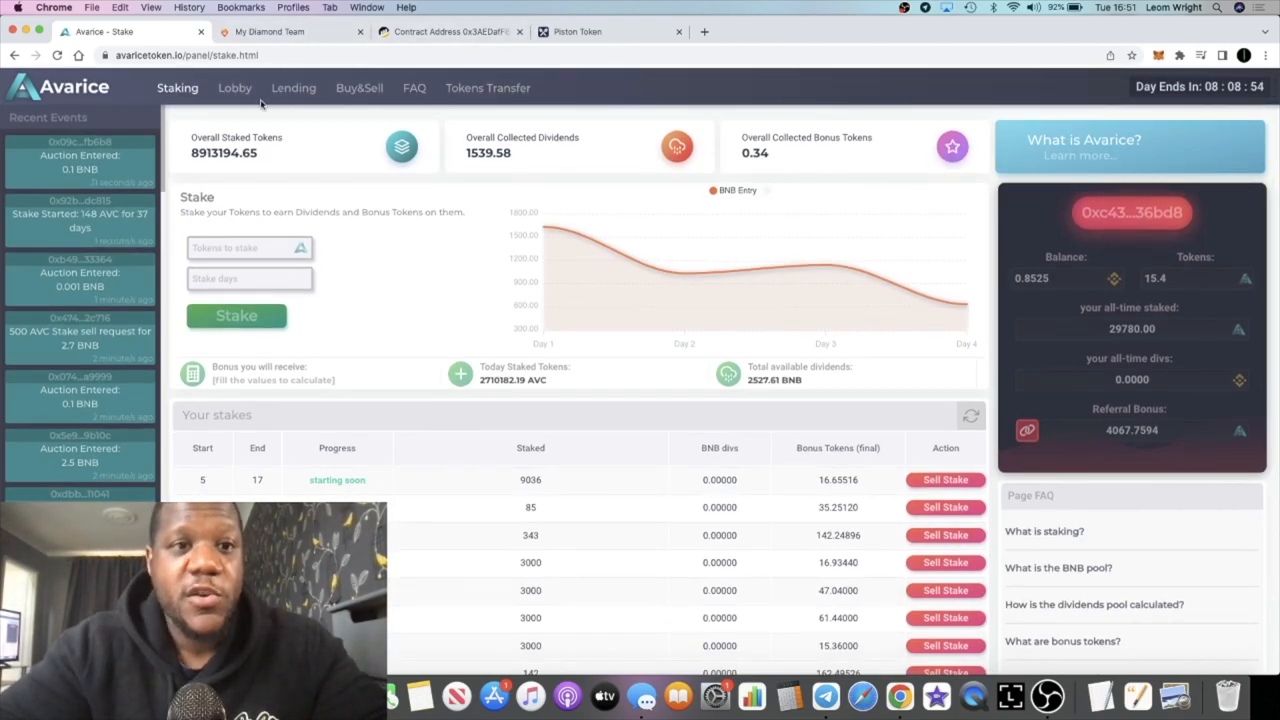
Check the lobby's 3,606 participants and 25,472.96 collected tokens
{"action": "left_click", "coordinate": [234, 88]}
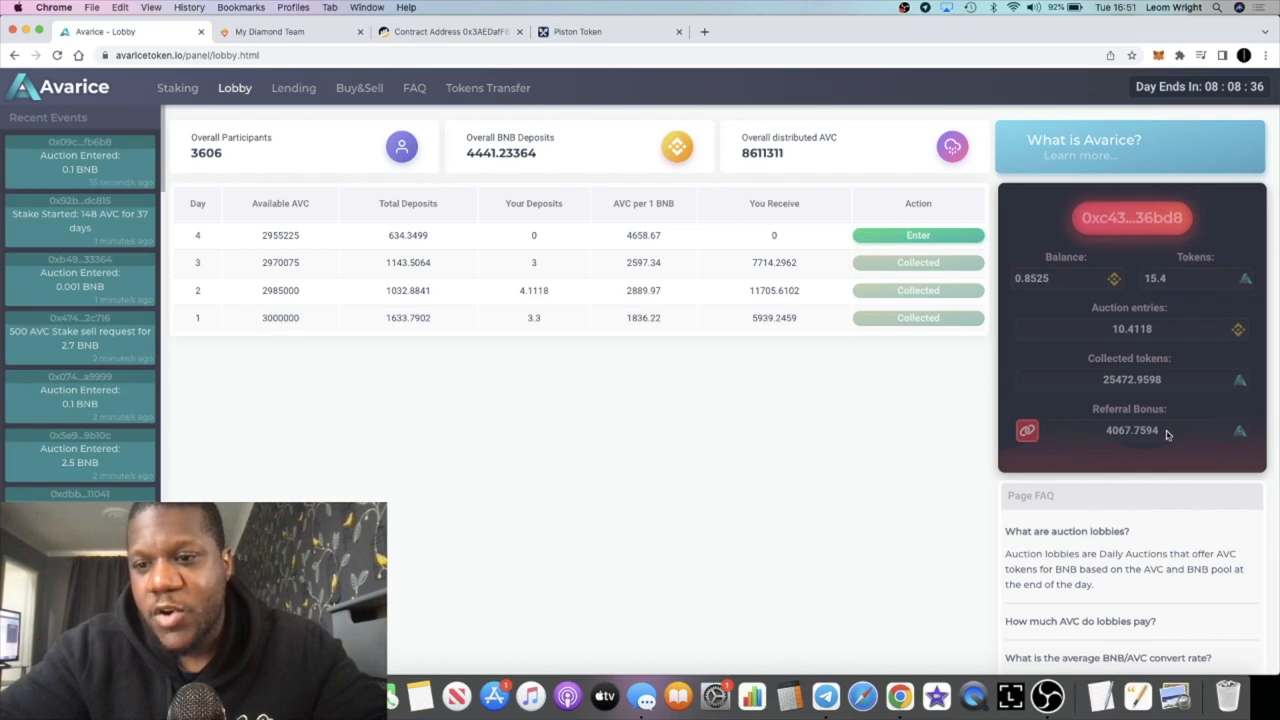
{"action": "mouse_move", "coordinate": [1112, 440]}
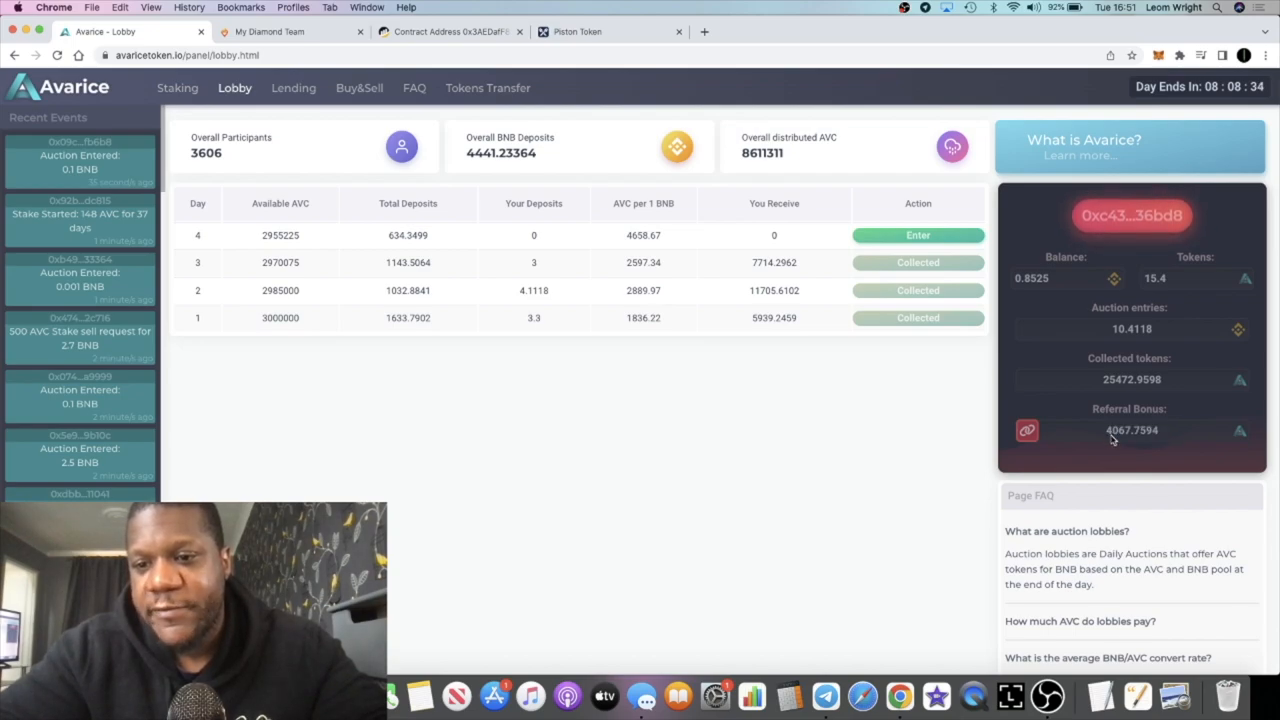
{"action": "mouse_move", "coordinate": [752, 304]}
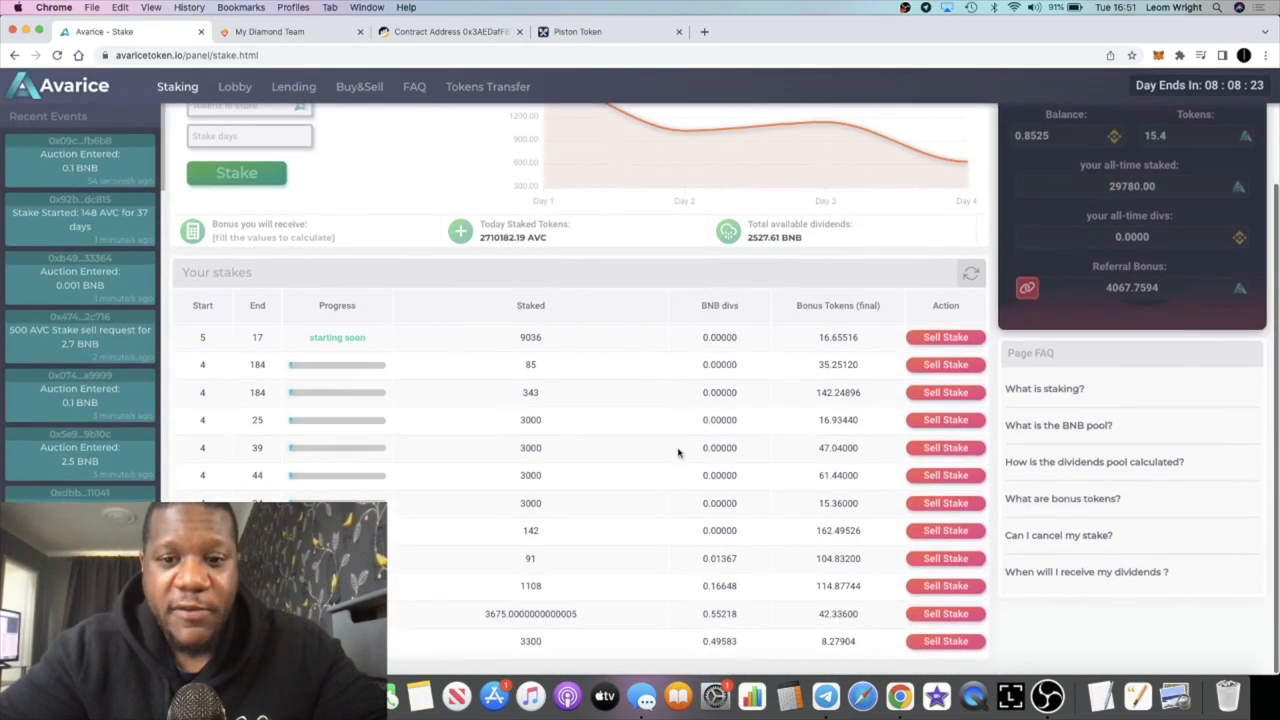
Scroll through the Your stakes table showing 29,780 staked, 1.228 BNB dividends and 762 bonus tokens
{"action": "scroll", "scroll_direction": "down", "scroll_amount": 3}
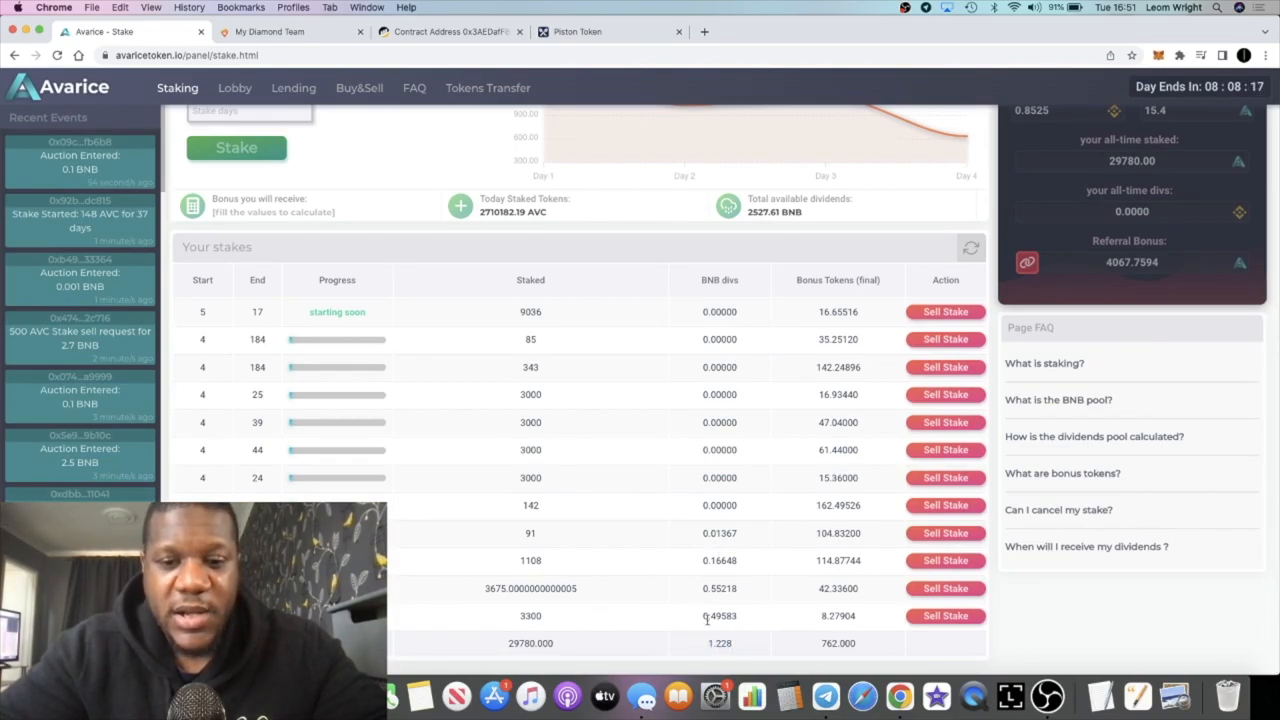
{"action": "mouse_move", "coordinate": [764, 496]}
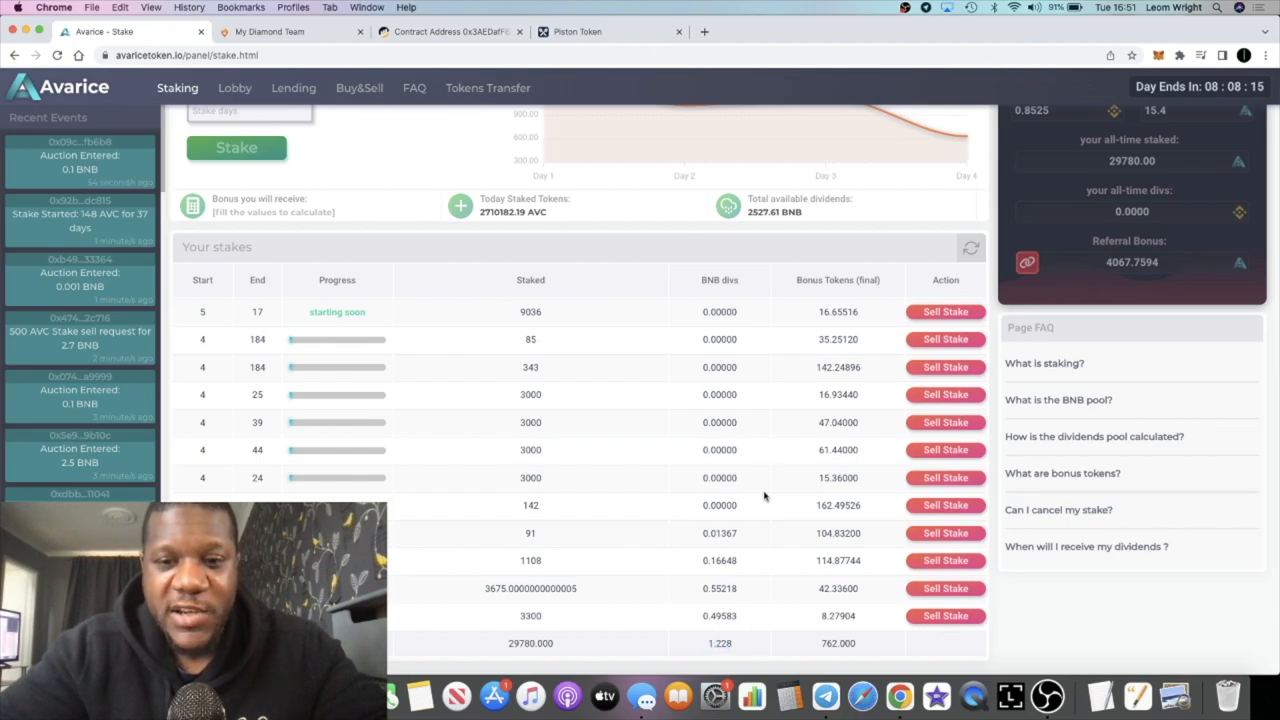
{"action": "scroll", "scroll_direction": "up", "scroll_amount": 3}
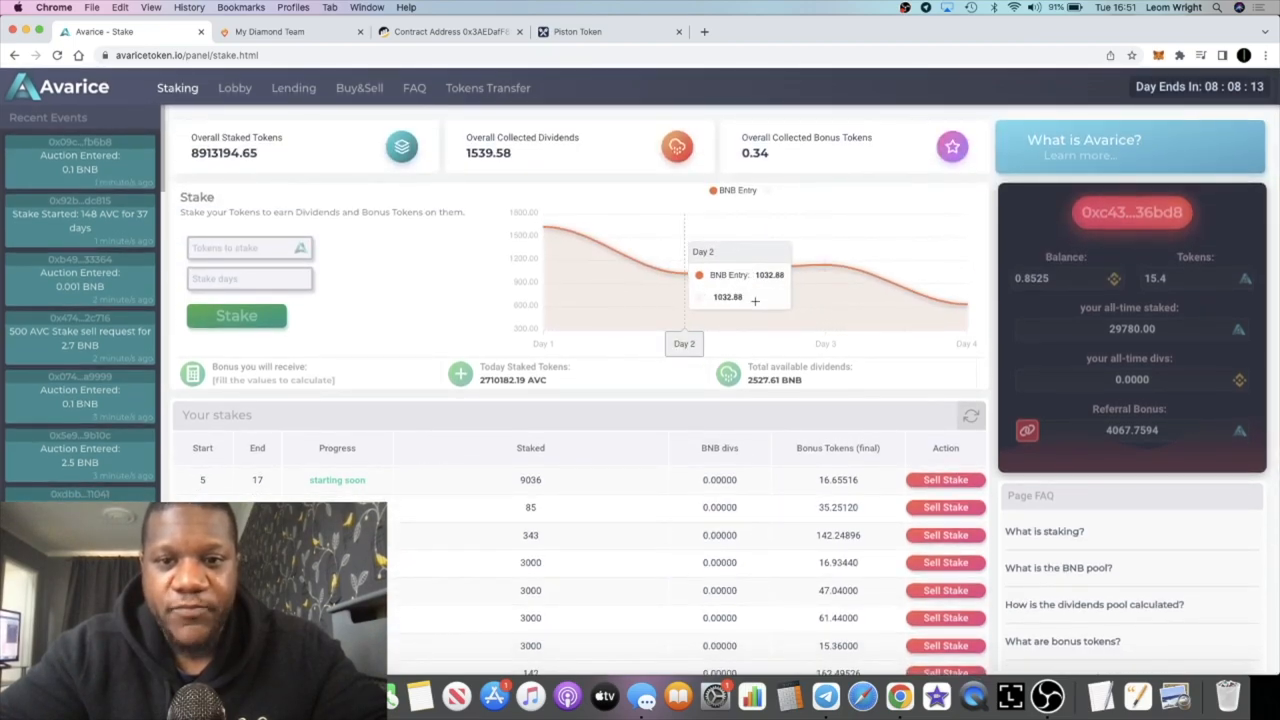
{"action": "scroll", "scroll_direction": "down", "scroll_amount": 3}
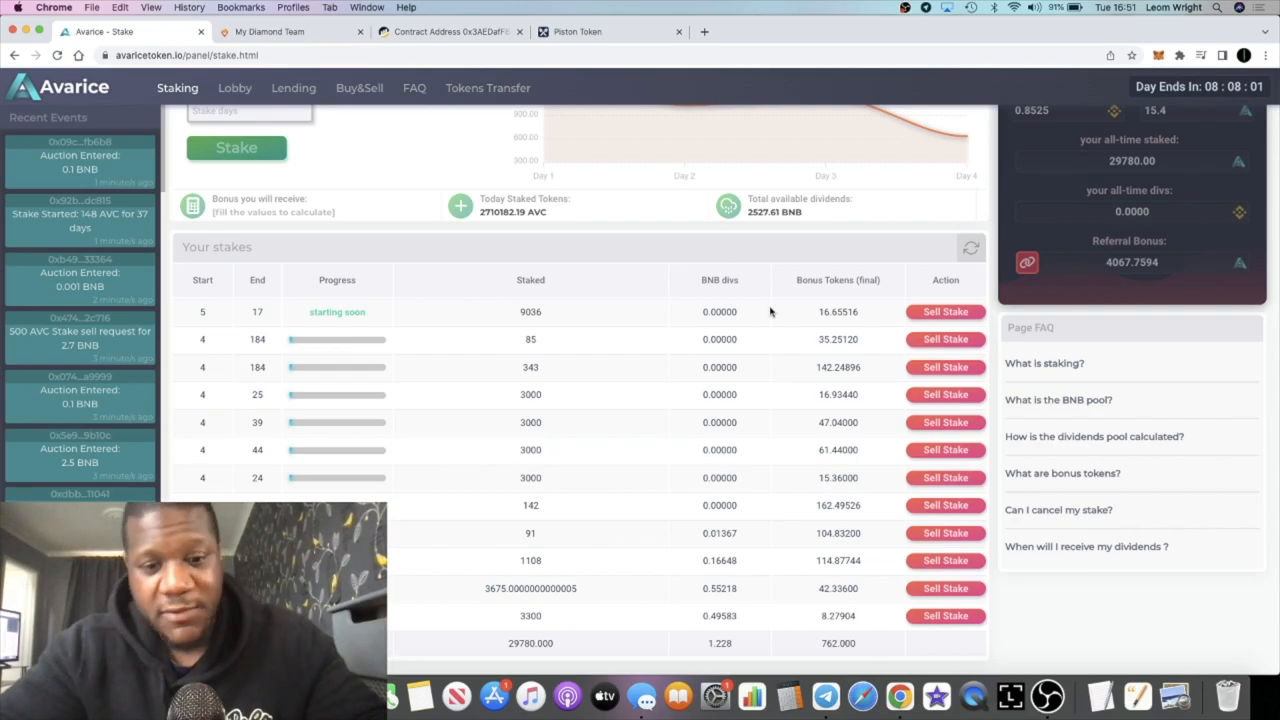
{"action": "mouse_move", "coordinate": [760, 456]}
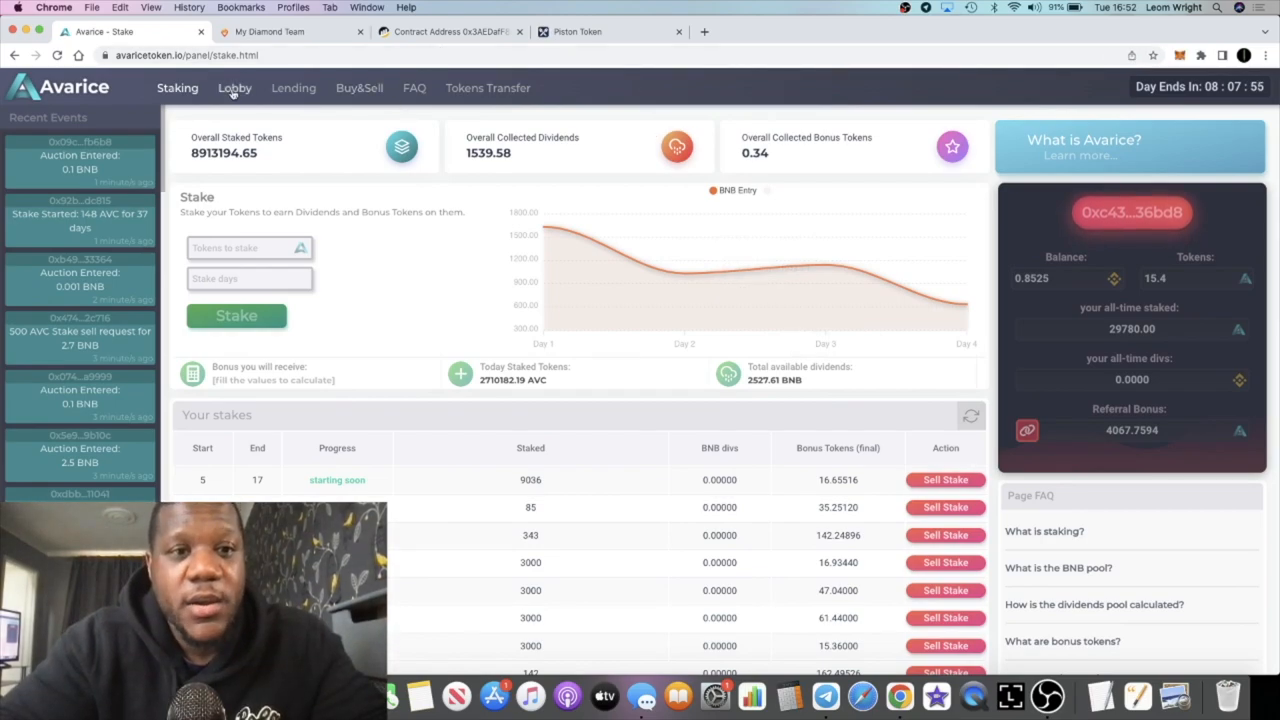
{"action": "left_click", "coordinate": [234, 88]}
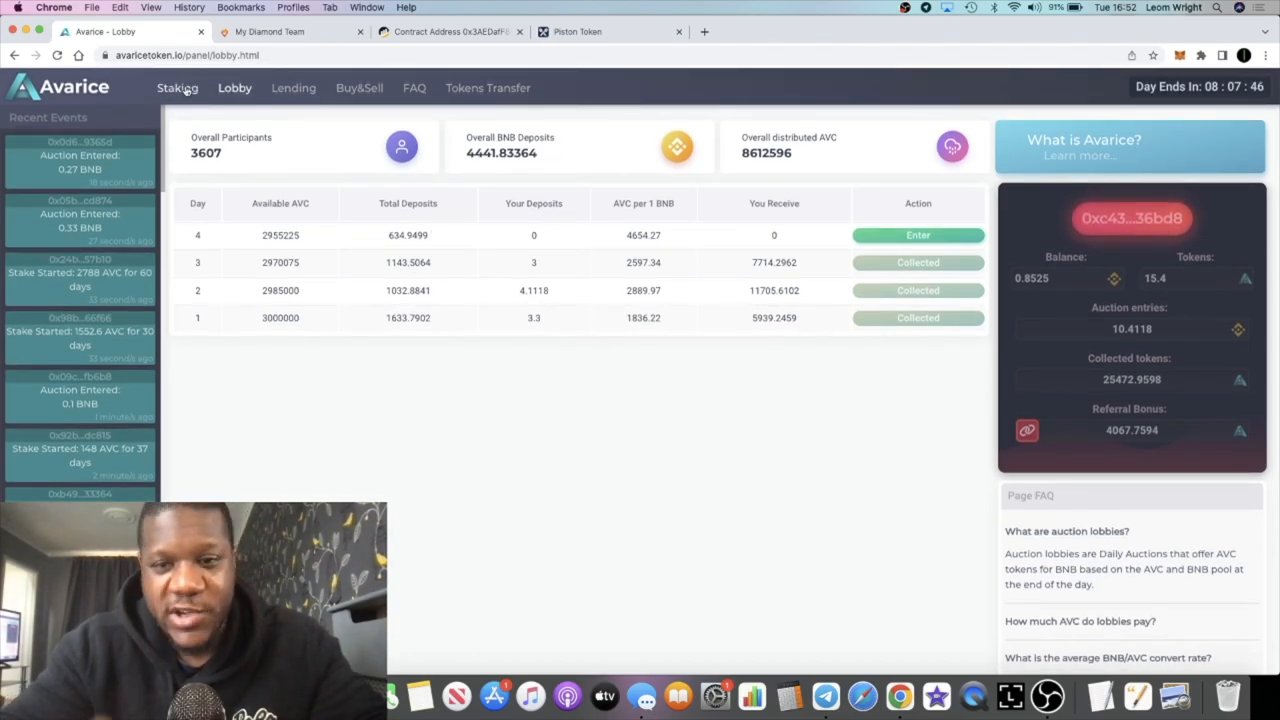
{"action": "left_click", "coordinate": [176, 88]}
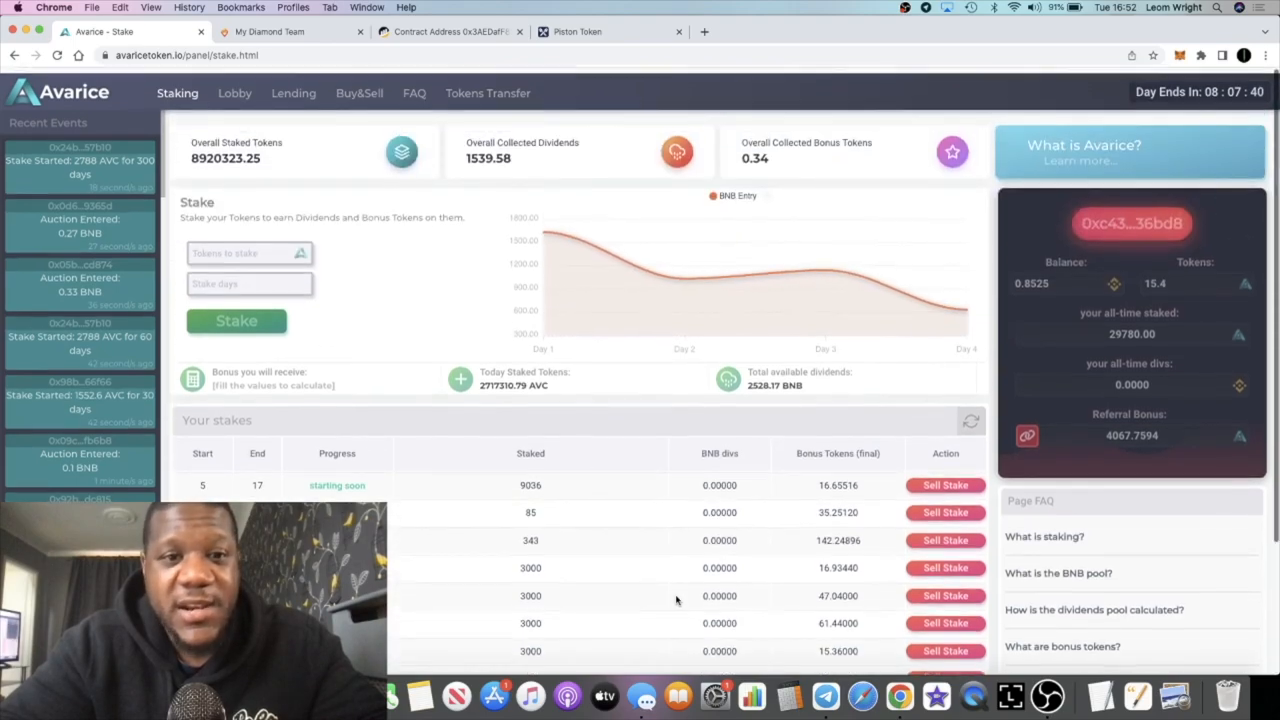
{"action": "scroll", "scroll_direction": "down", "scroll_amount": 3}
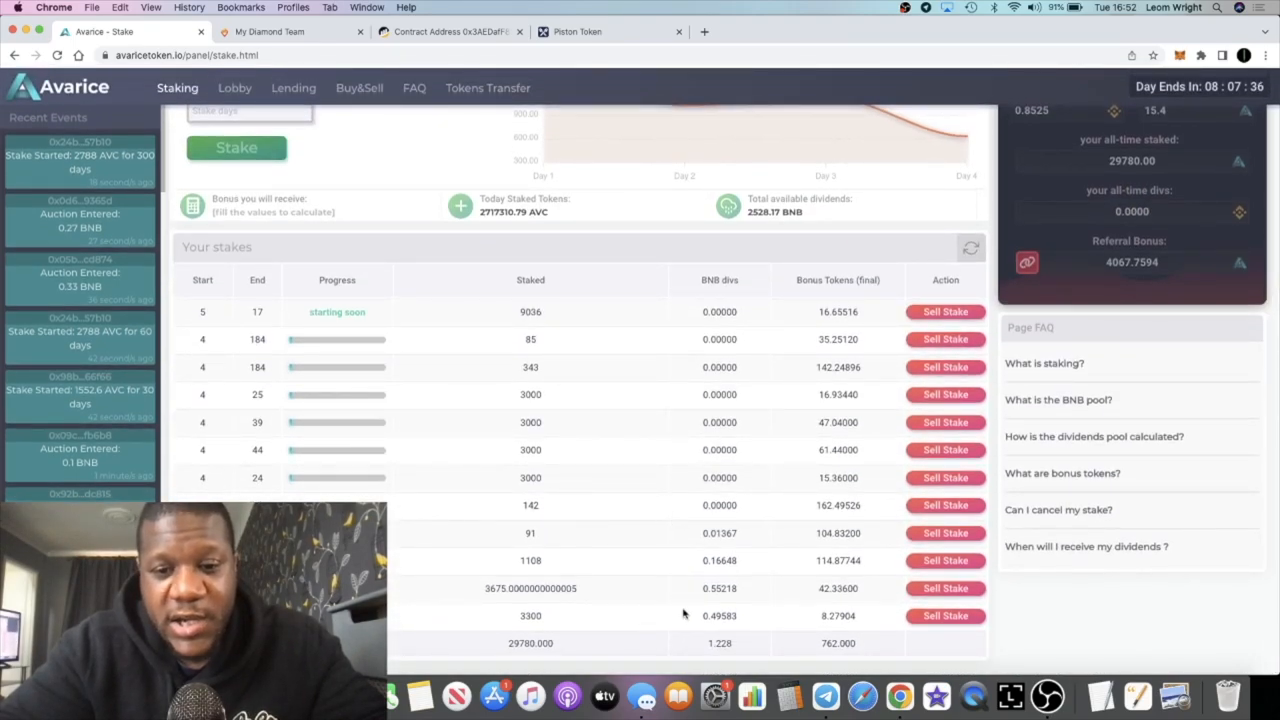
{"action": "mouse_move", "coordinate": [640, 576]}
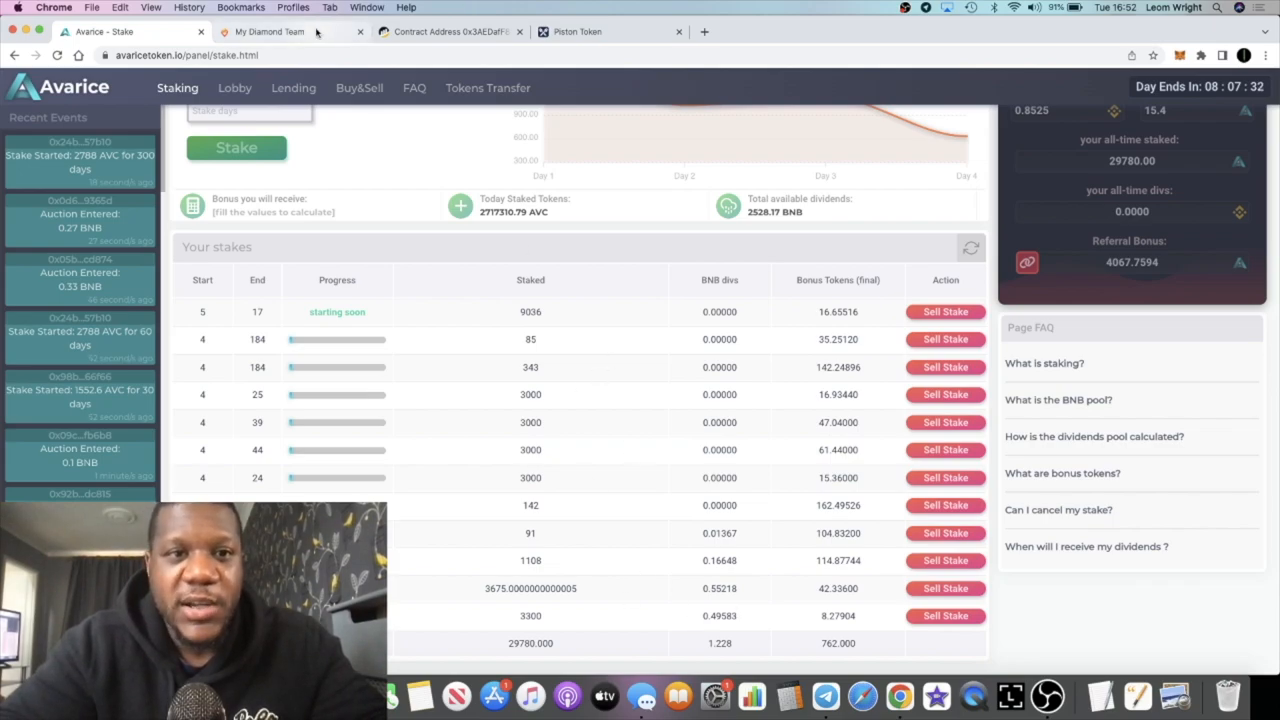
Flip between the My Diamond Team dashboard (about 0.00959 BNB unwithdrawn) and Avarice staking
{"action": "left_click", "coordinate": [268, 32]}
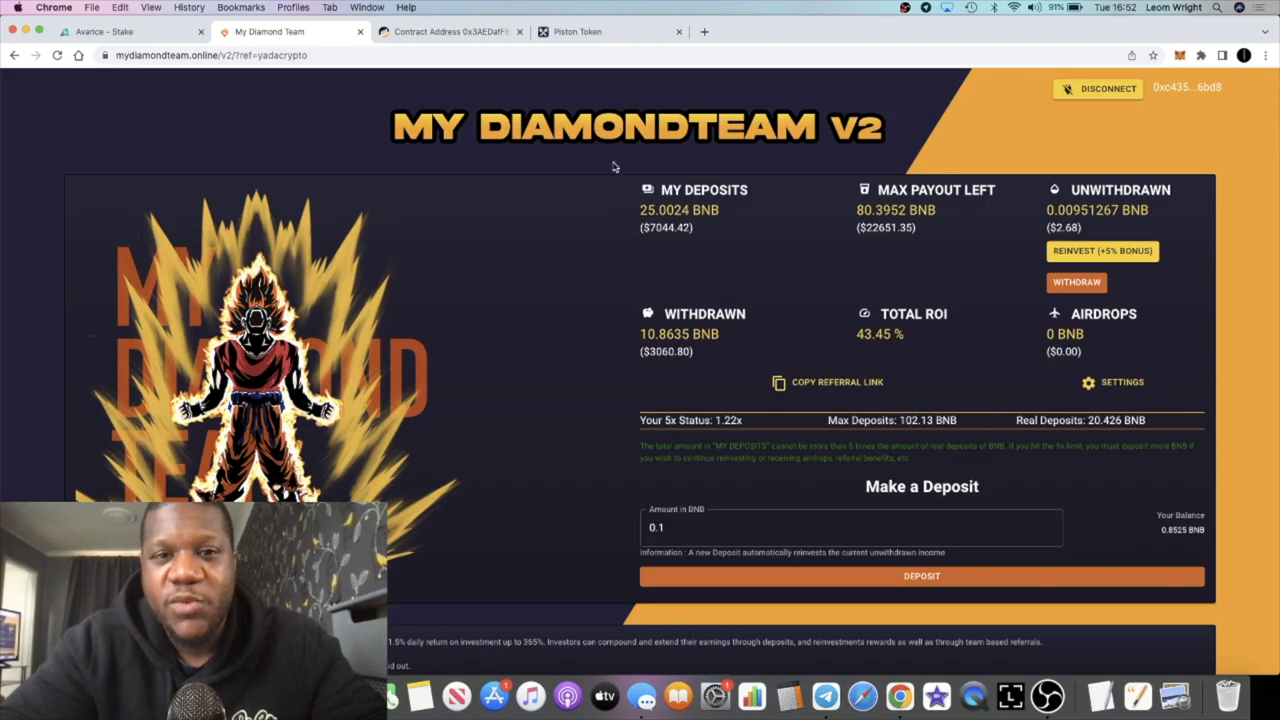
{"action": "mouse_move", "coordinate": [548, 82]}
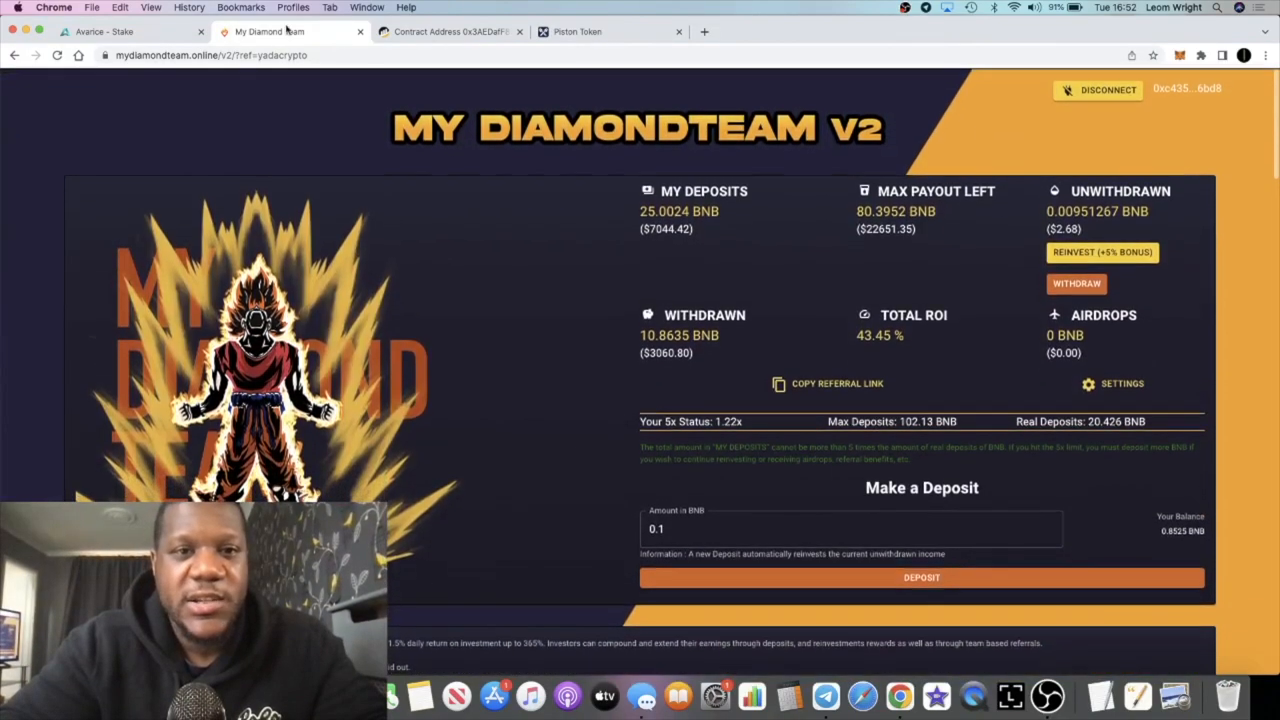
{"action": "left_click", "coordinate": [130, 32]}
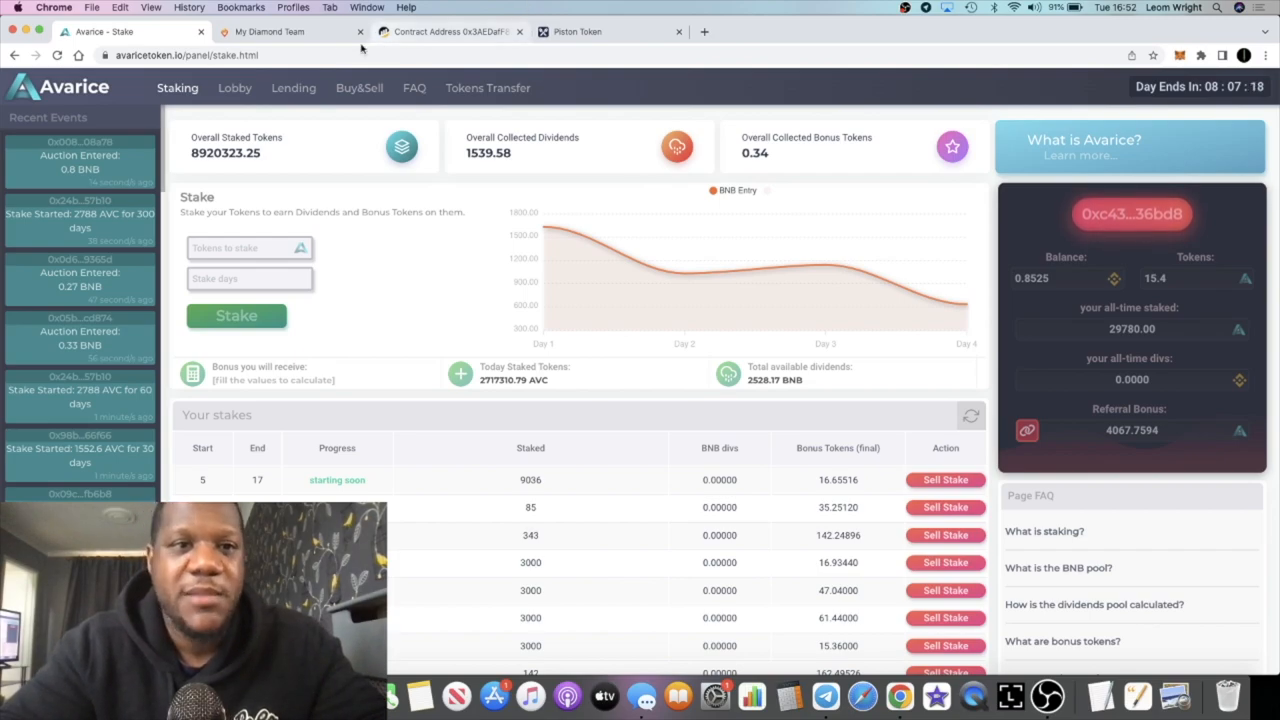
{"action": "left_click", "coordinate": [290, 32]}
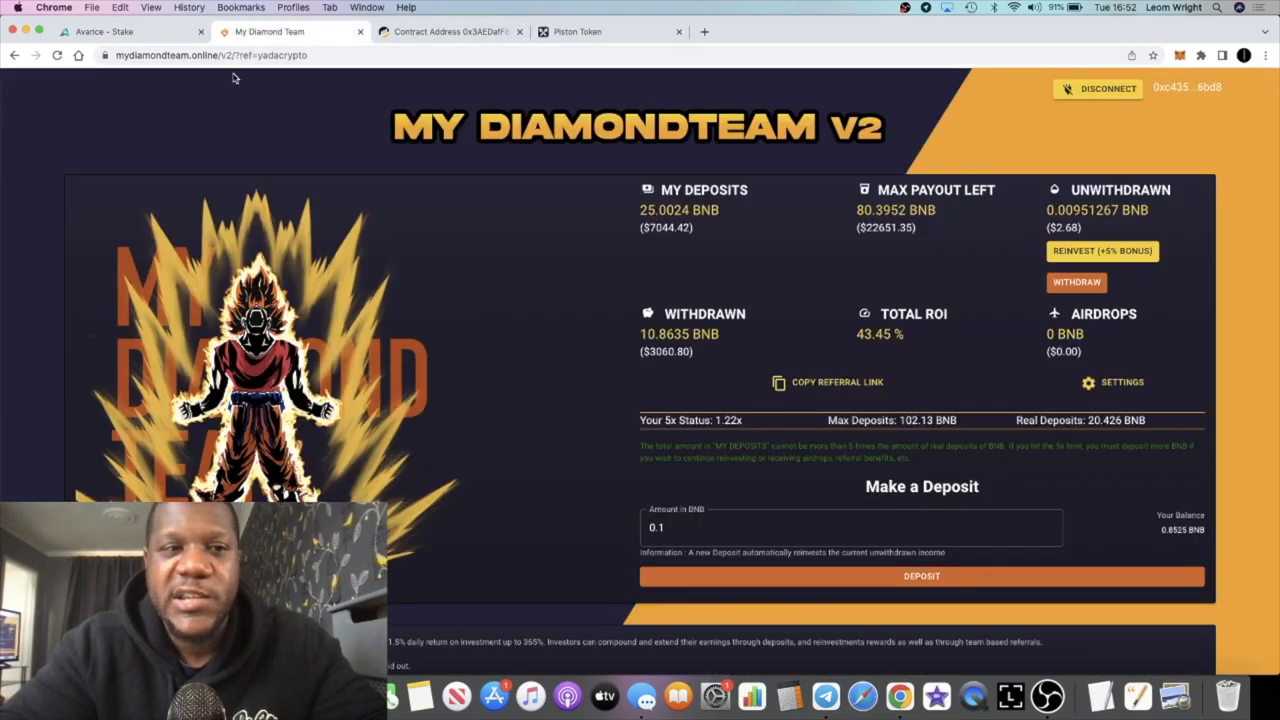
{"action": "left_click", "coordinate": [116, 32]}
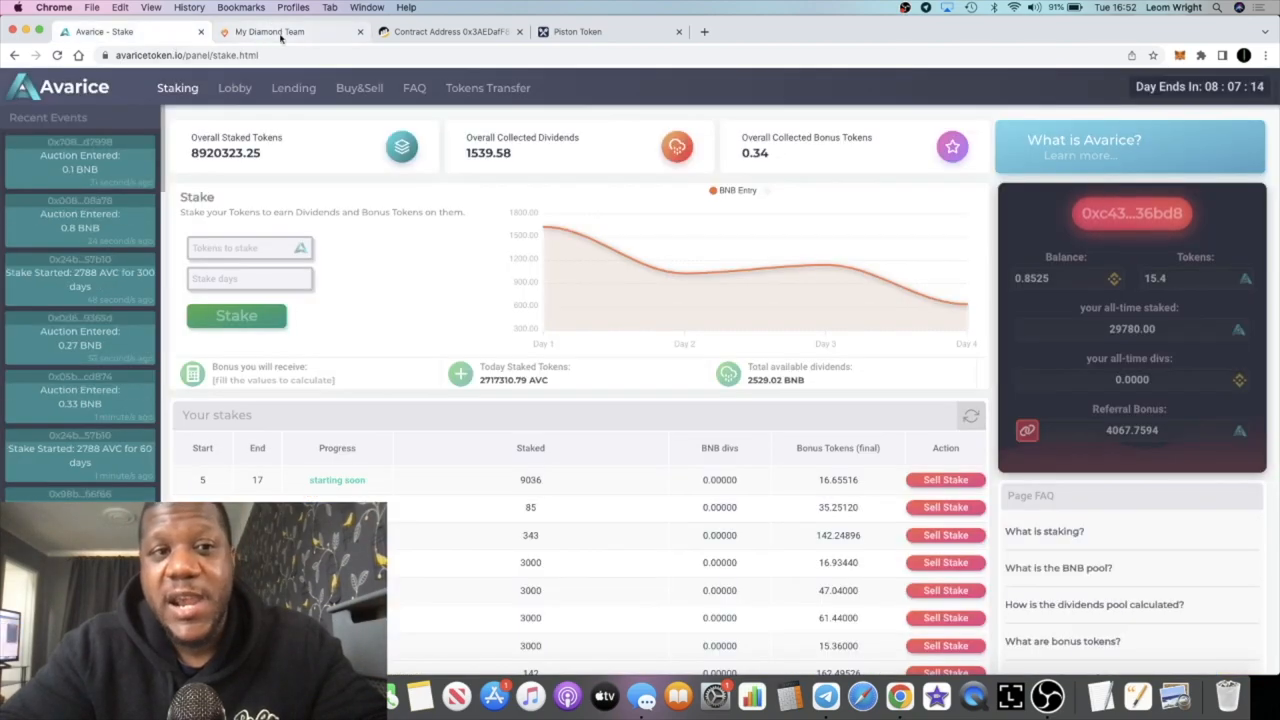
Compare the dashboard deposit totals once more and settle on the Avarice staking page
{"action": "left_click", "coordinate": [290, 32]}
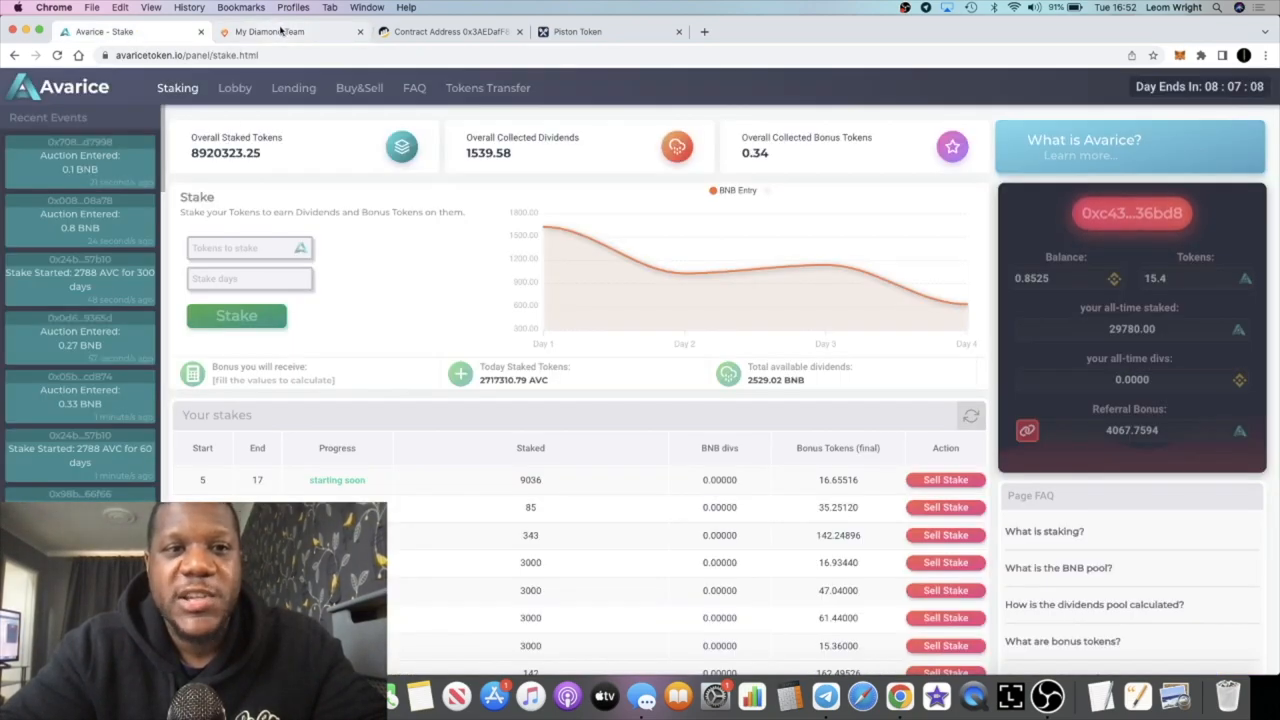
{"action": "left_click", "coordinate": [270, 32]}
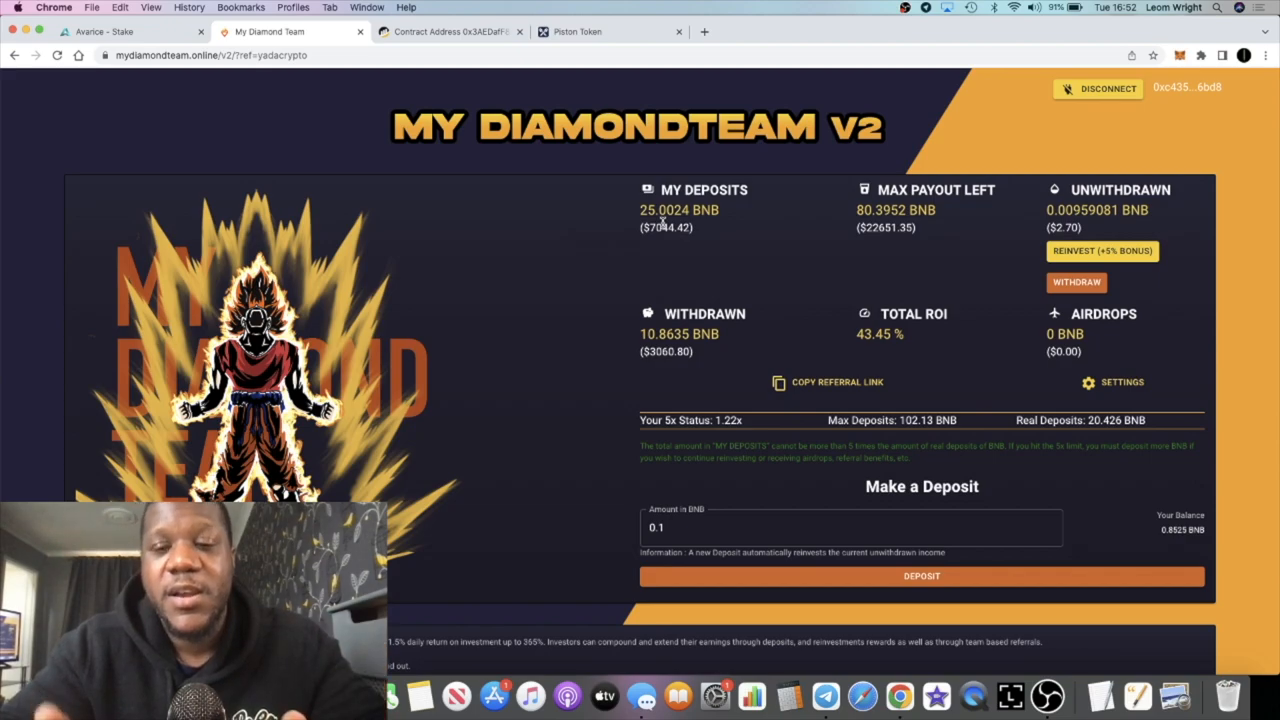
{"action": "mouse_move", "coordinate": [420, 138]}
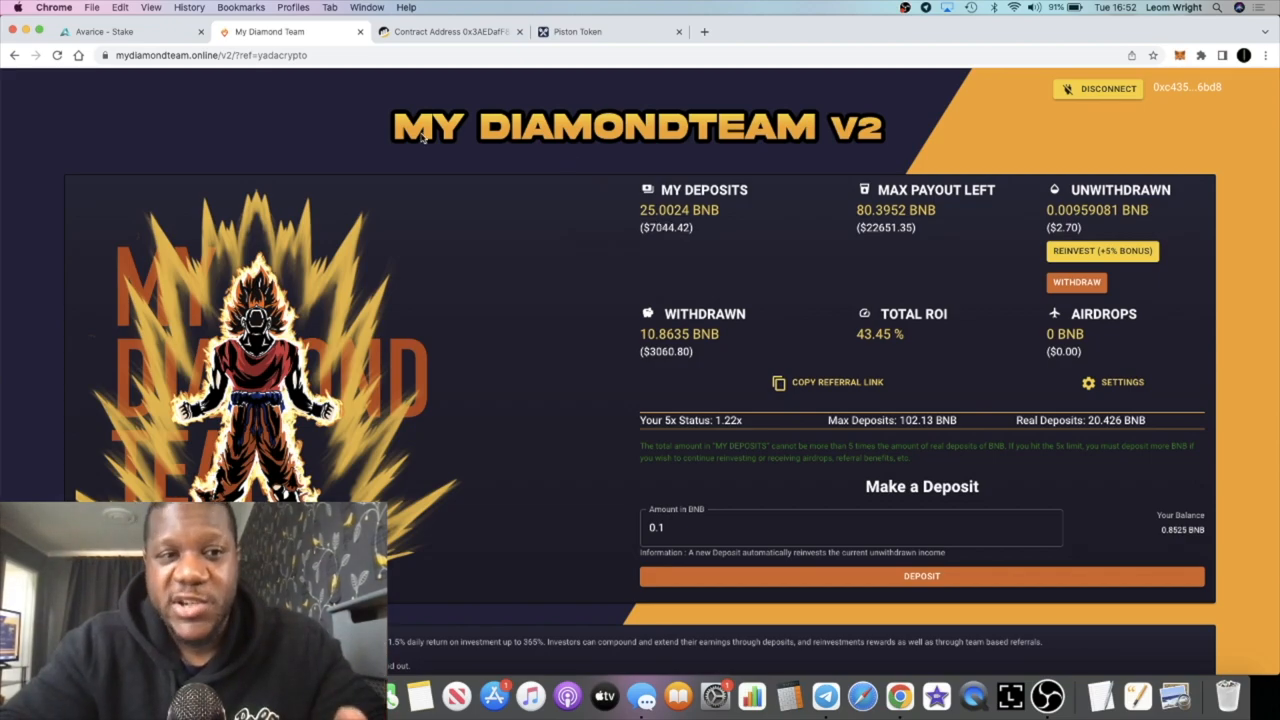
{"action": "left_click", "coordinate": [110, 32]}
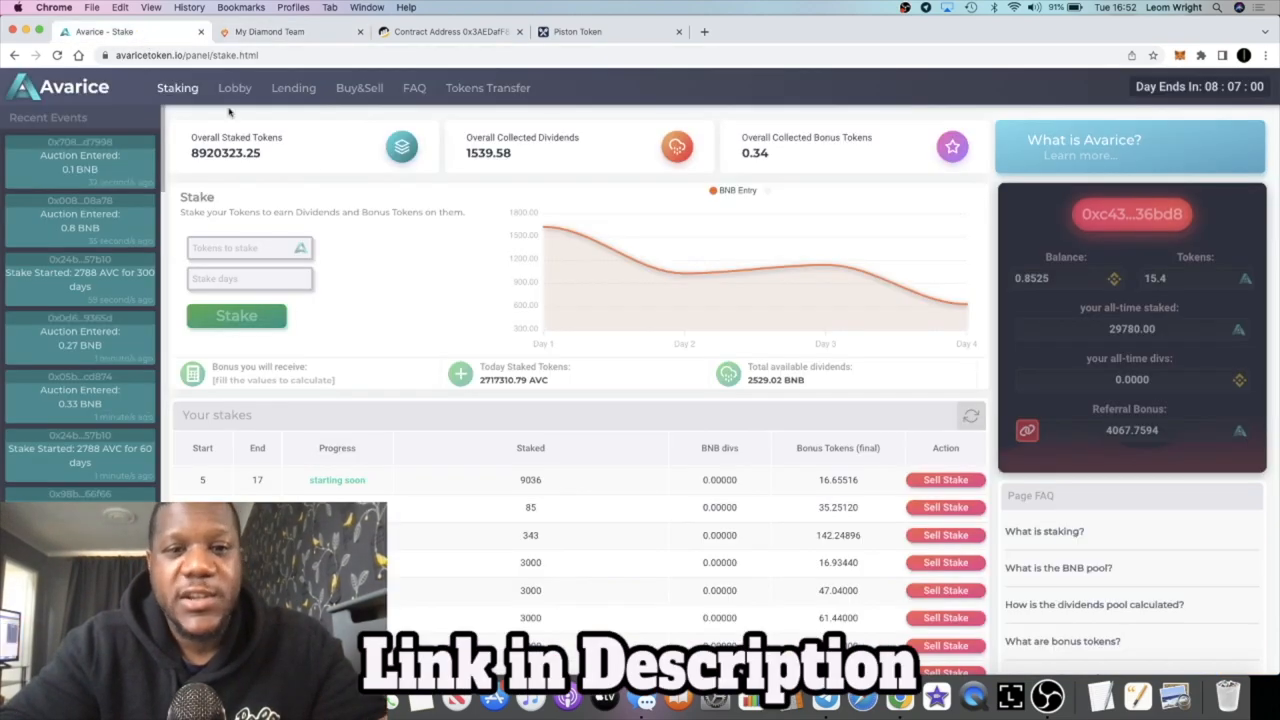
{"action": "scroll", "scroll_direction": "down", "scroll_amount": 3}
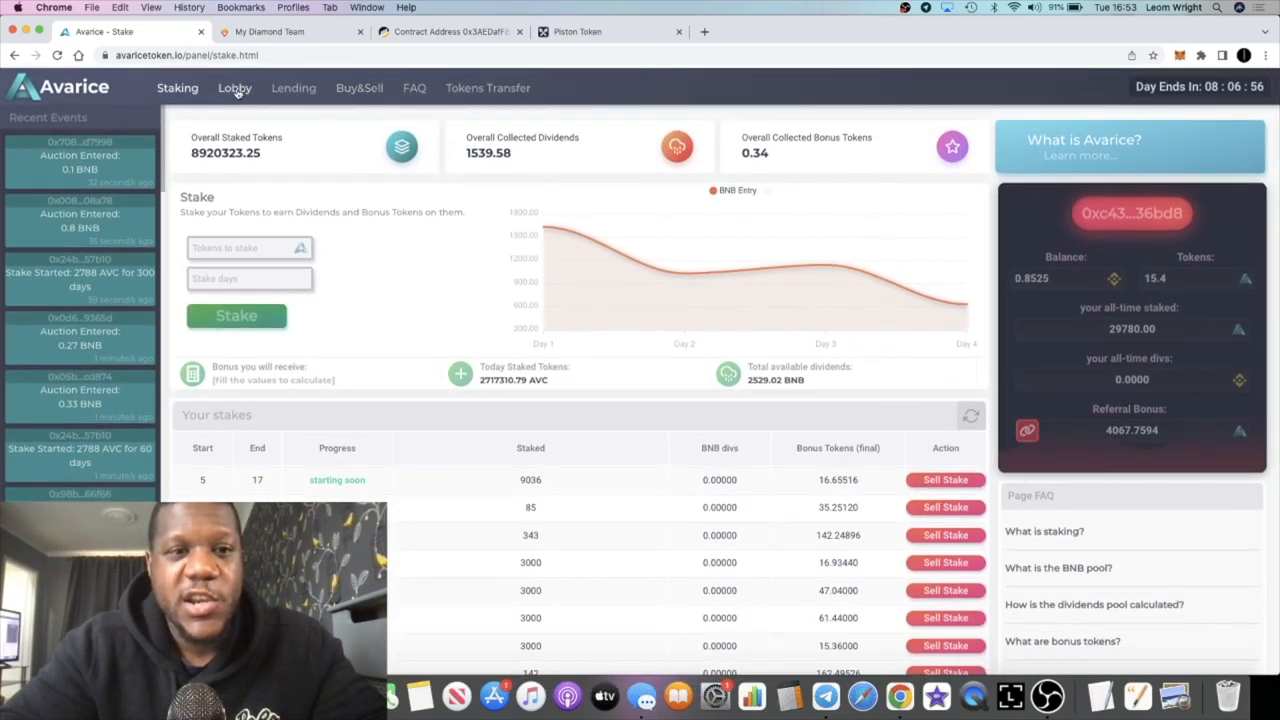
{"action": "left_click", "coordinate": [234, 88]}
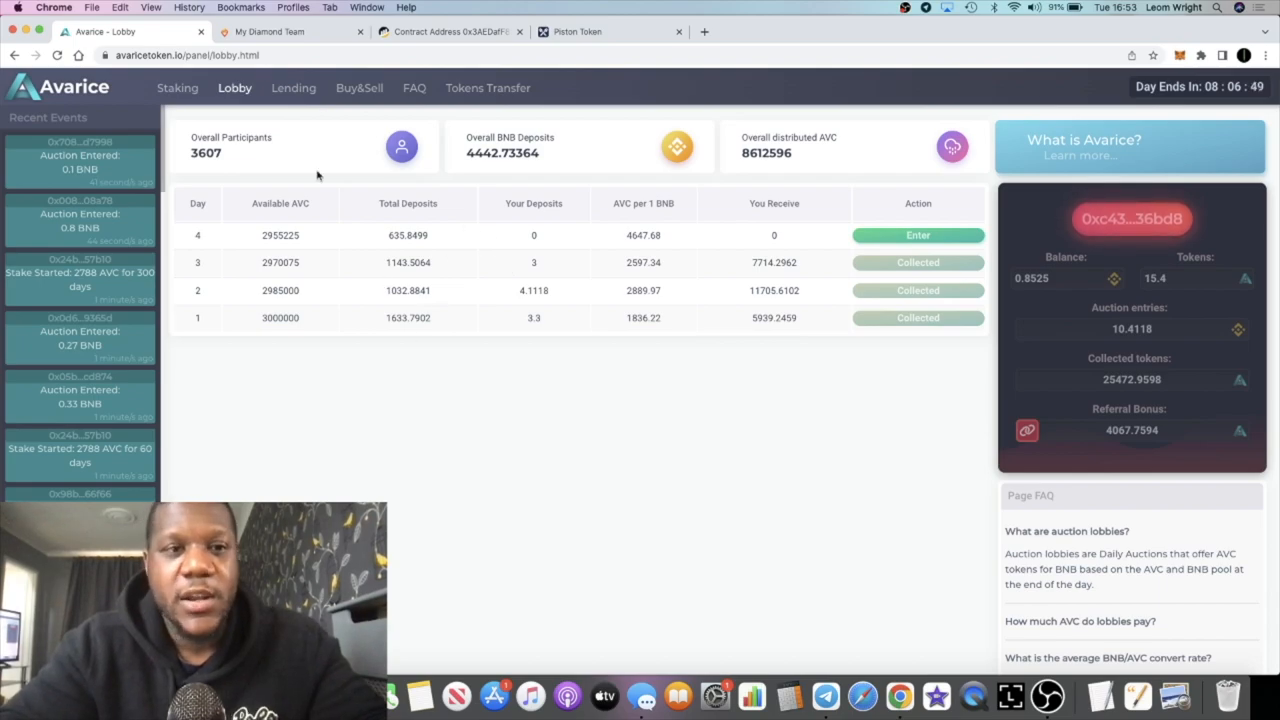
{"action": "left_click", "coordinate": [176, 88]}
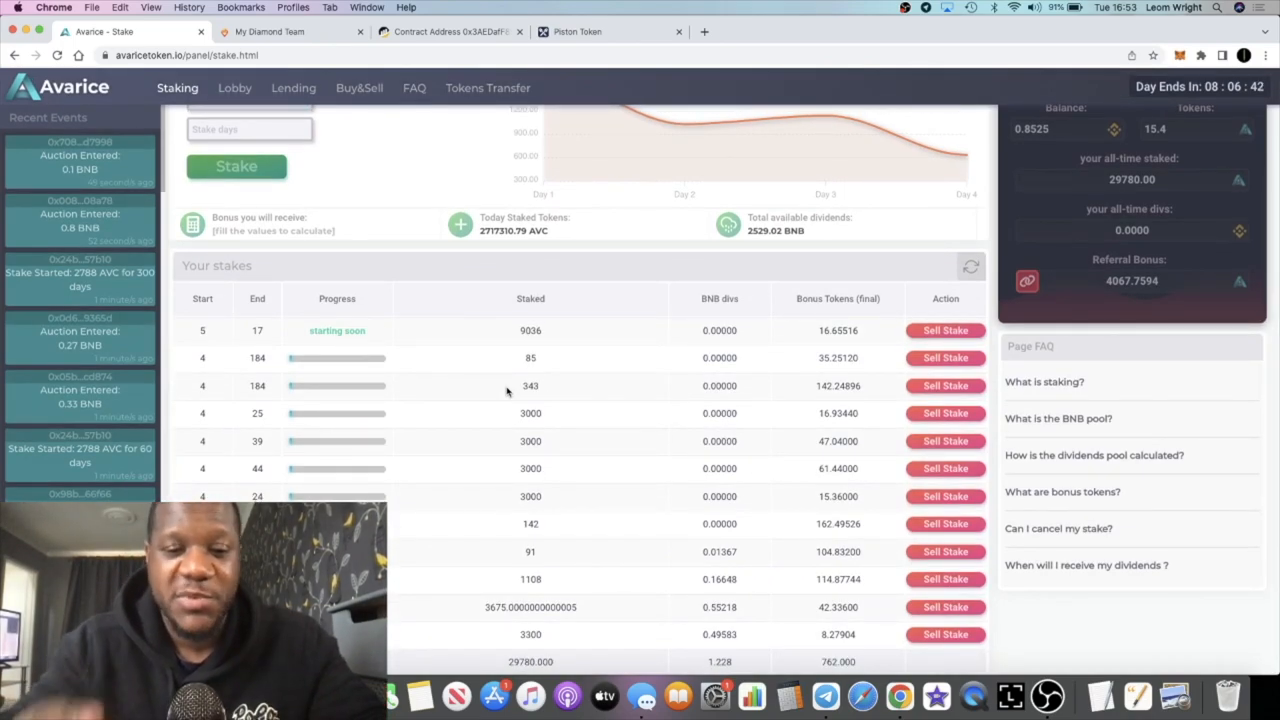
{"action": "scroll", "scroll_direction": "down", "scroll_amount": 3}
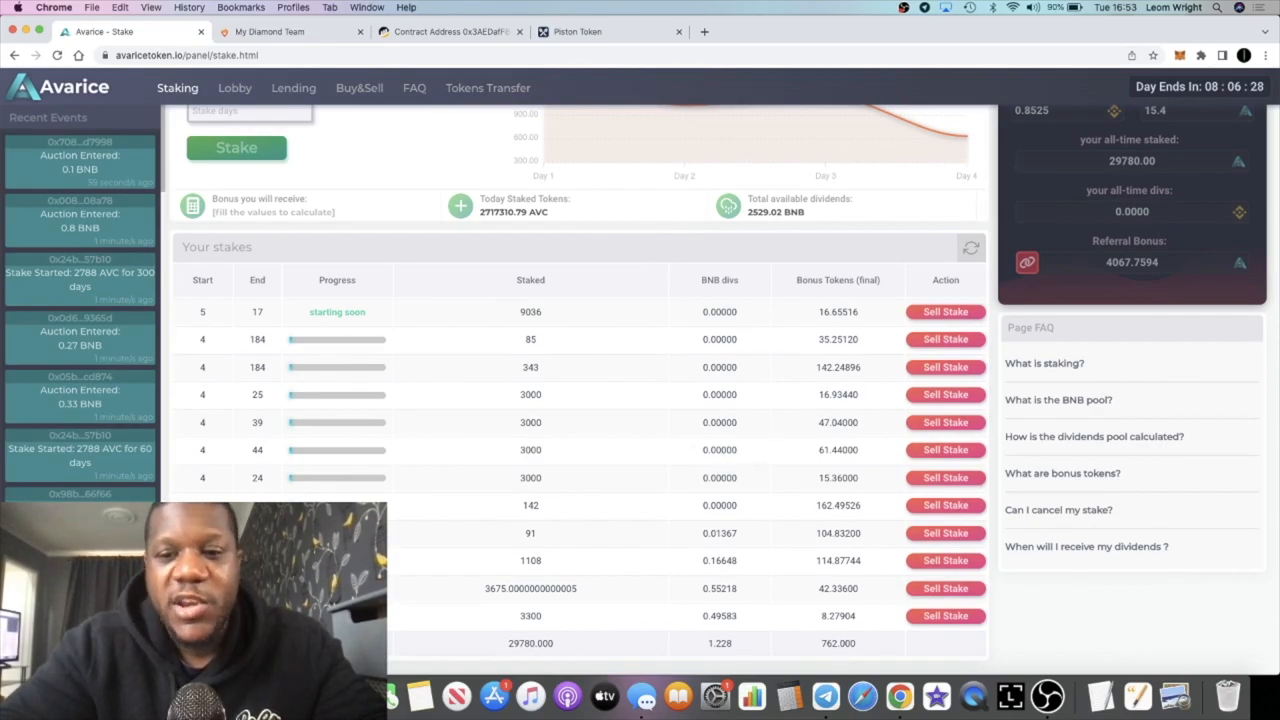
{"action": "mouse_move", "coordinate": [676, 510]}
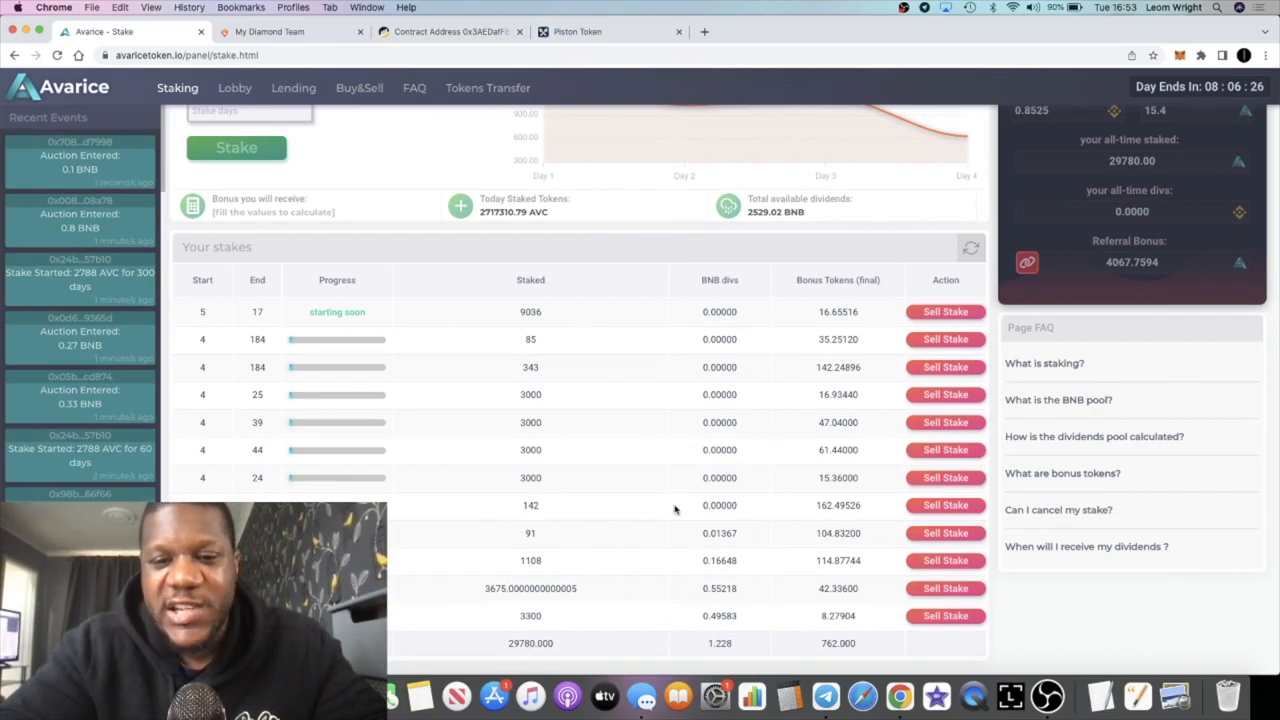
{"action": "mouse_move", "coordinate": [630, 538]}
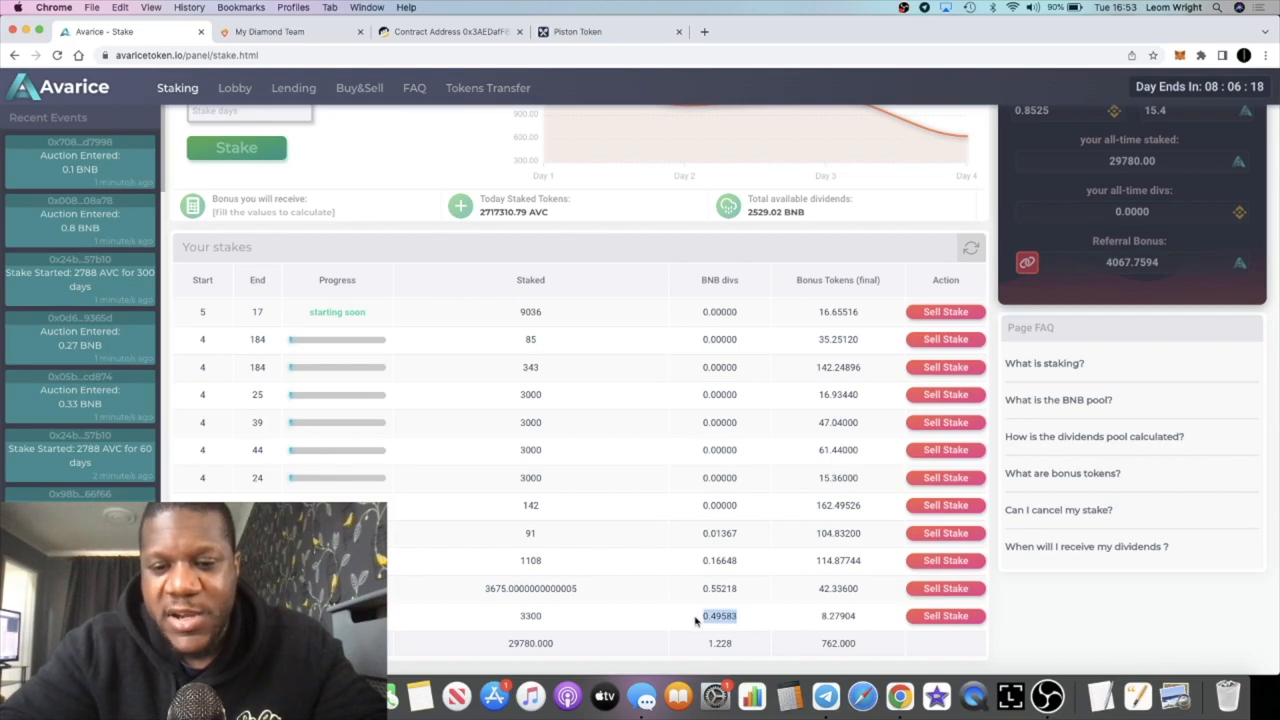
{"action": "scroll", "scroll_direction": "up", "scroll_amount": 3}
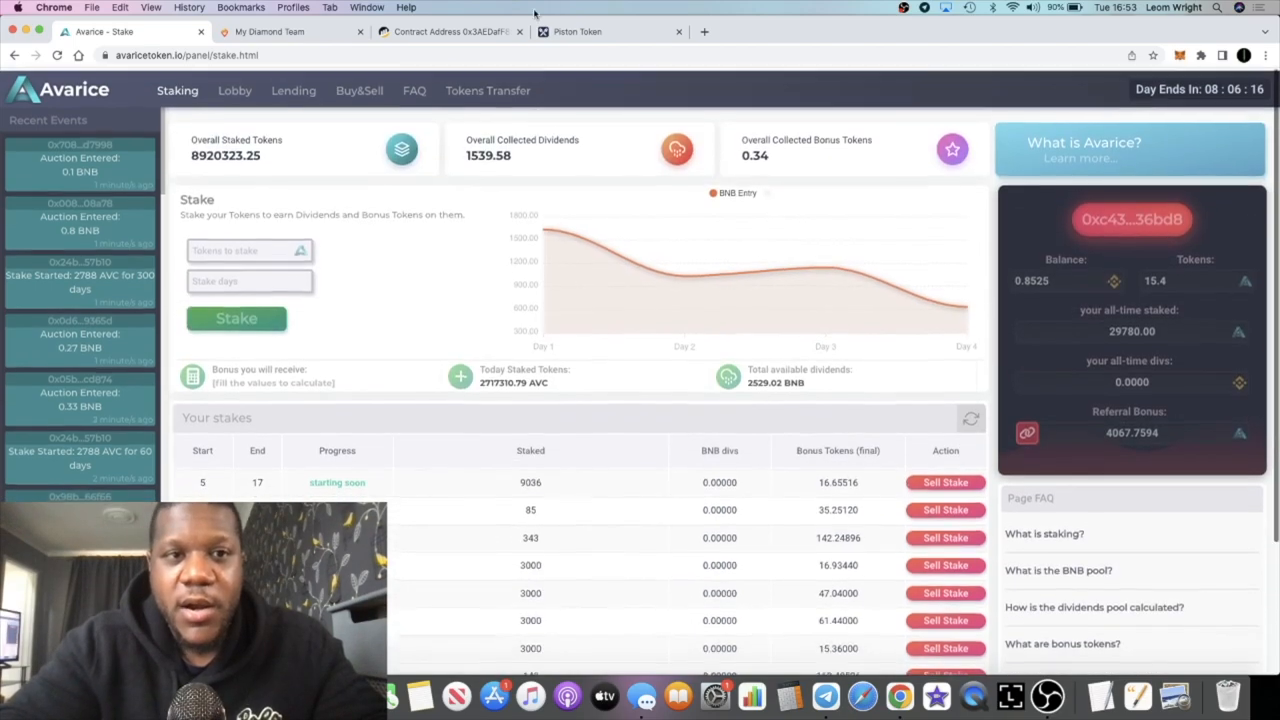
{"action": "left_click", "coordinate": [268, 32]}
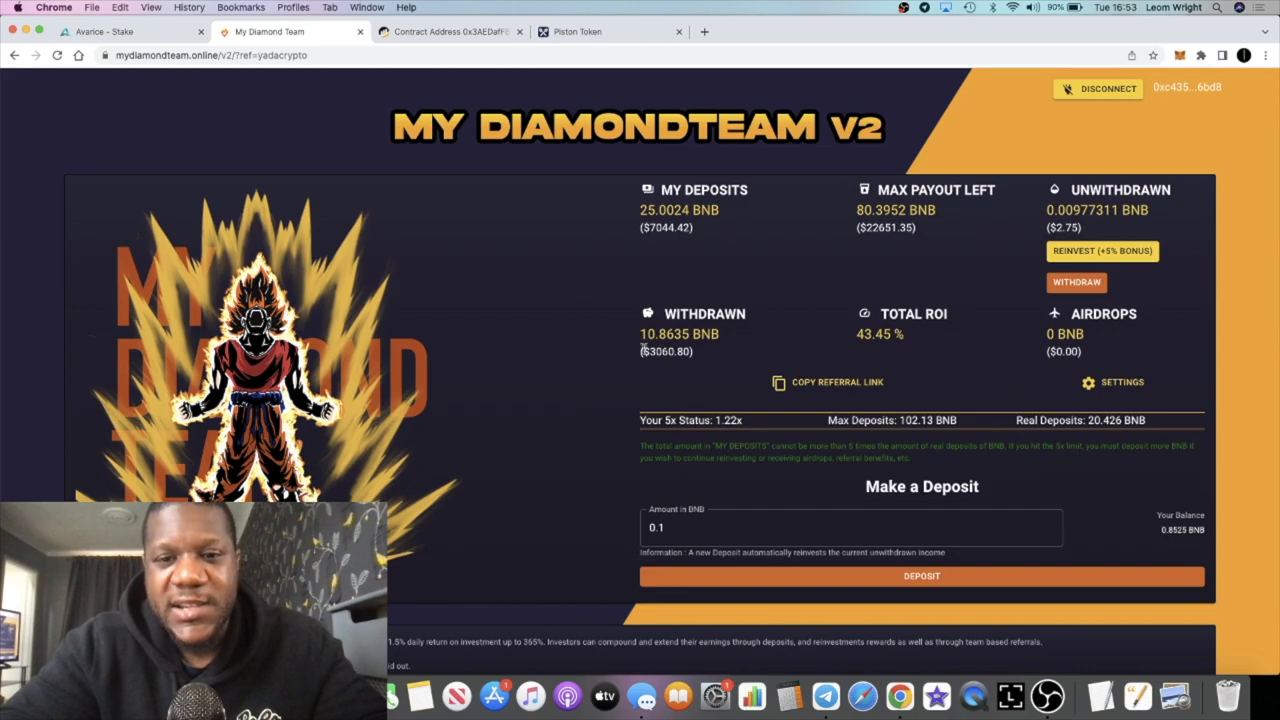
{"action": "scroll", "scroll_direction": "down", "scroll_amount": 3}
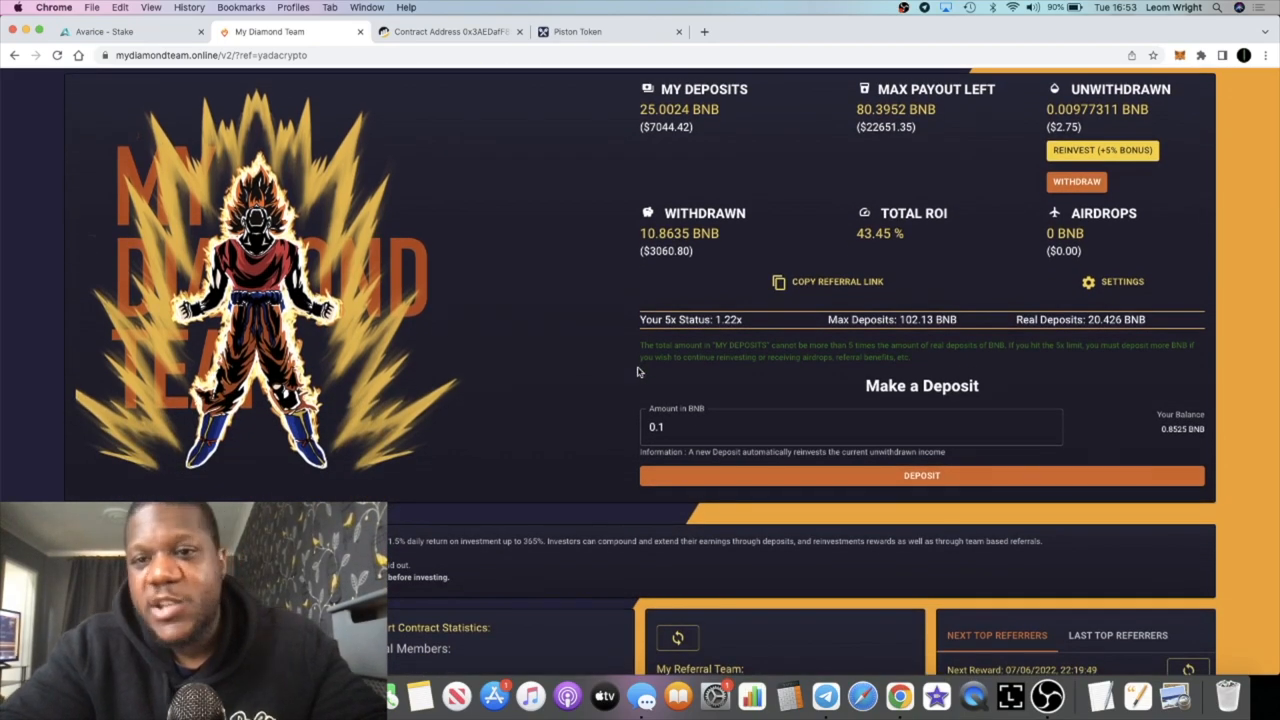
{"action": "scroll", "scroll_direction": "up", "scroll_amount": 3}
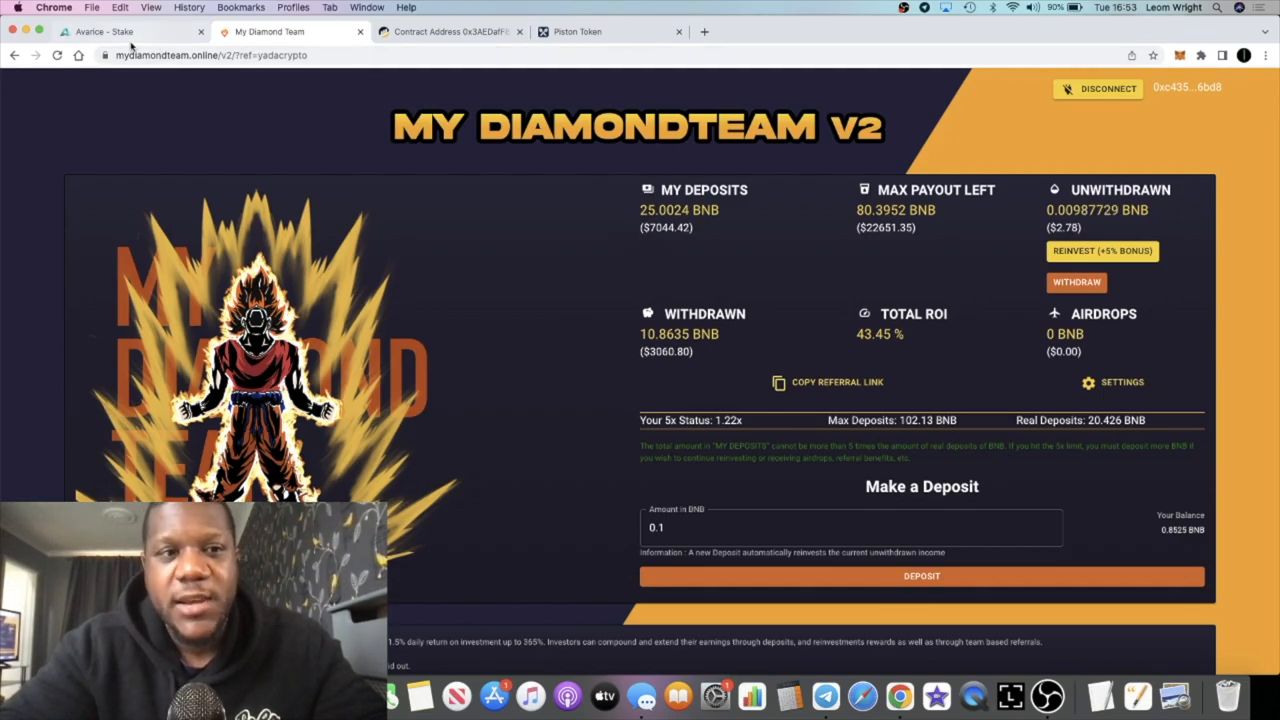
{"action": "left_click", "coordinate": [110, 32]}
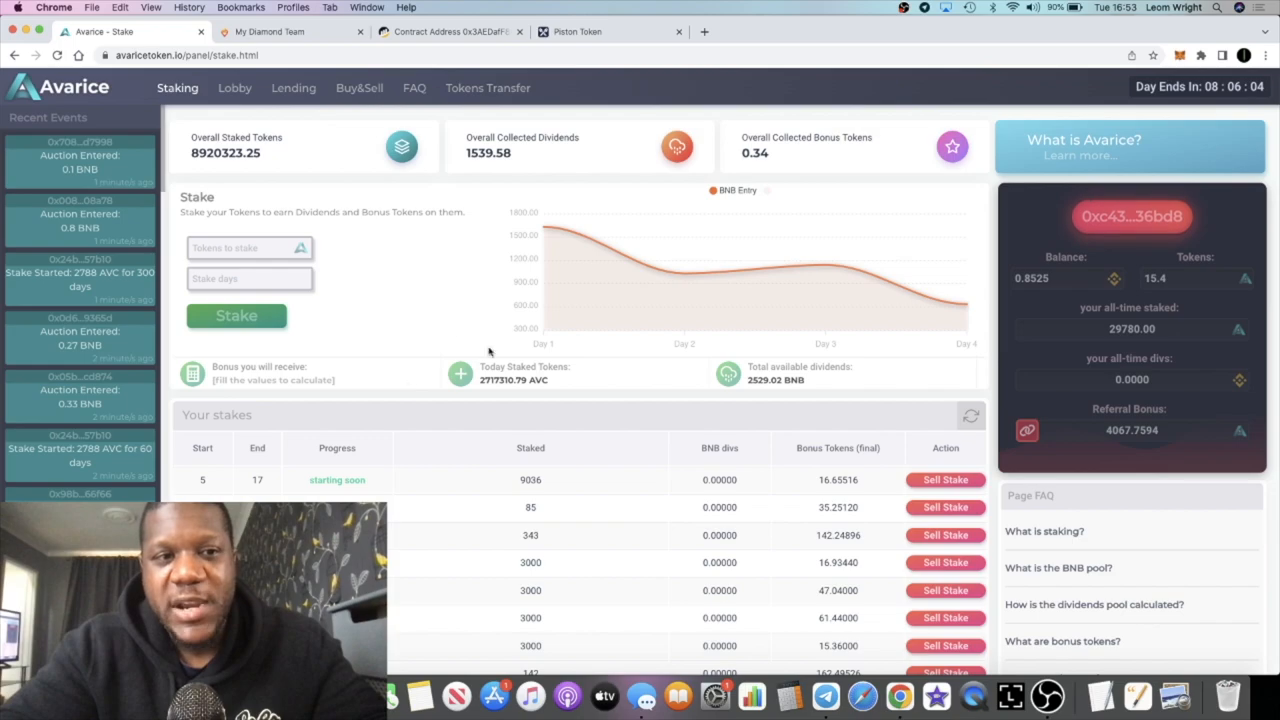
{"action": "scroll", "scroll_direction": "down", "scroll_amount": 3}
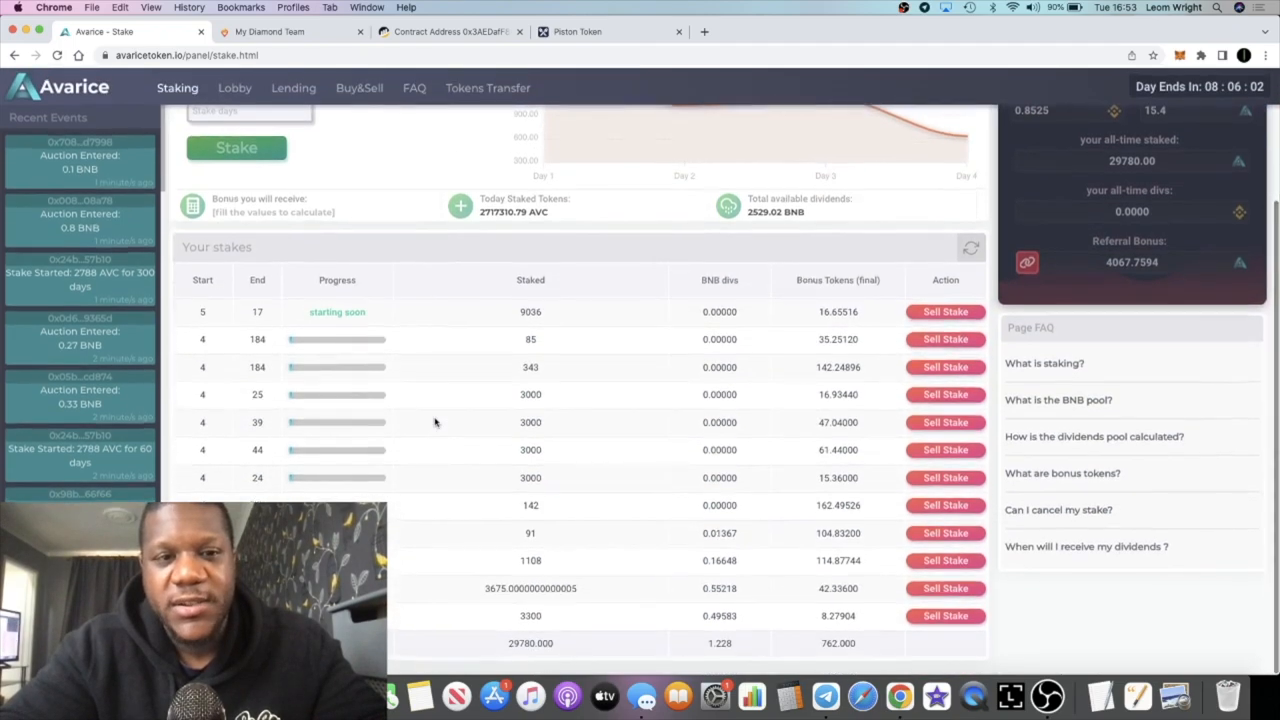
{"action": "scroll", "scroll_direction": "up", "scroll_amount": 3}
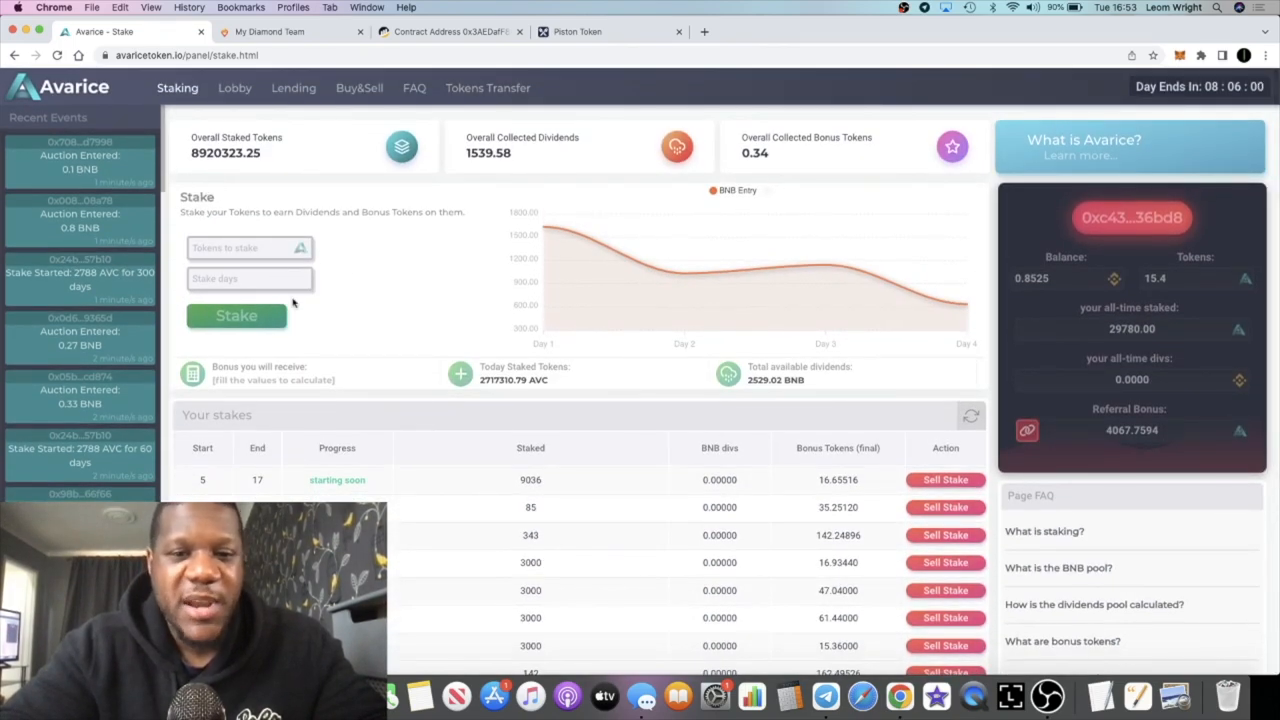
{"action": "scroll", "scroll_direction": "down", "scroll_amount": 3}
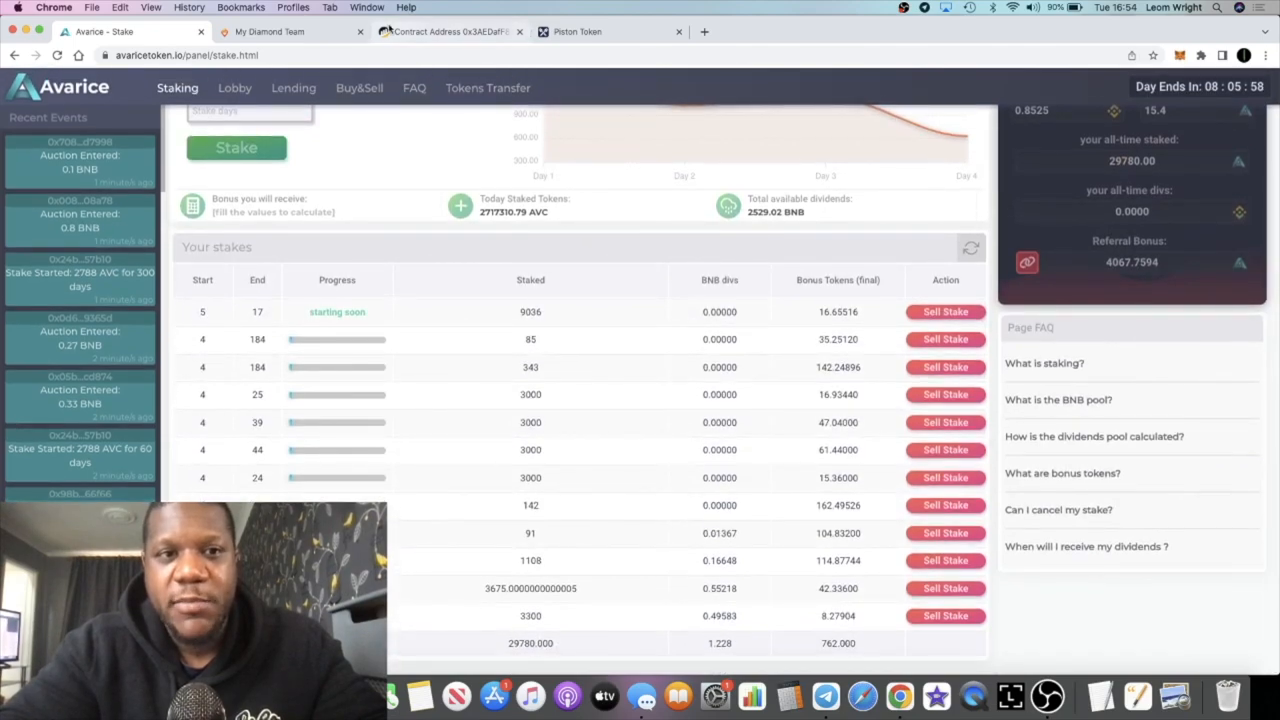
Show My Diamond Team's user totals: 0.00997 BNB unwithdrawn, 25 partners, 20.426 BNB deposited
{"action": "left_click", "coordinate": [268, 32]}
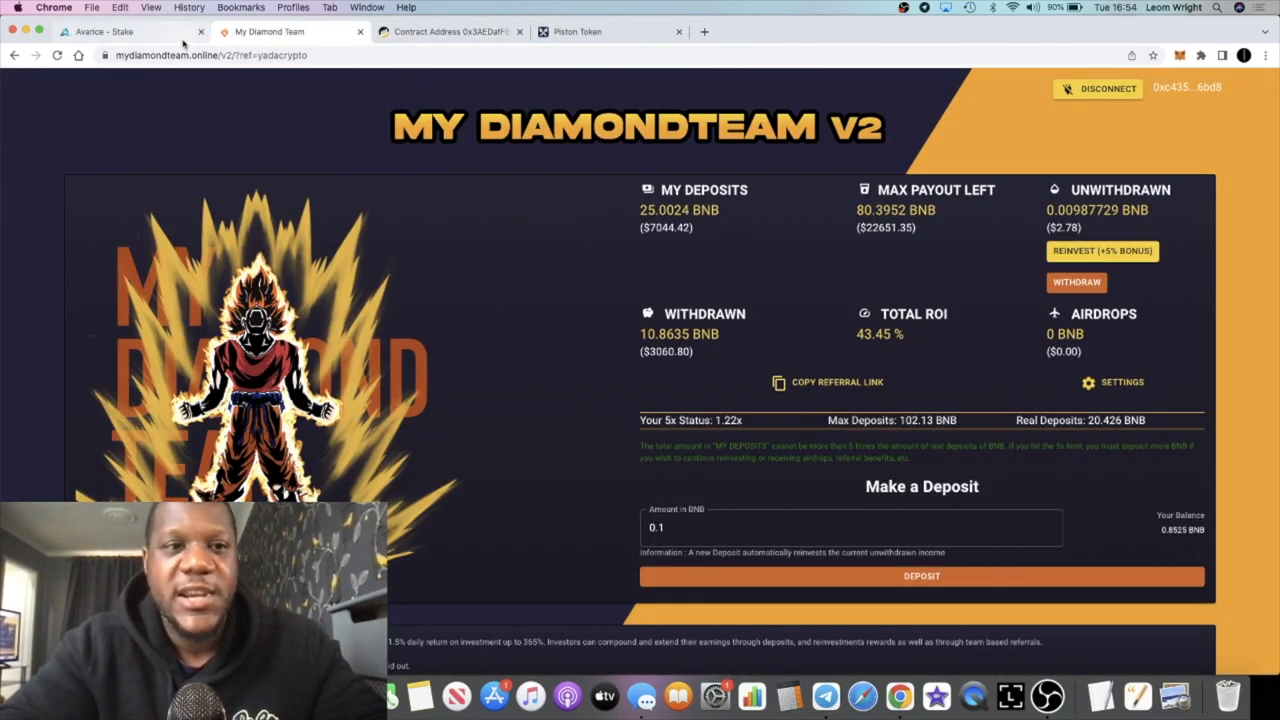
{"action": "left_click", "coordinate": [130, 32]}
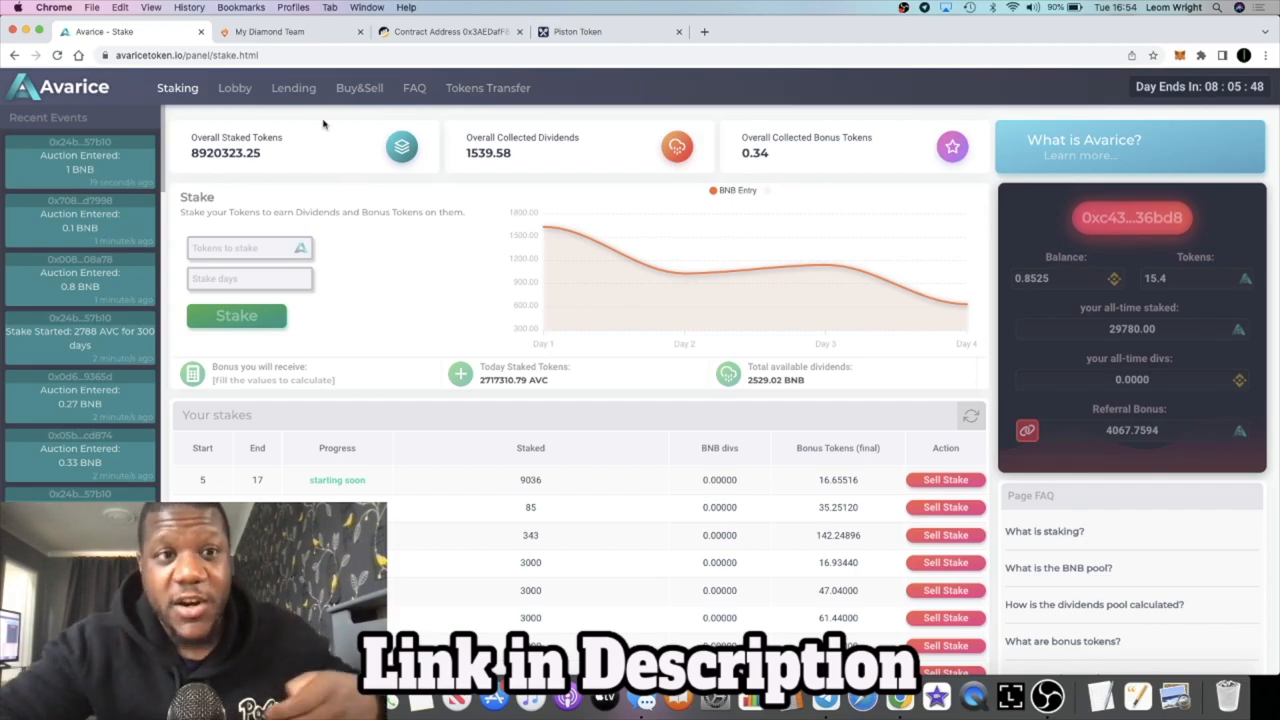
{"action": "left_click", "coordinate": [290, 32]}
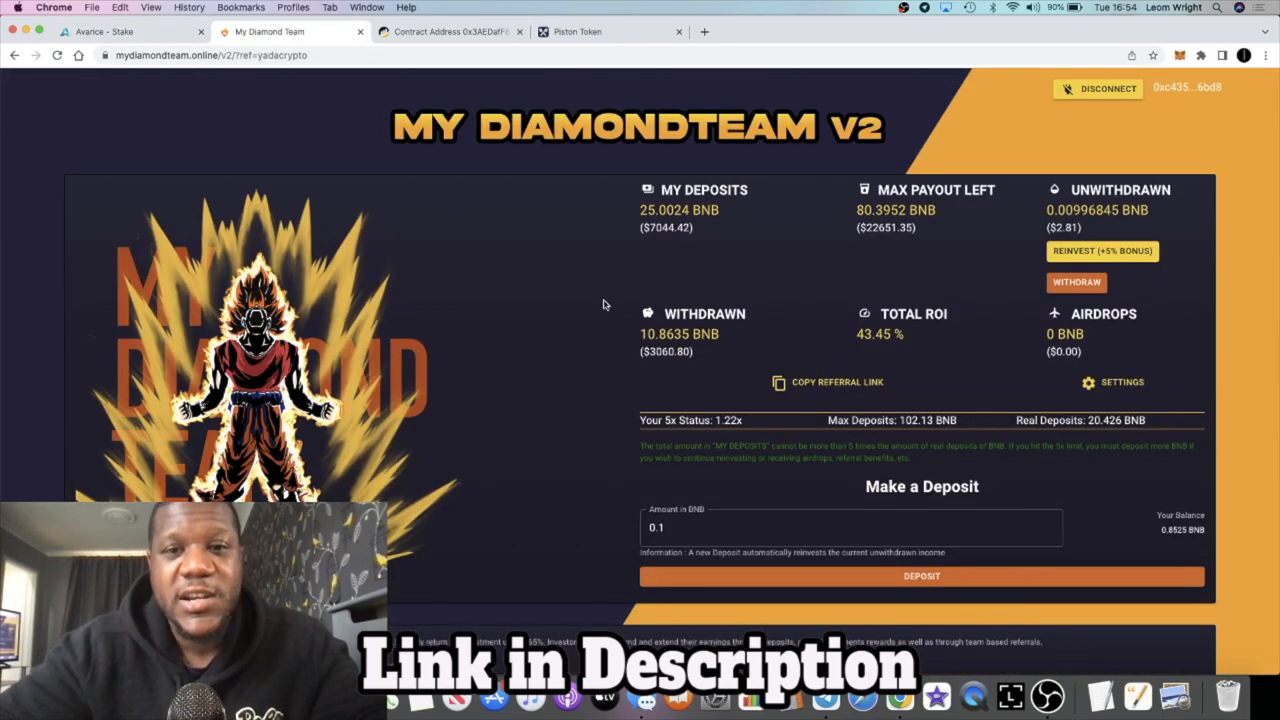
{"action": "scroll", "scroll_direction": "down", "scroll_amount": 3}
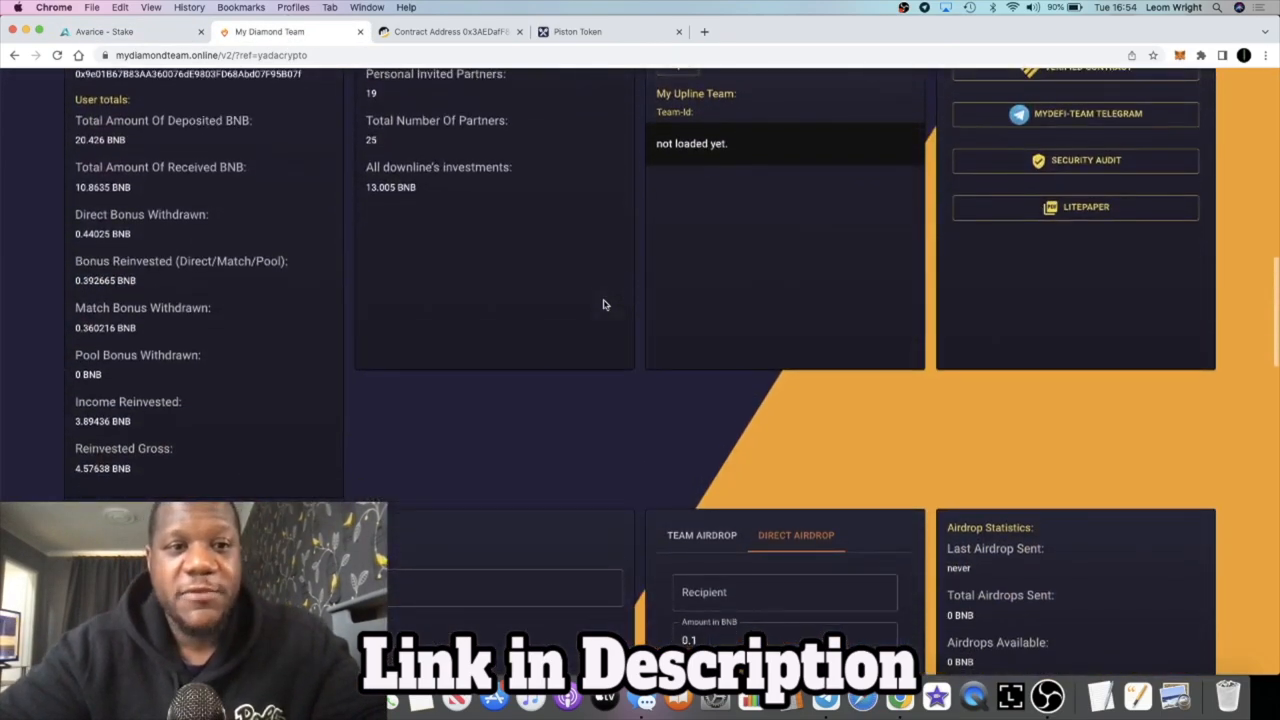